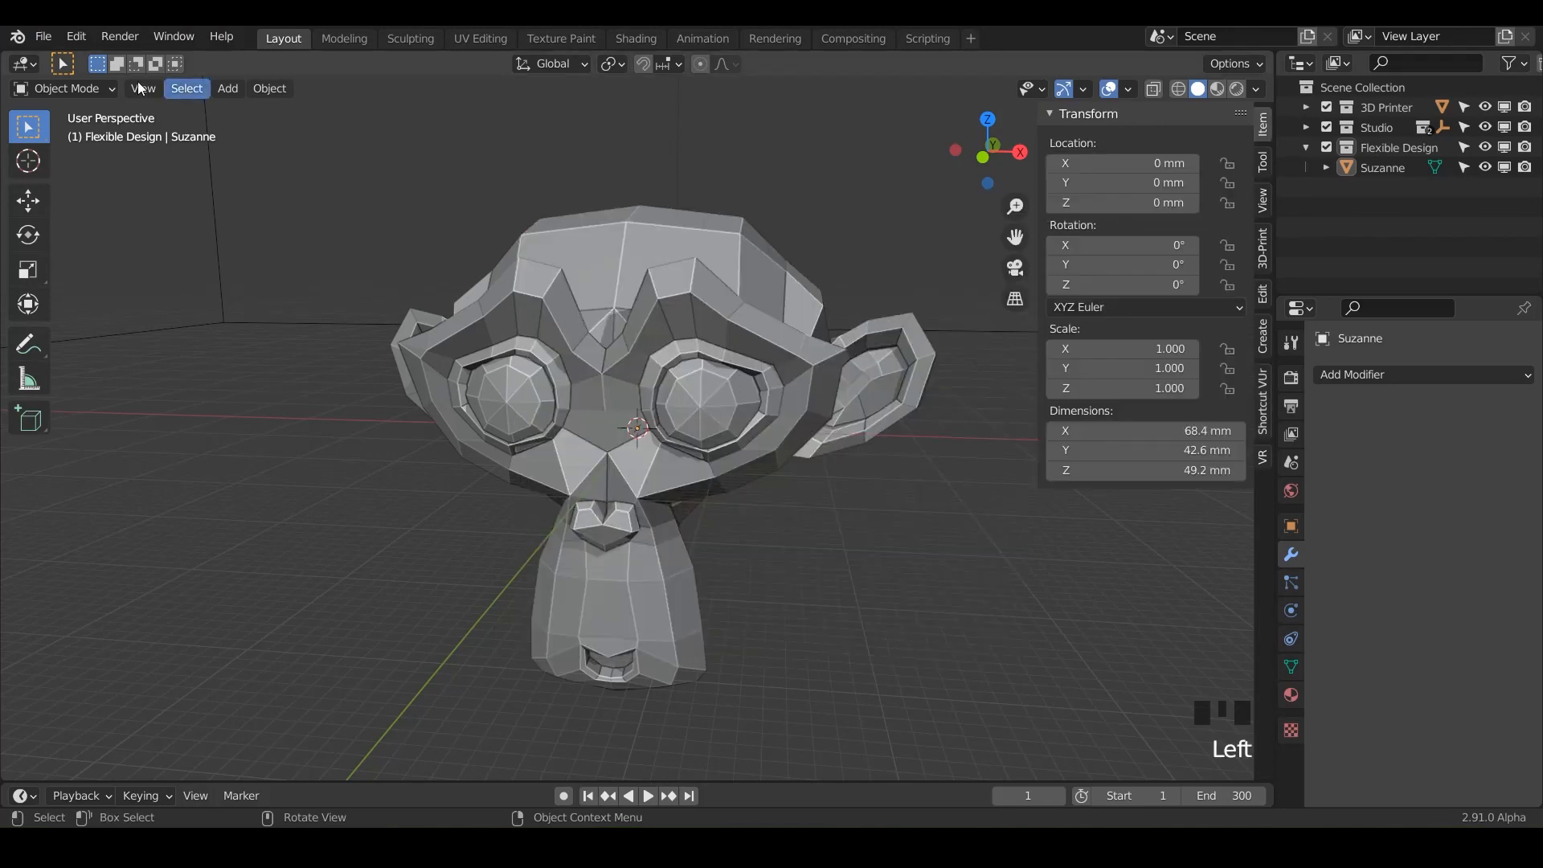
- Save the monkey head scene as 17_Elastic_Deform in the Brushes folder
click(43, 36)
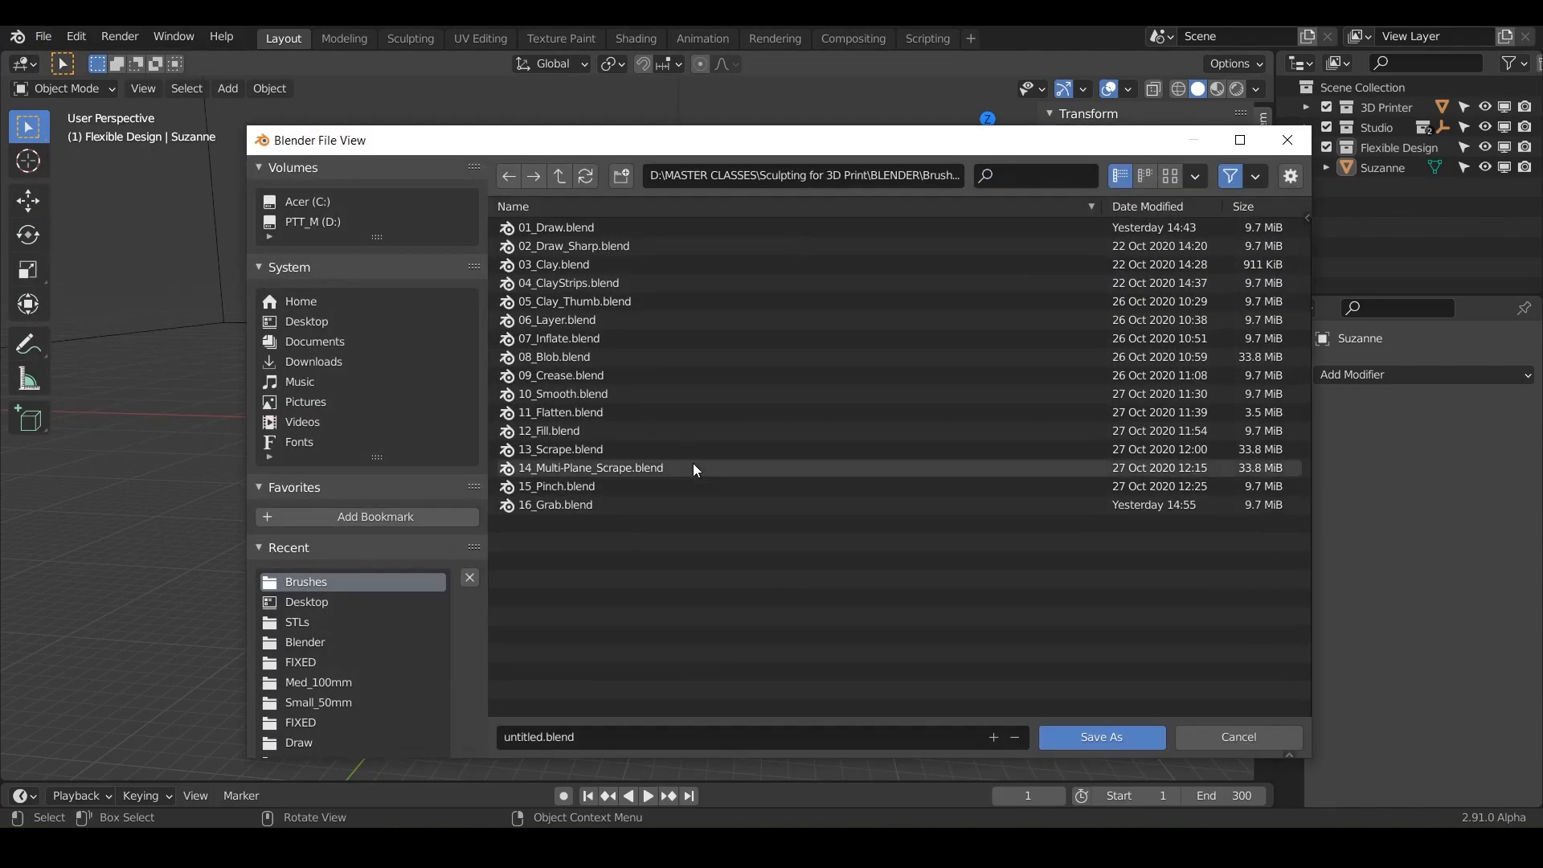
text(17_Elastic_Deform)
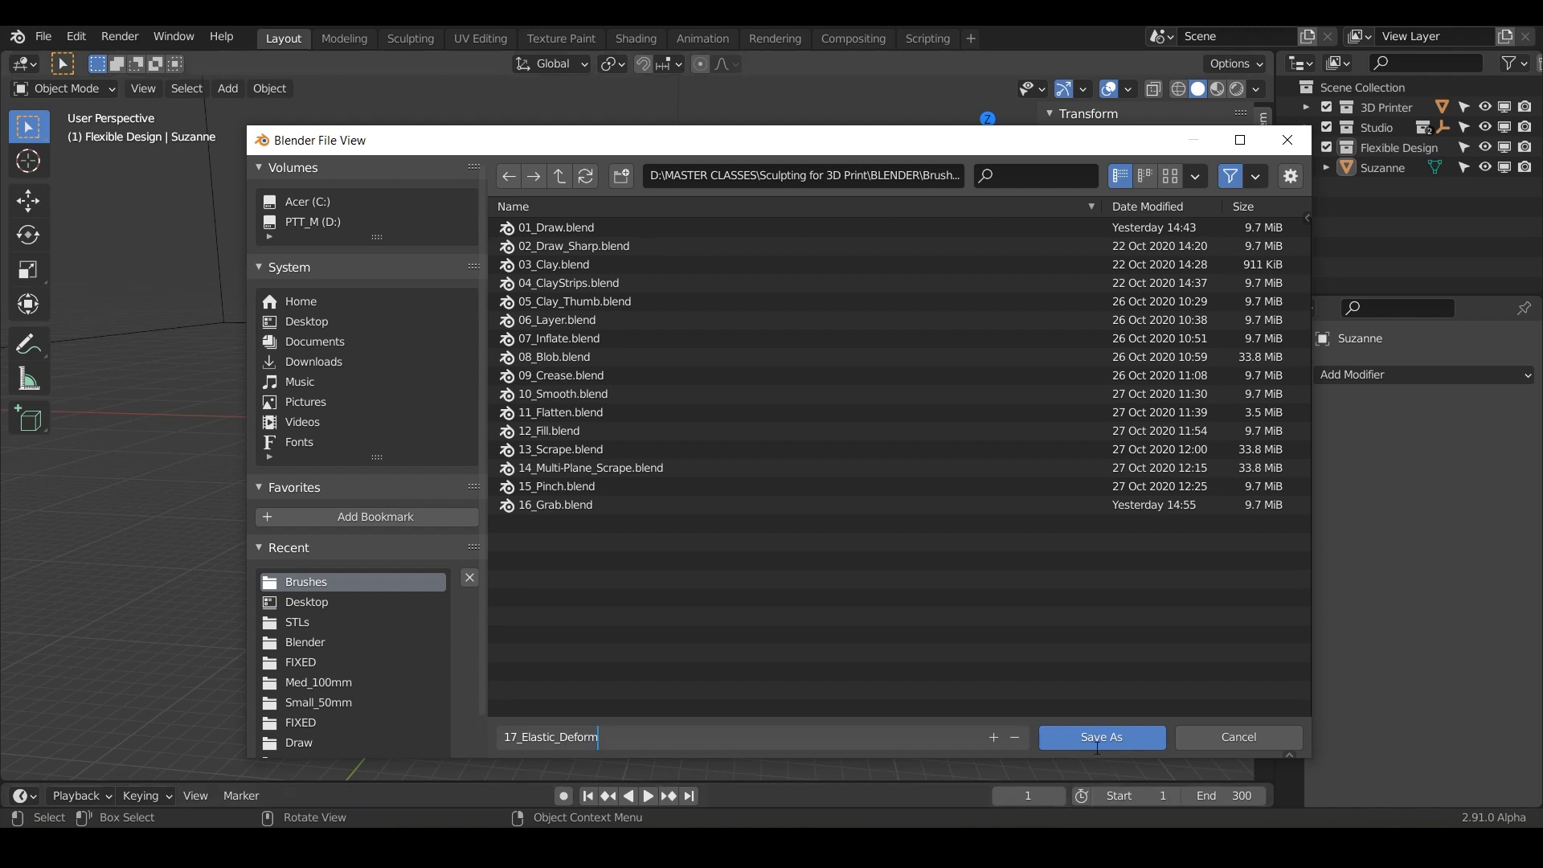
click(1100, 736)
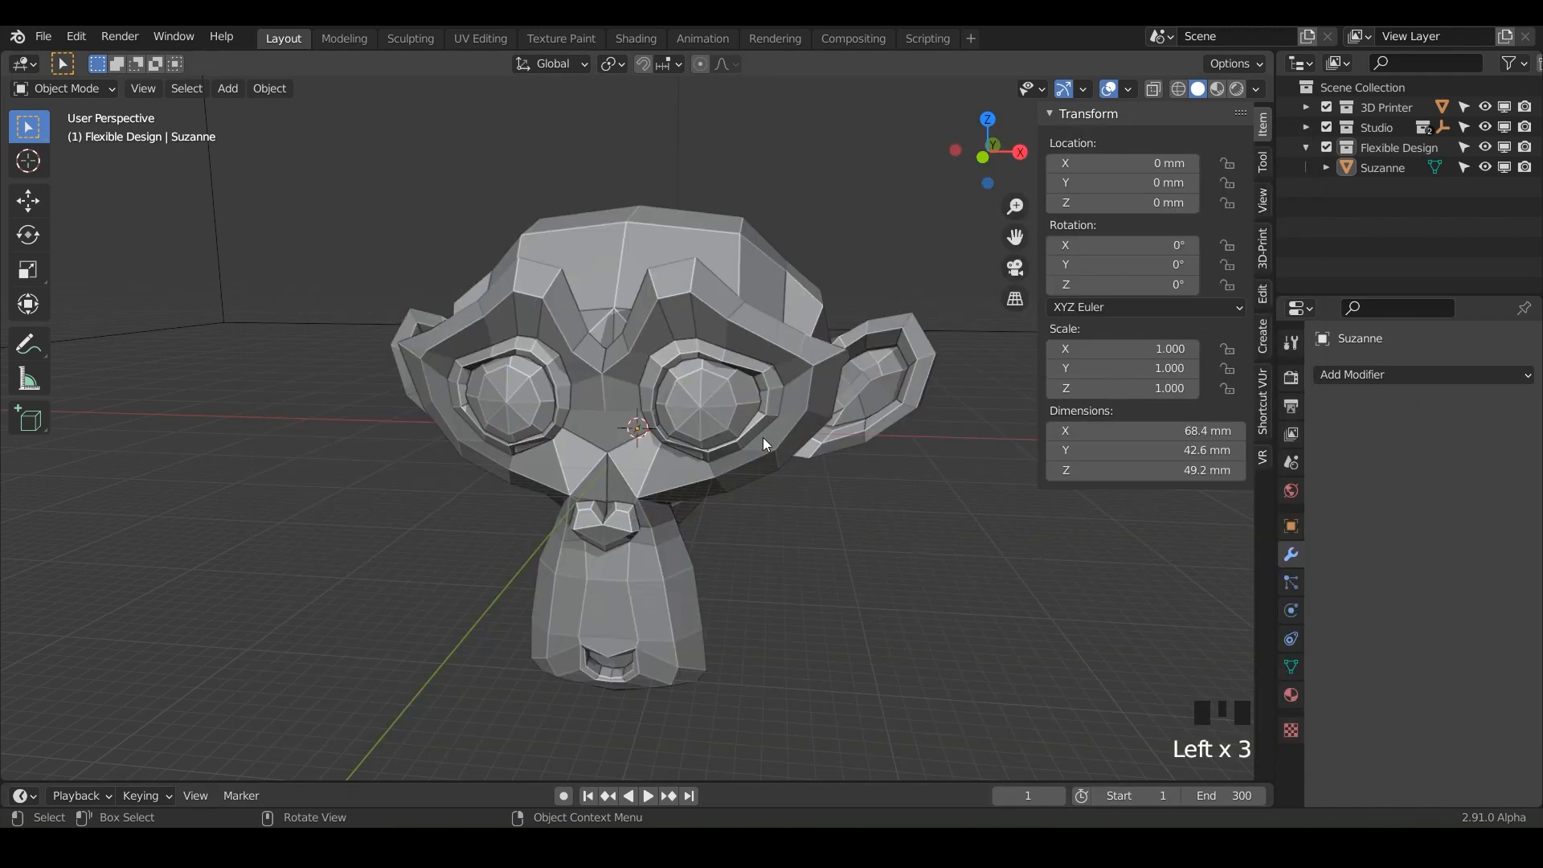
- Select Suzanne, use matcap shading, and add a Multires modifier subdivided to level 5
click(764, 446)
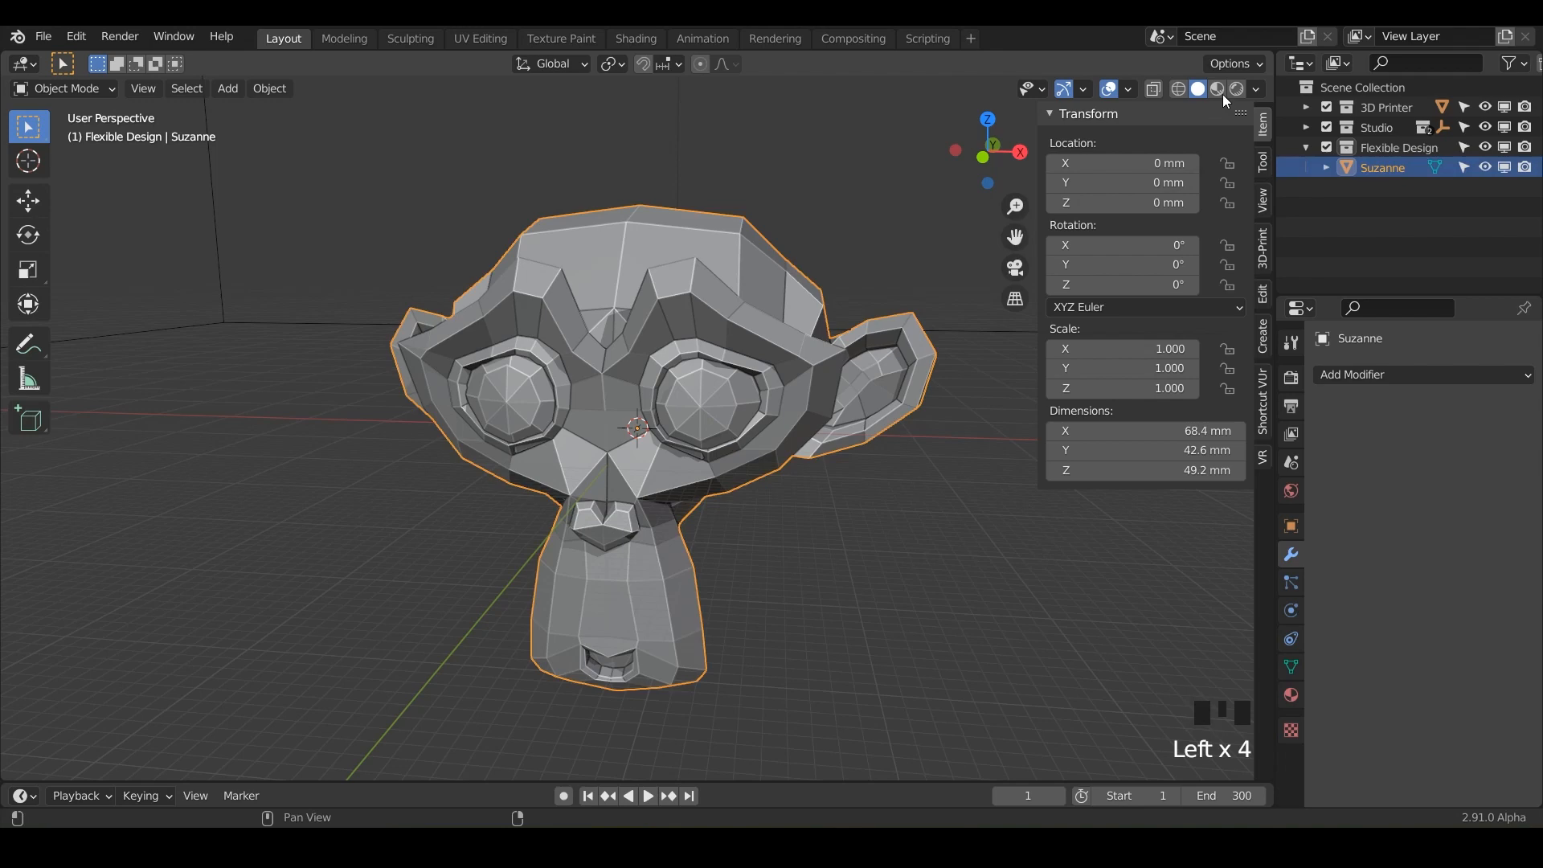
click(1256, 88)
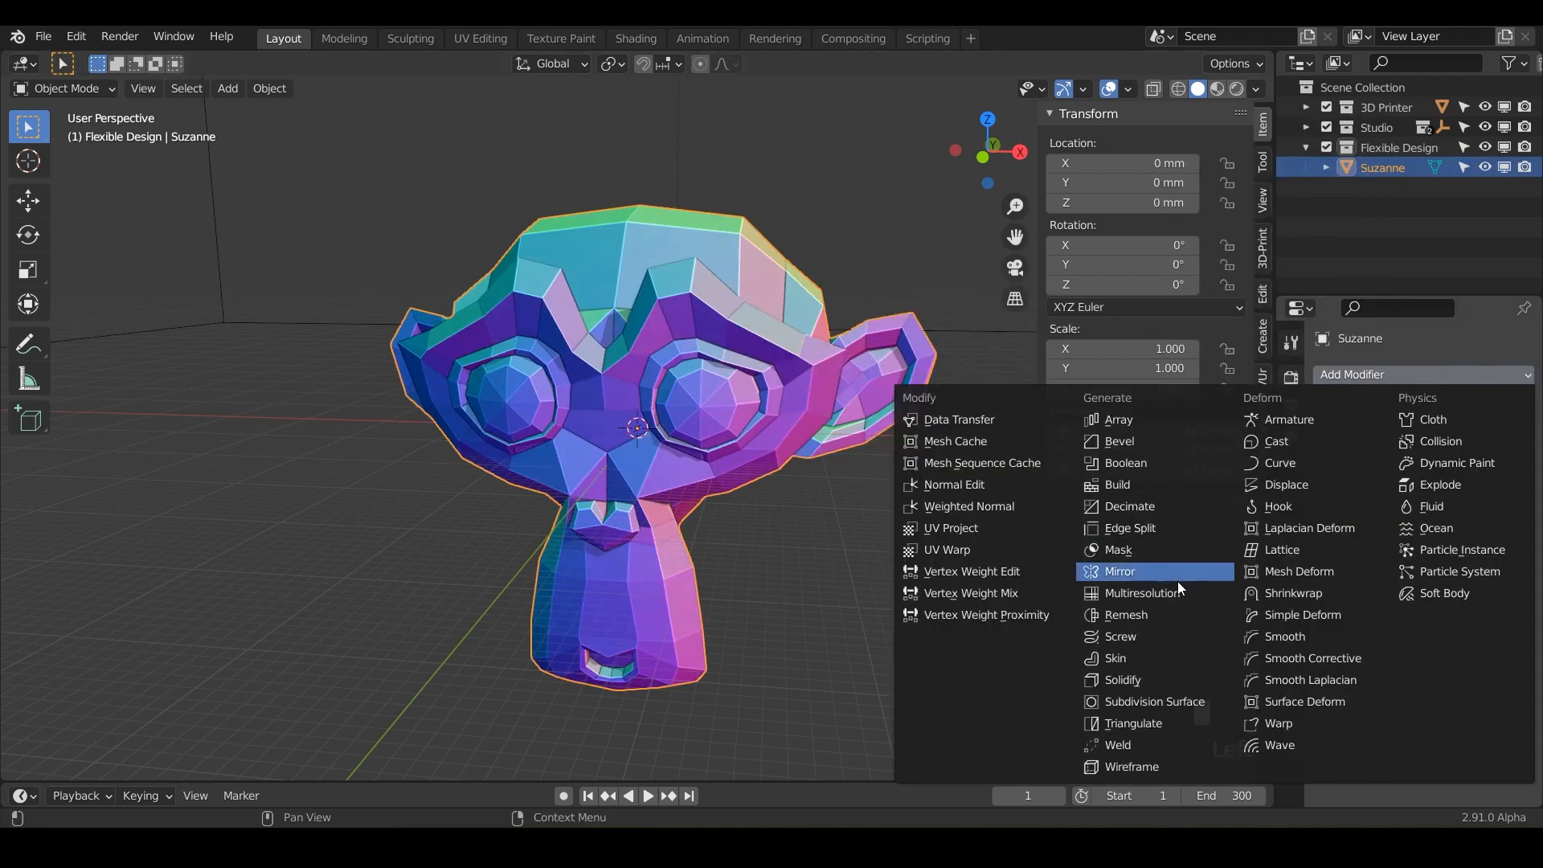
click(1145, 593)
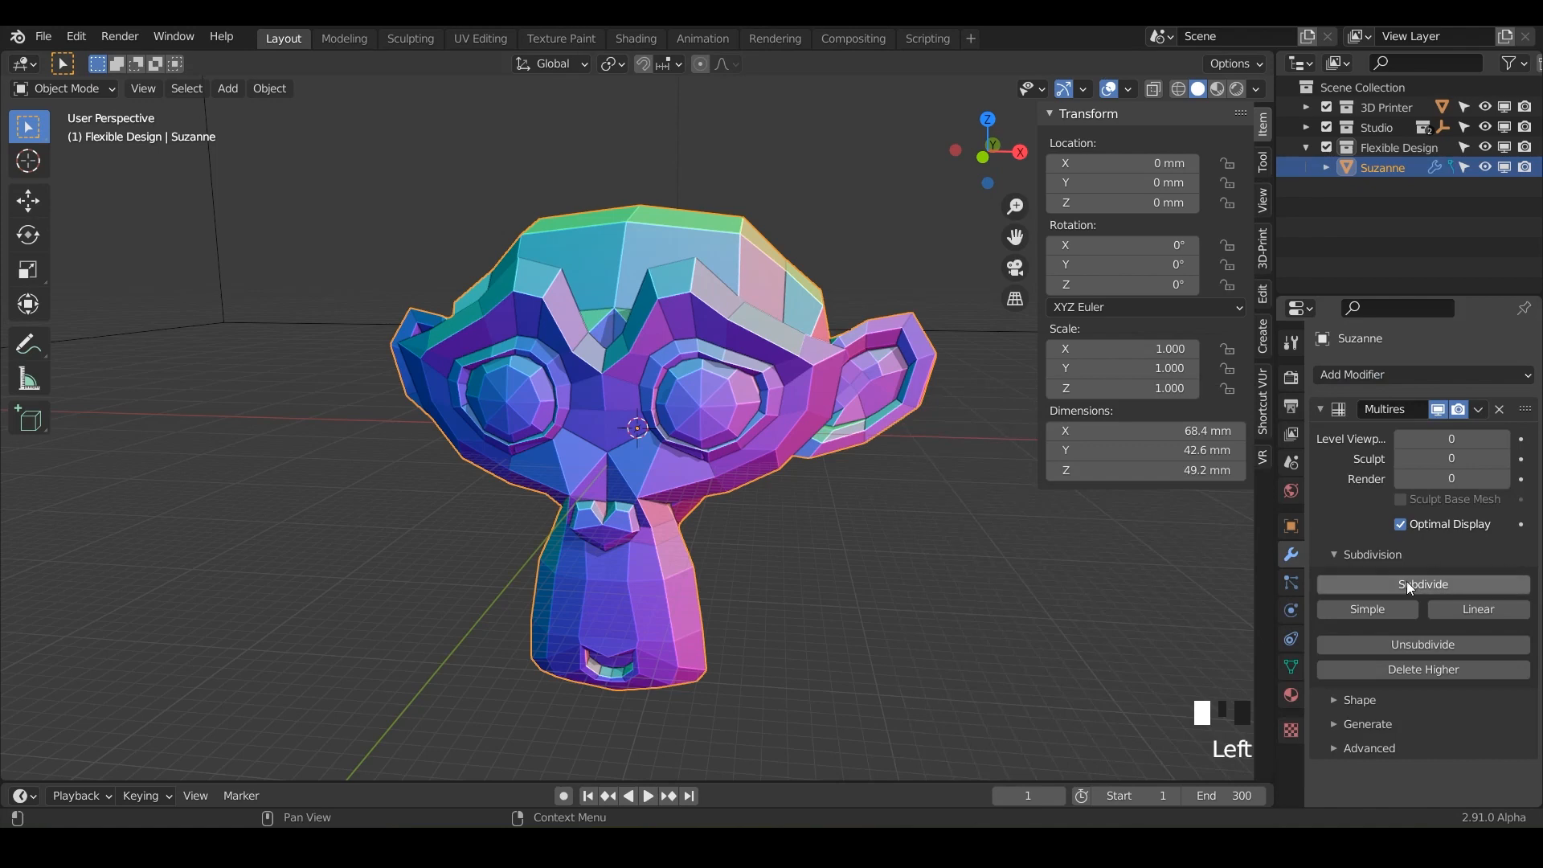
click(1423, 584)
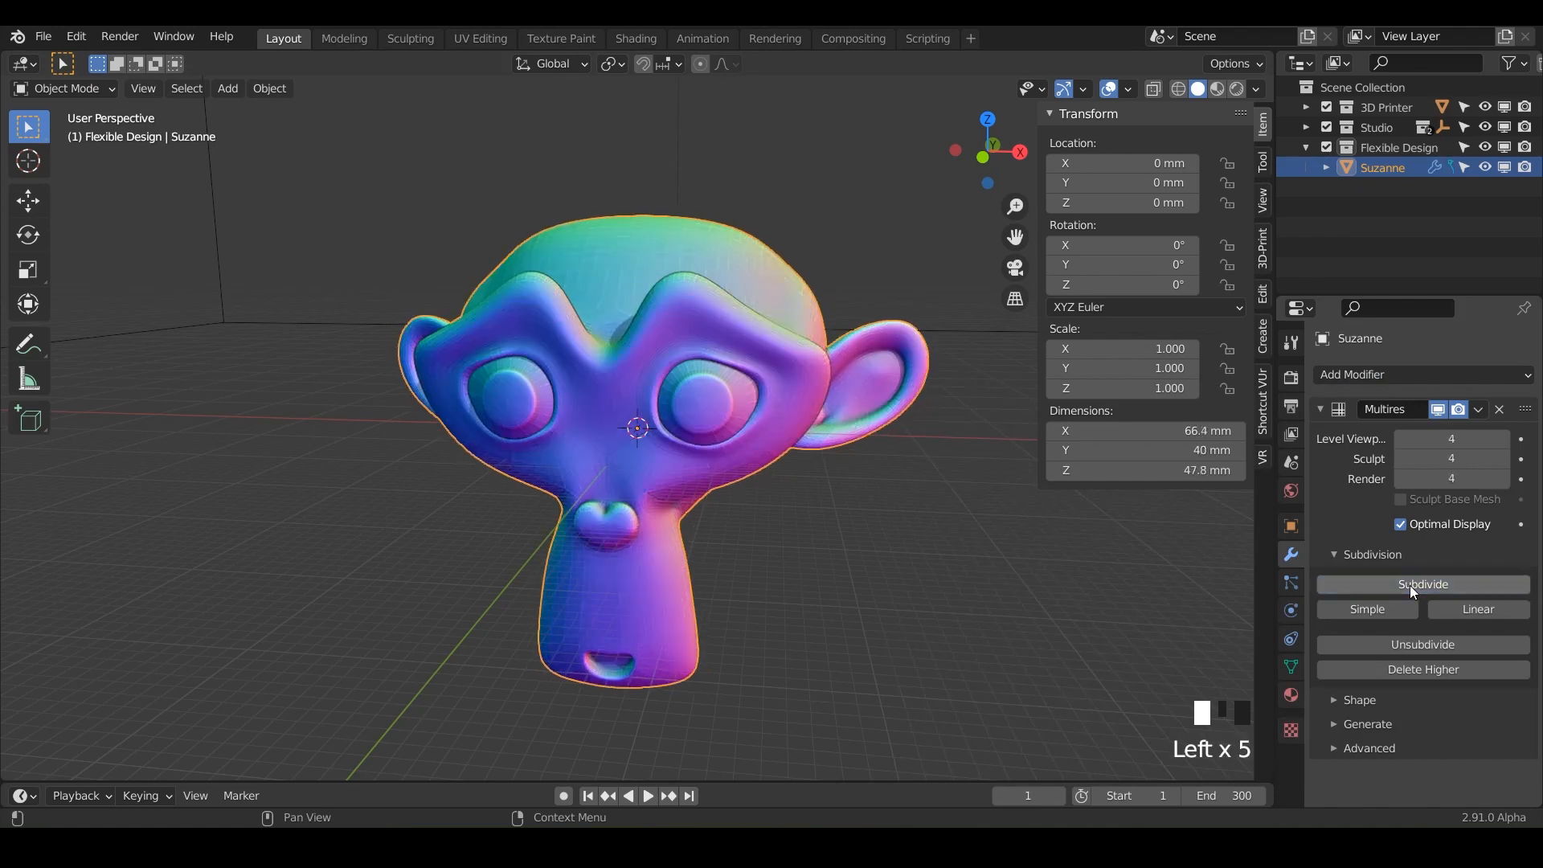
click(1422, 584)
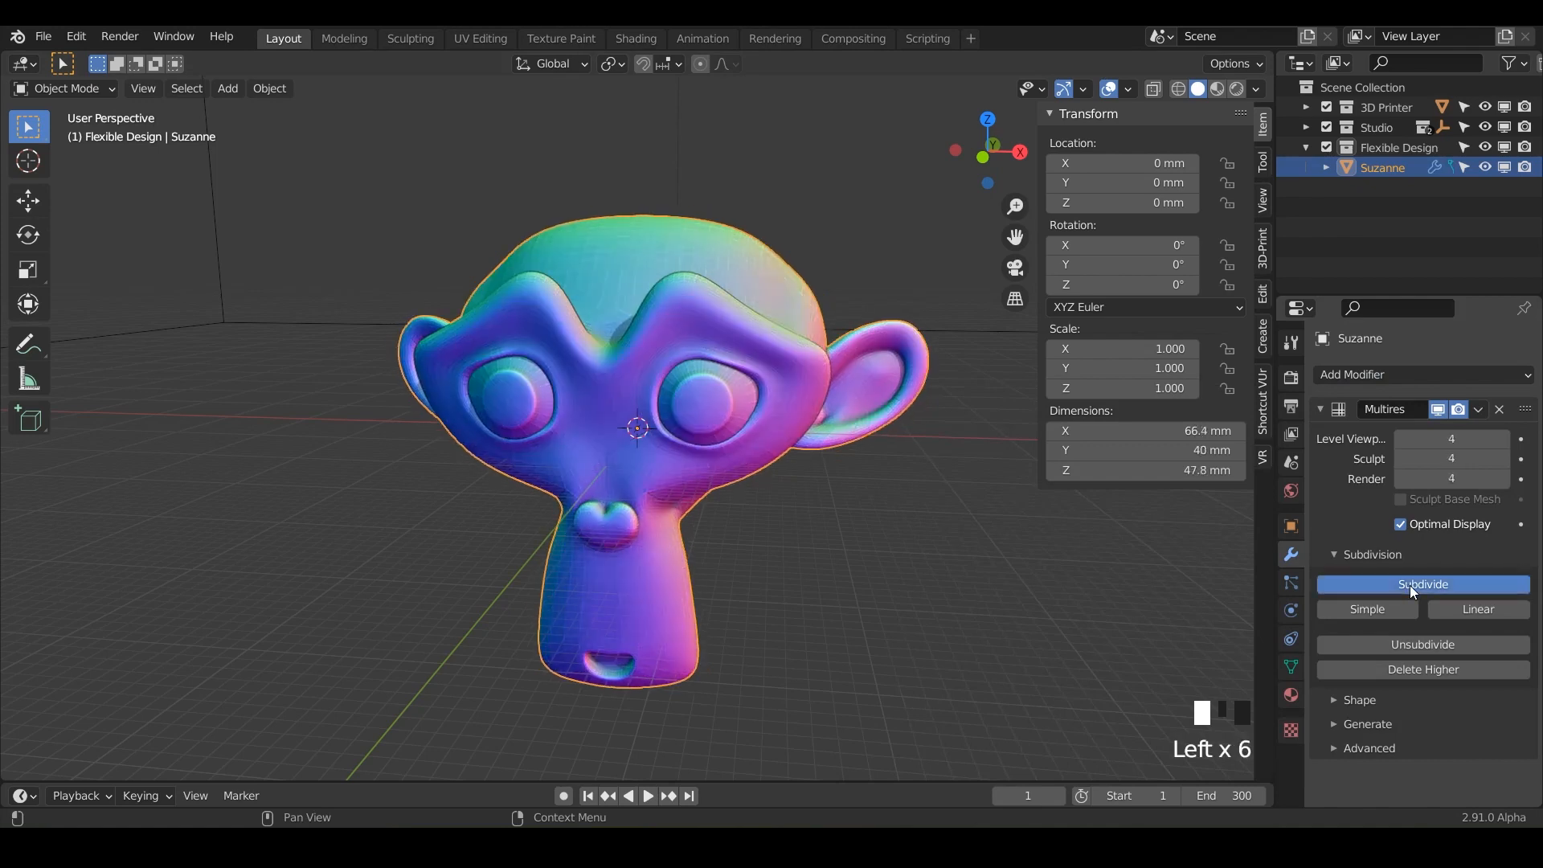
click(1423, 584)
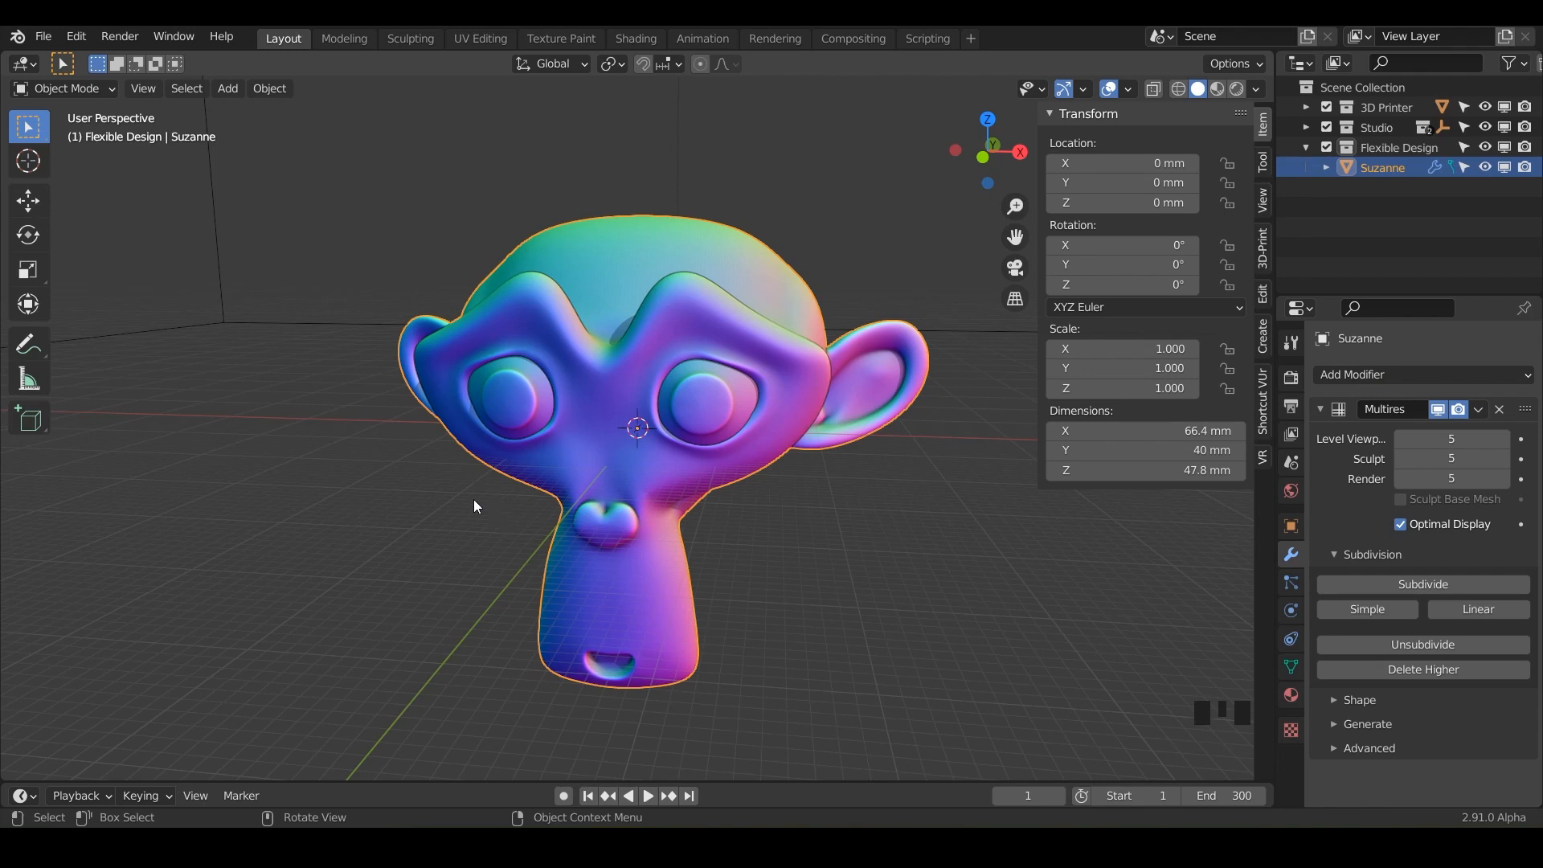
click(56, 88)
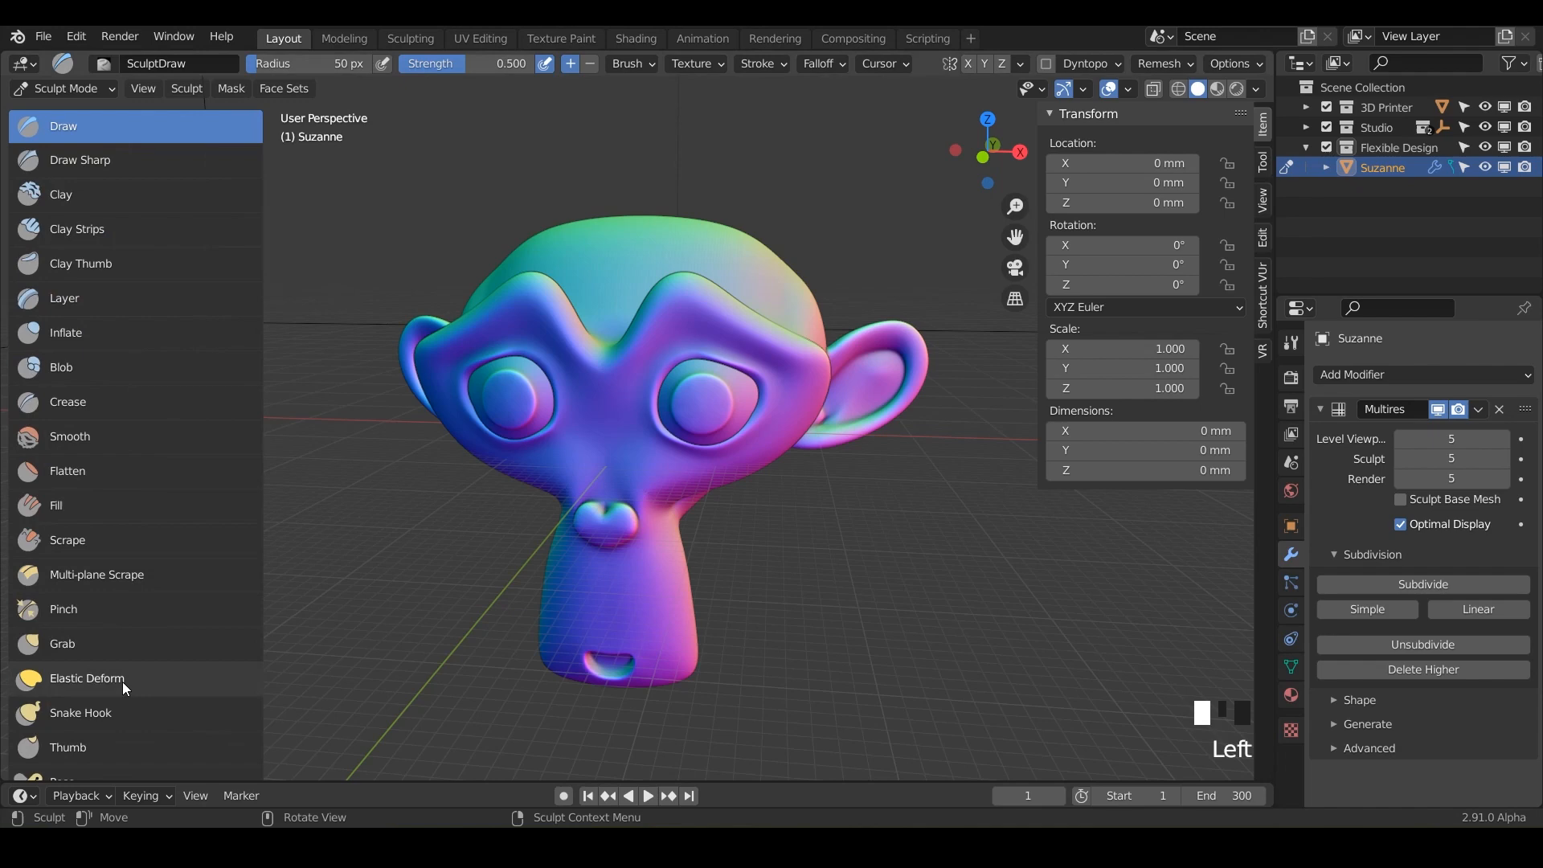
- Choose the Elastic Deform brush and show its settings in the Tool sidebar
click(86, 679)
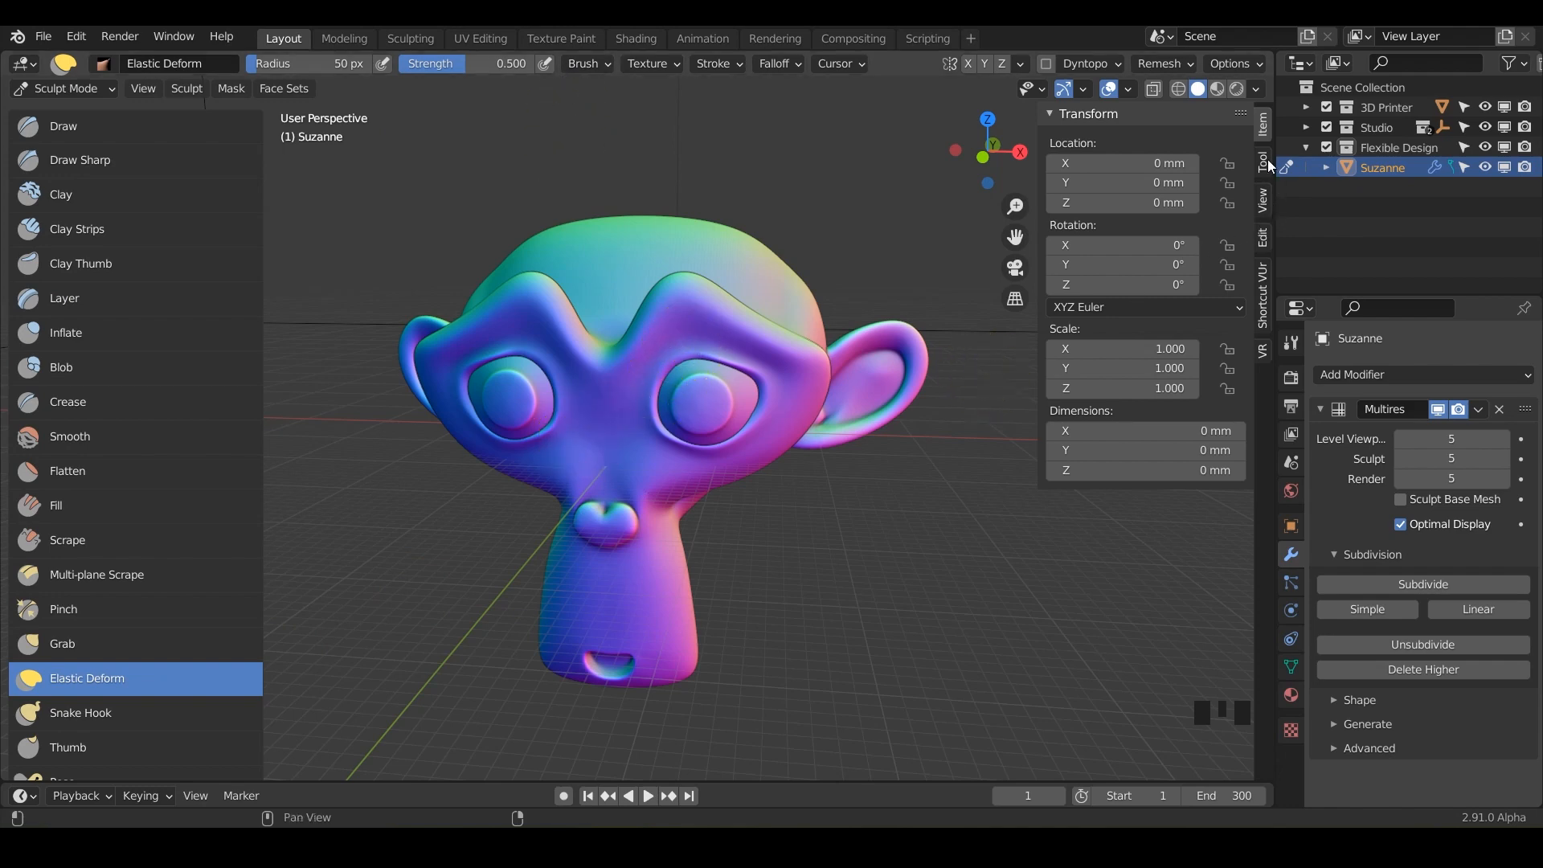
click(1261, 160)
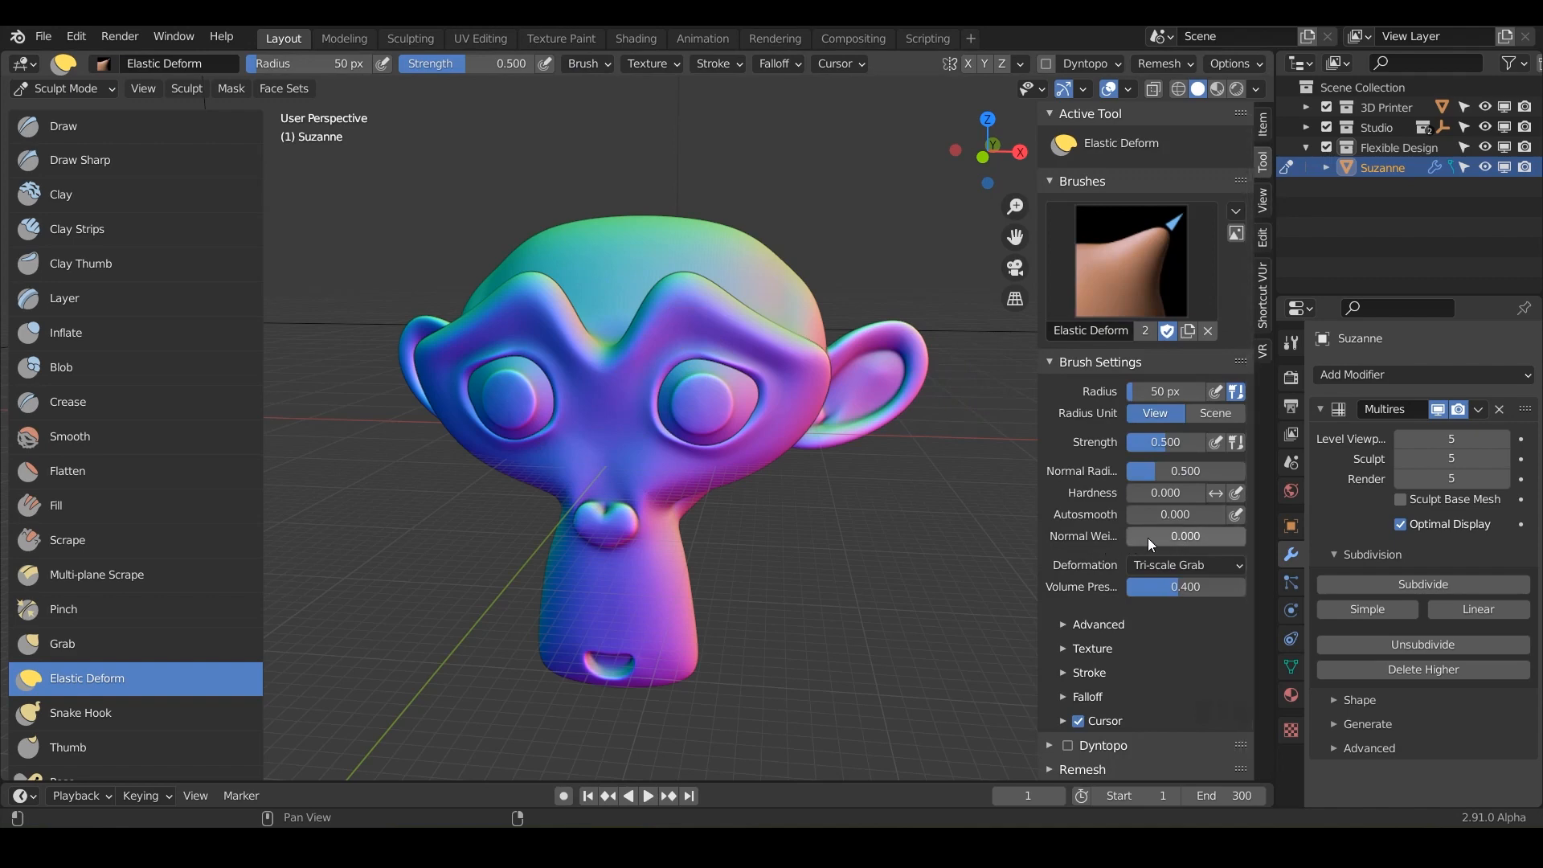
mouse_move(1171, 577)
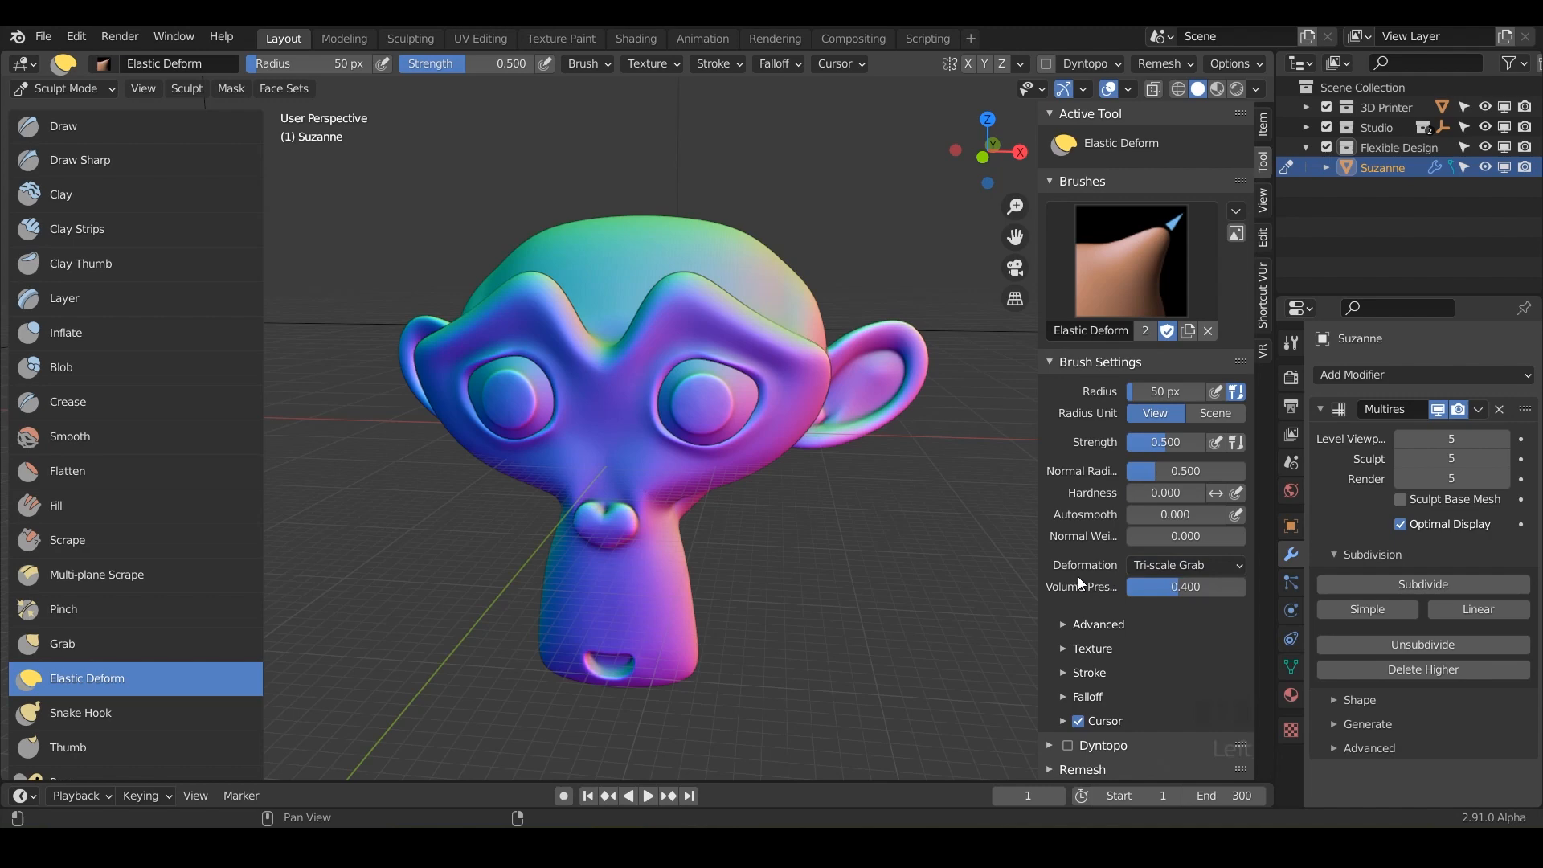
mouse_move(1070, 601)
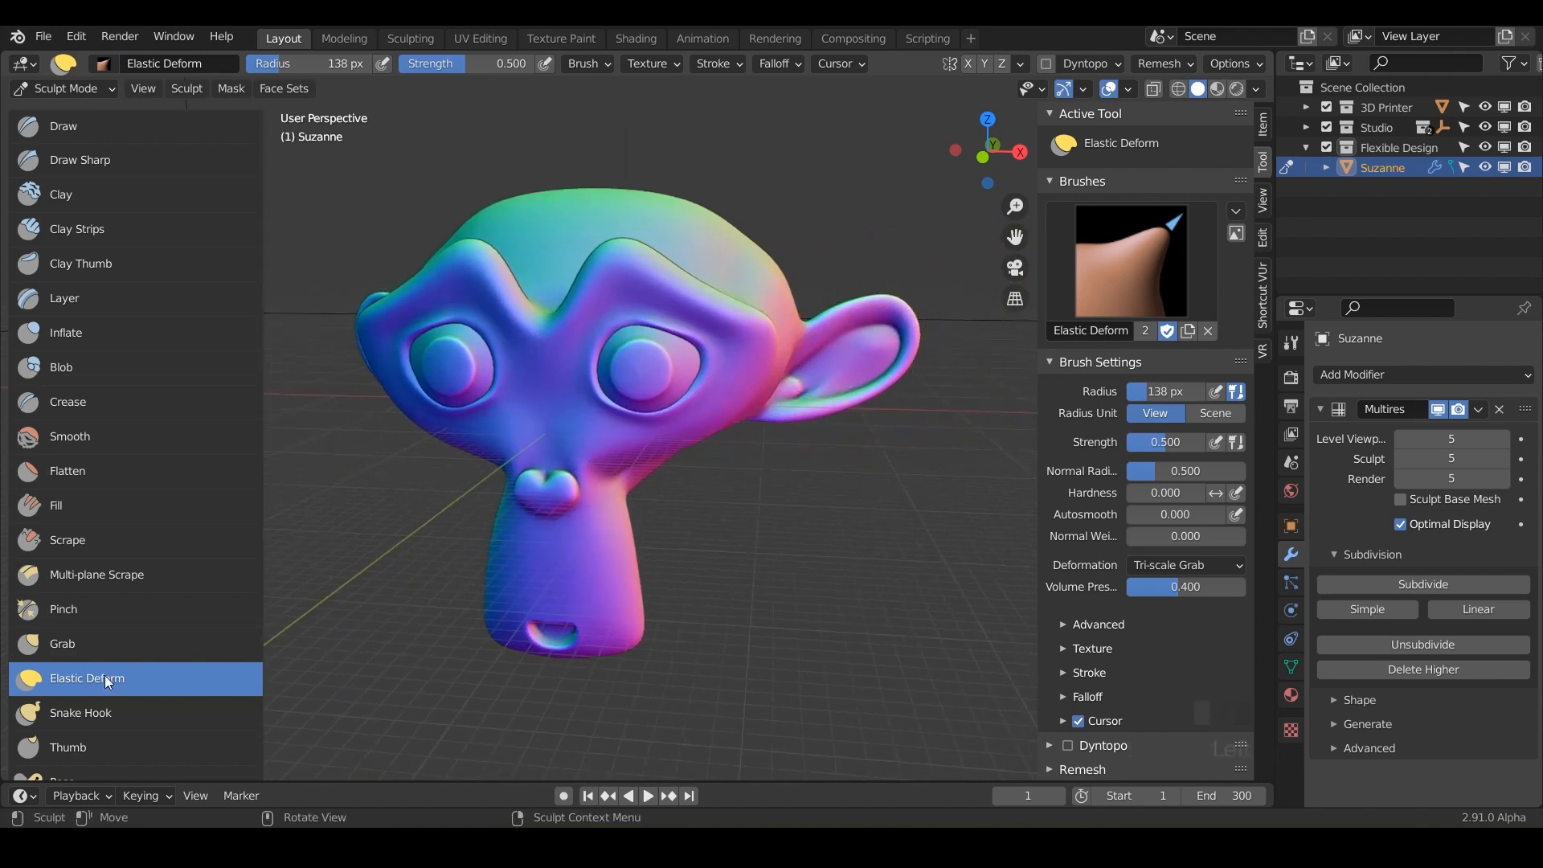
mouse_move(627, 267)
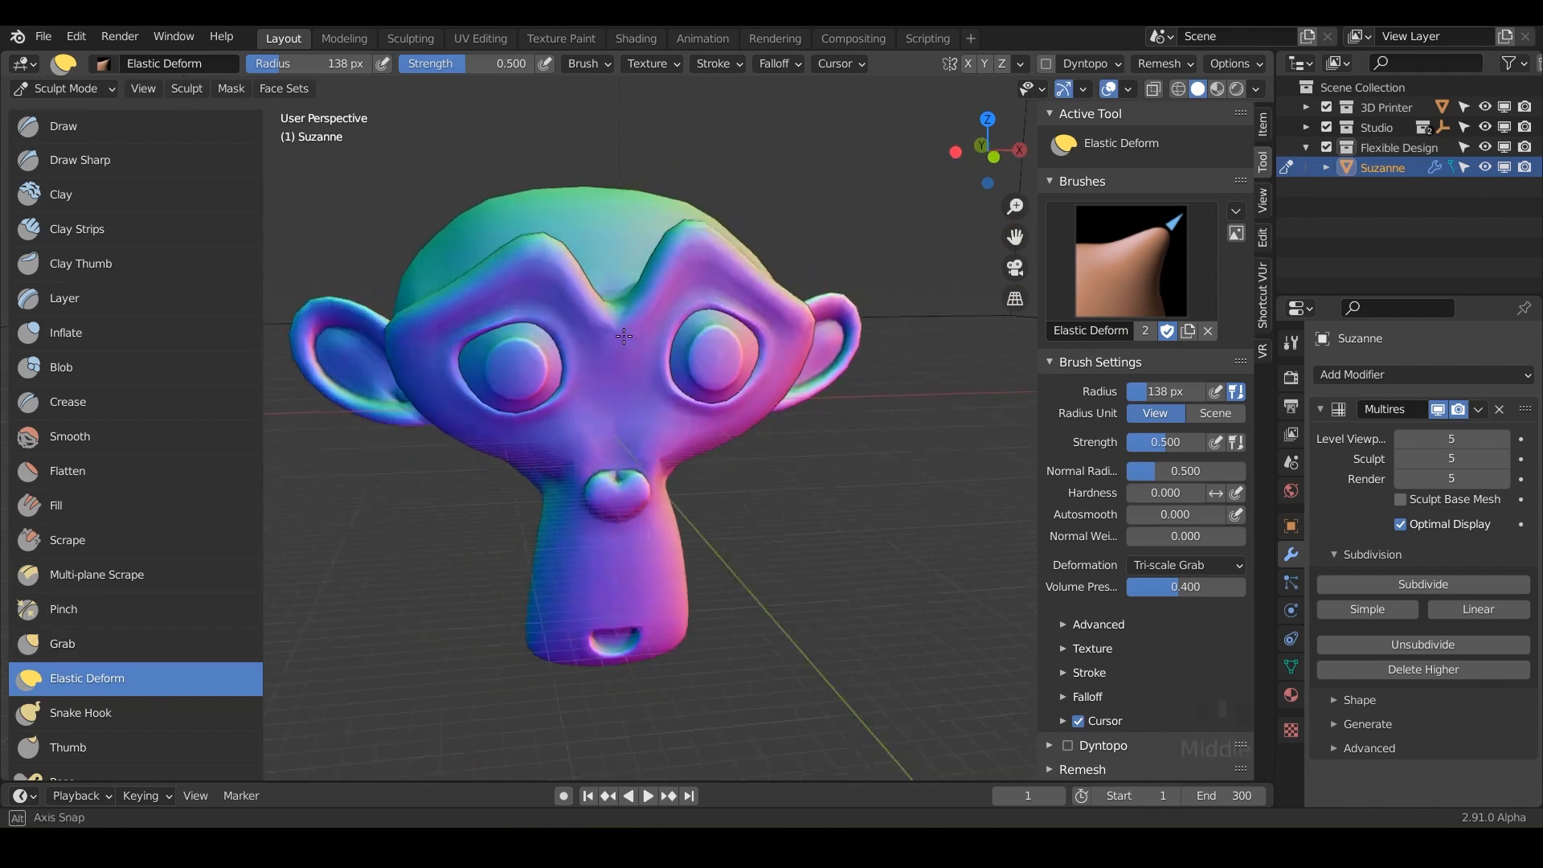
- Reshape Suzanne's snout and nose with Elastic Deform strokes from a side view
drag(622, 334, 622, 236)
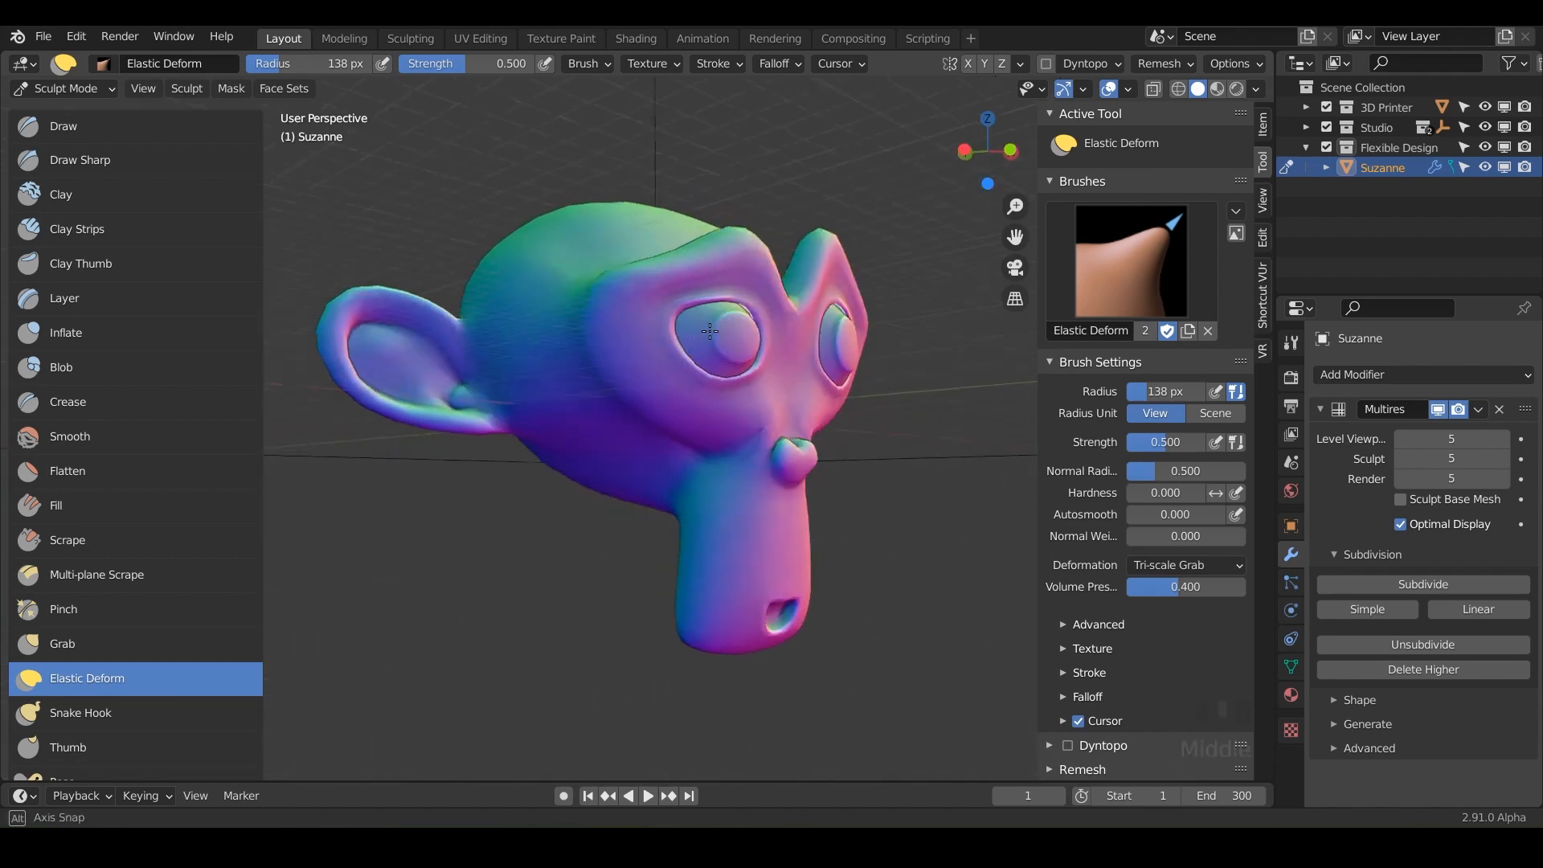
drag(708, 345, 696, 351)
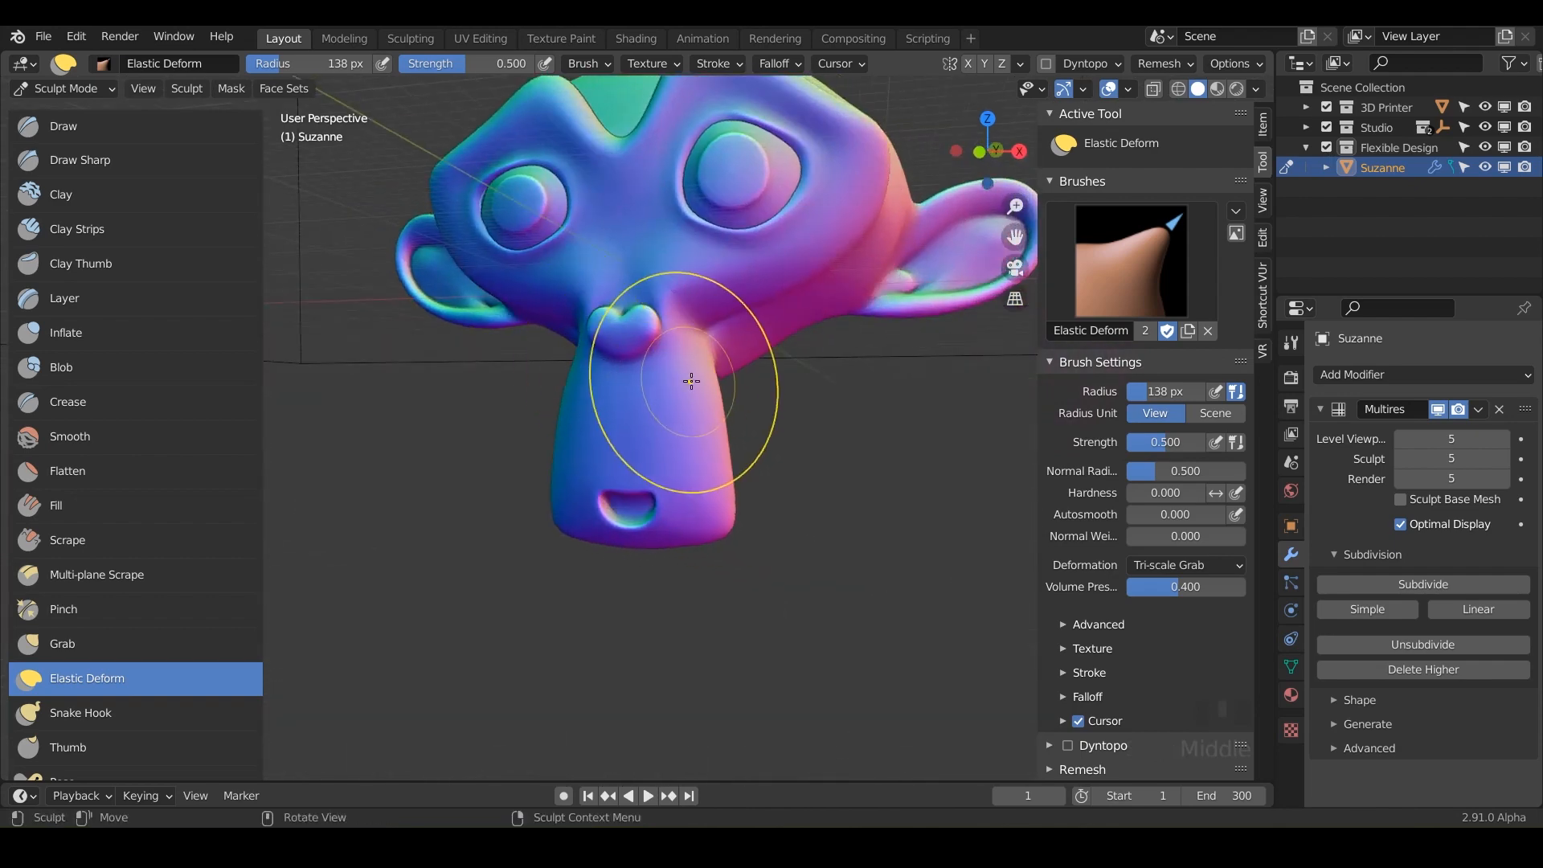
drag(689, 381, 797, 444)
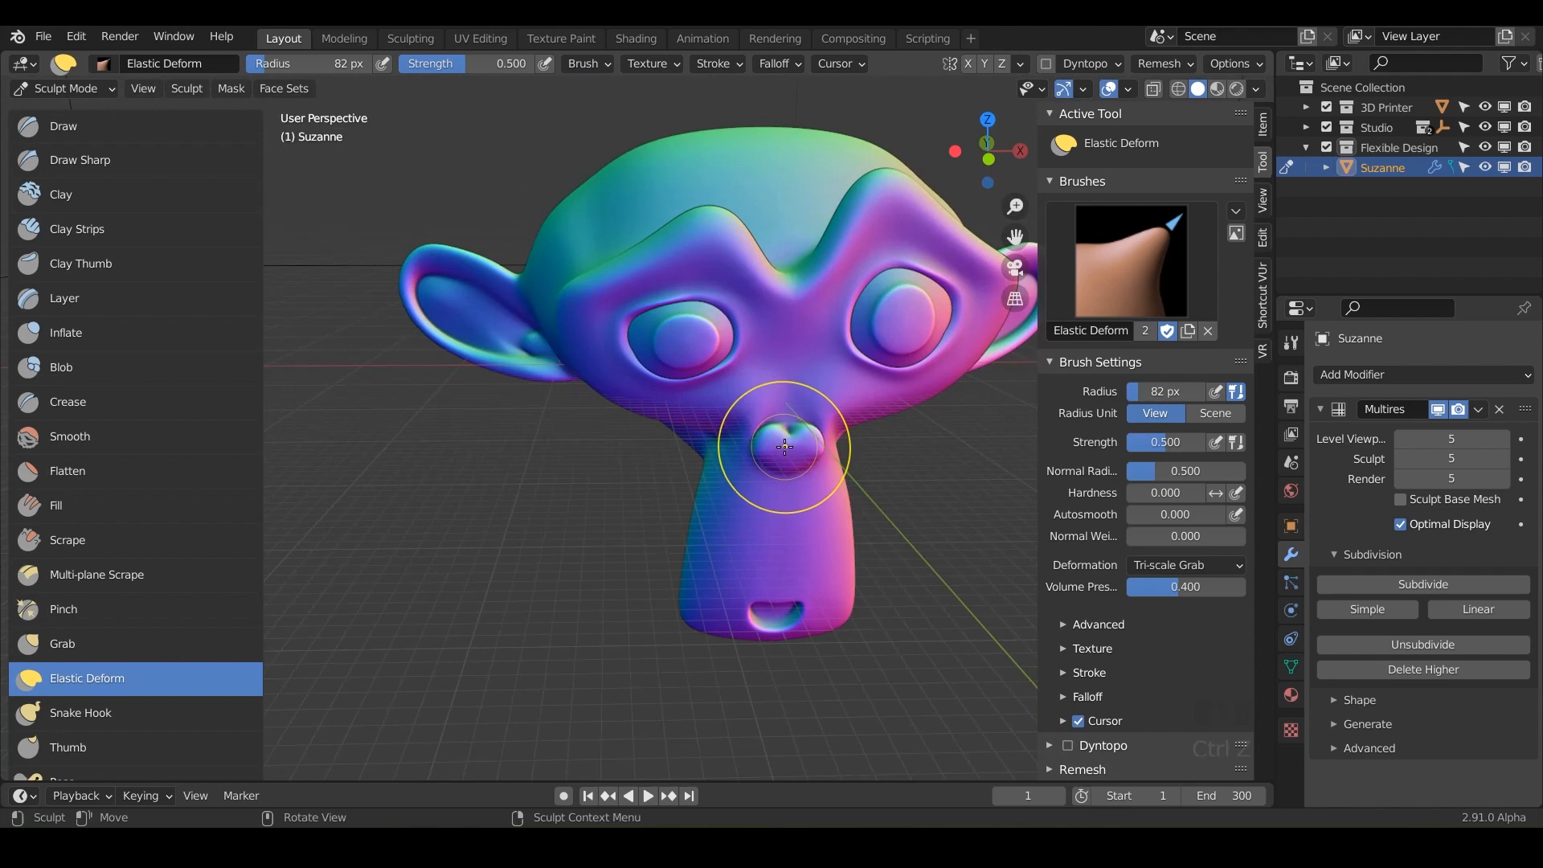
drag(782, 446, 789, 295)
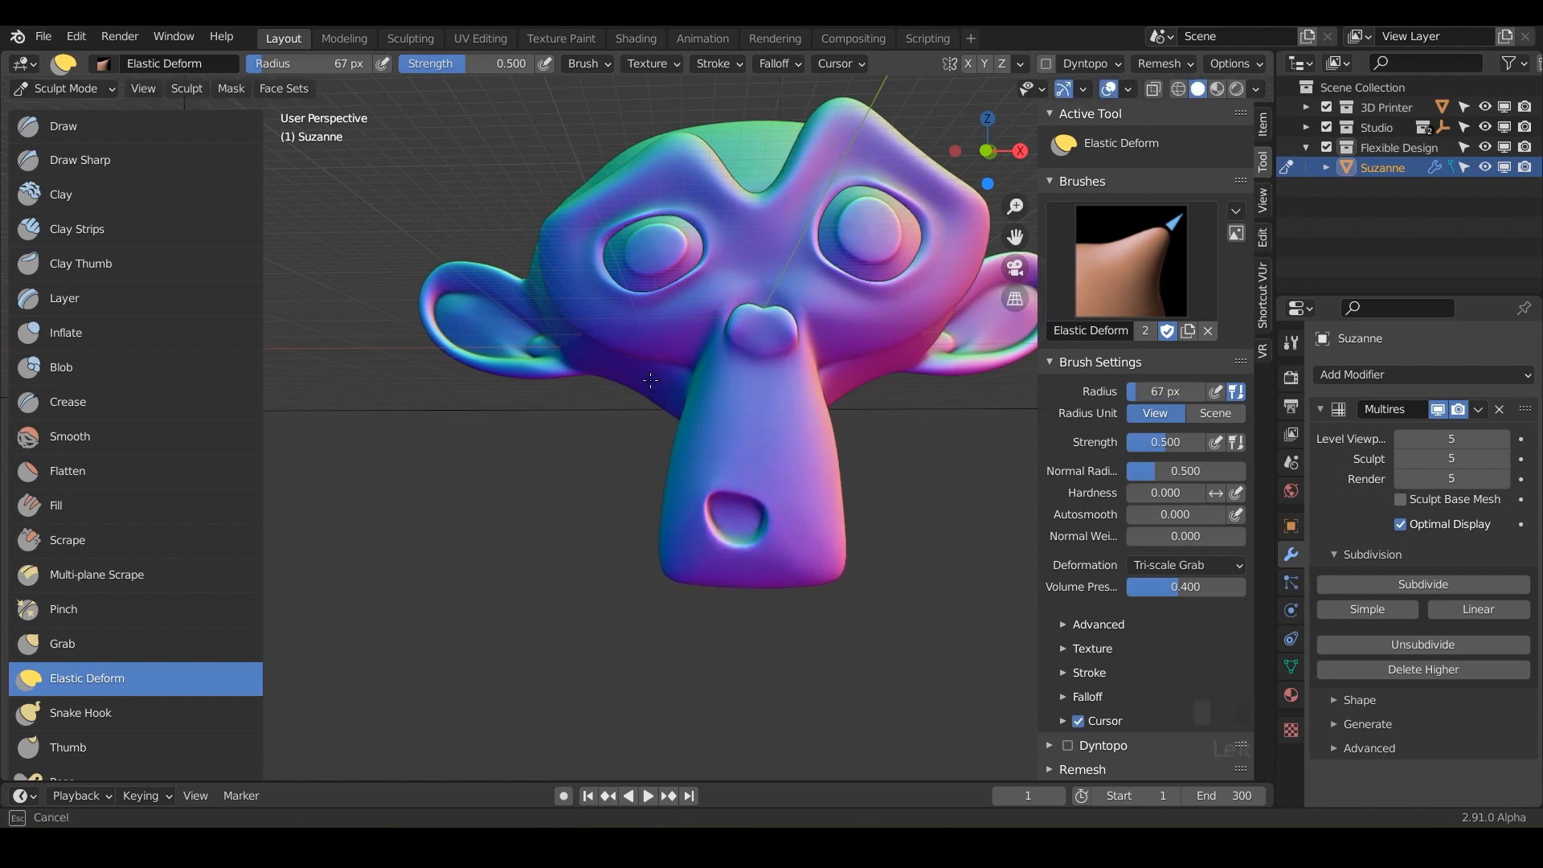
drag(650, 394, 728, 443)
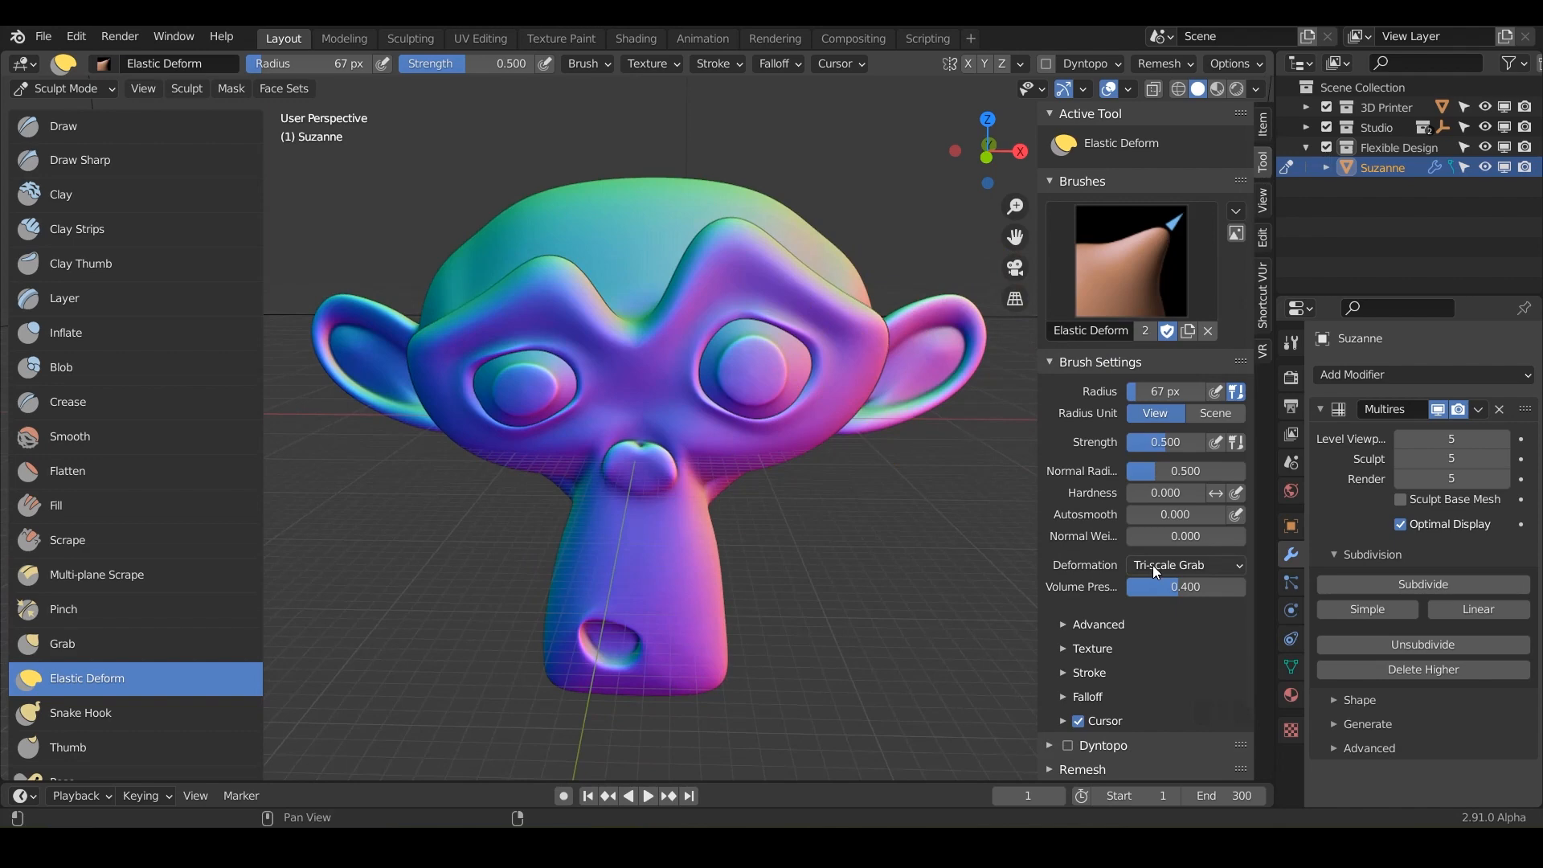
mouse_move(1208, 569)
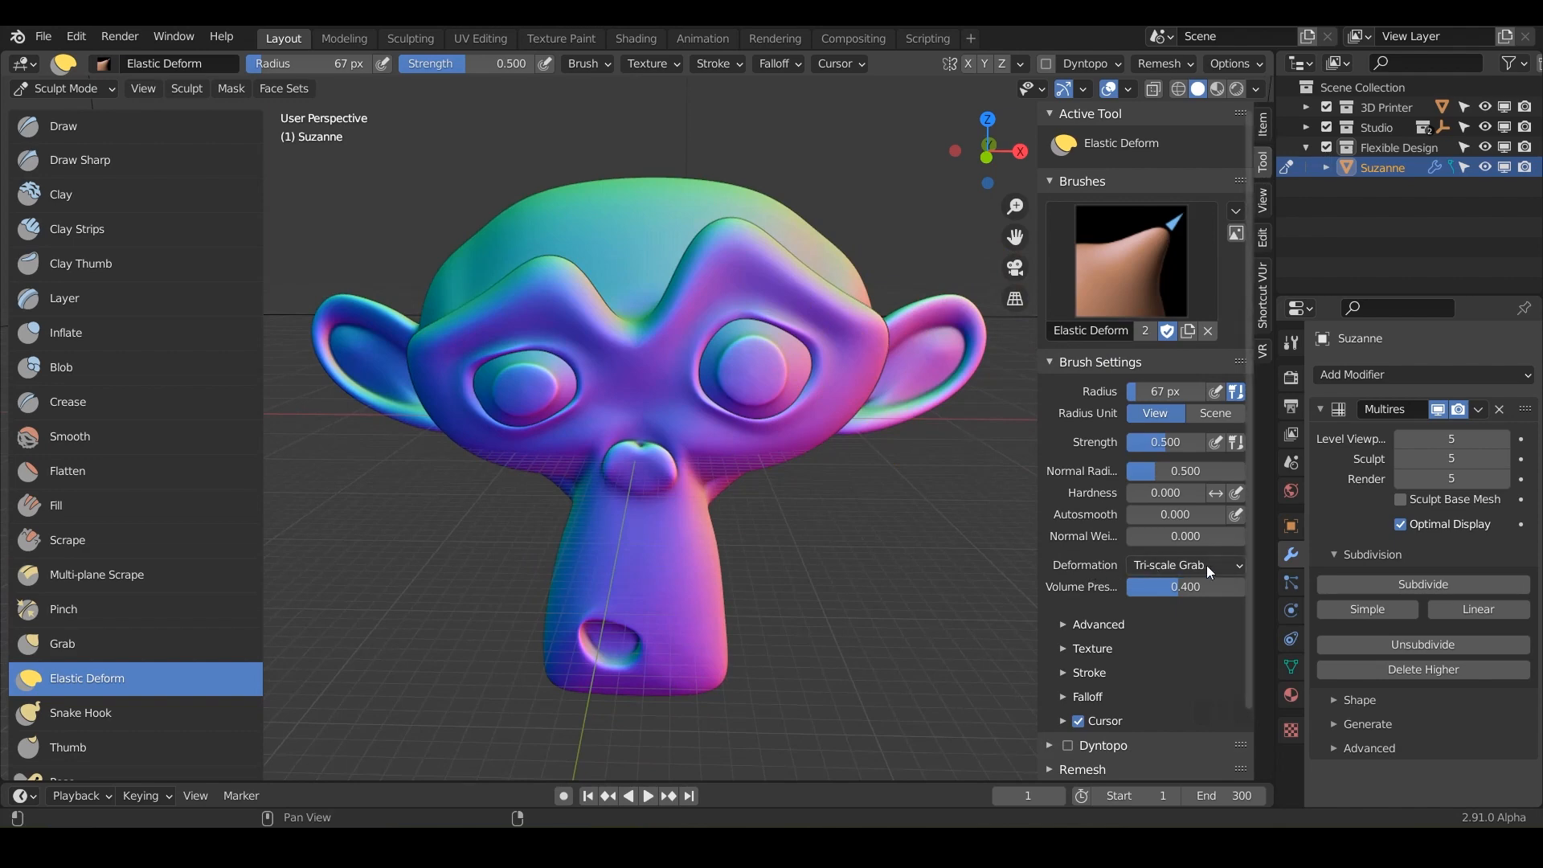
mouse_move(1184, 574)
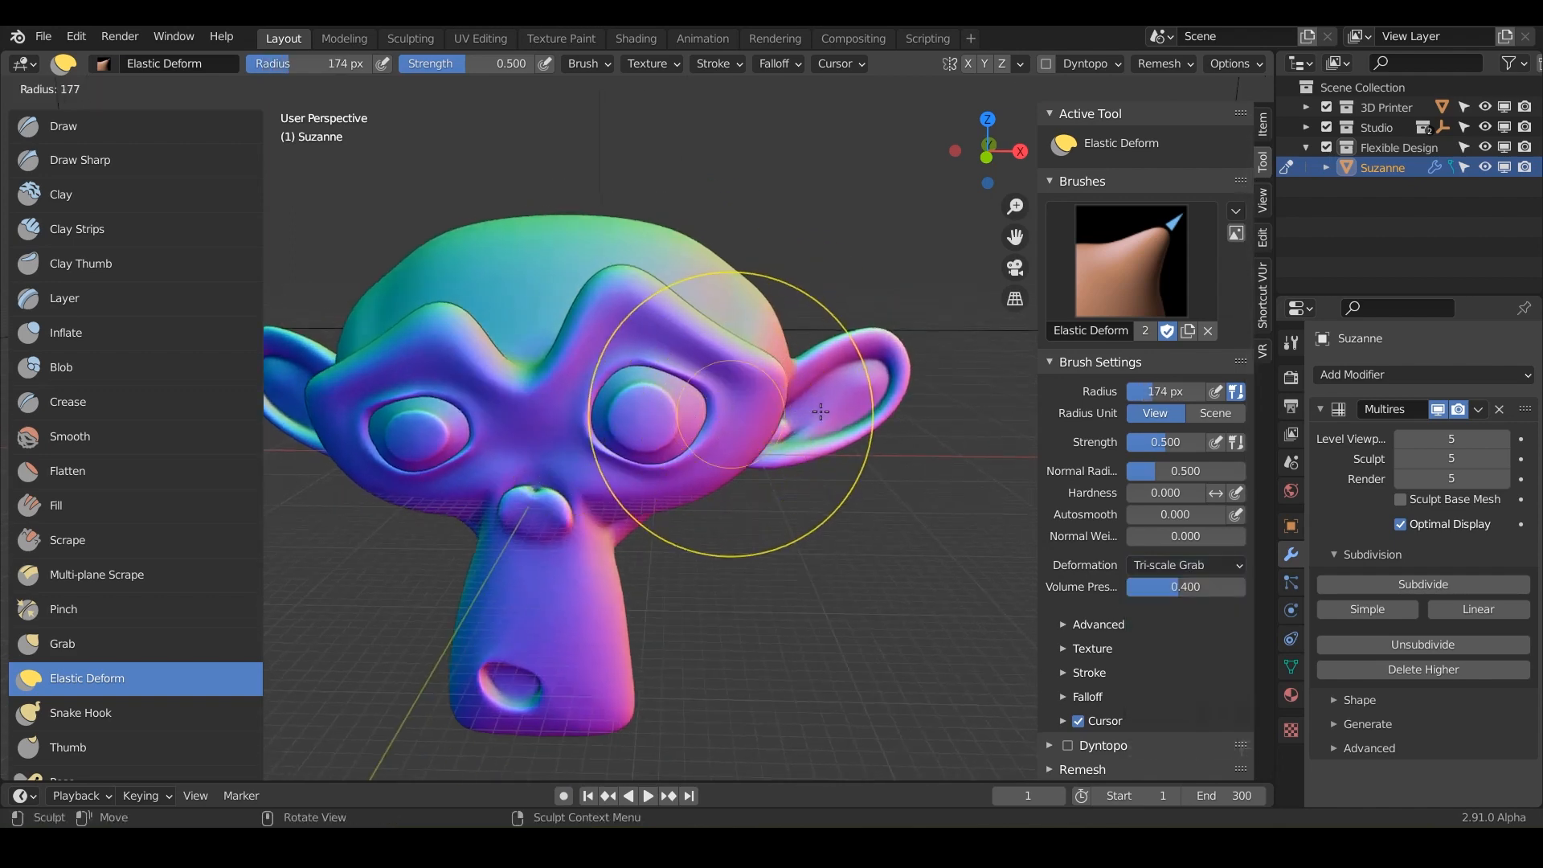
- Enlarge the brush radius to 179 px and set deformation to Grab
drag(821, 413, 1003, 356)
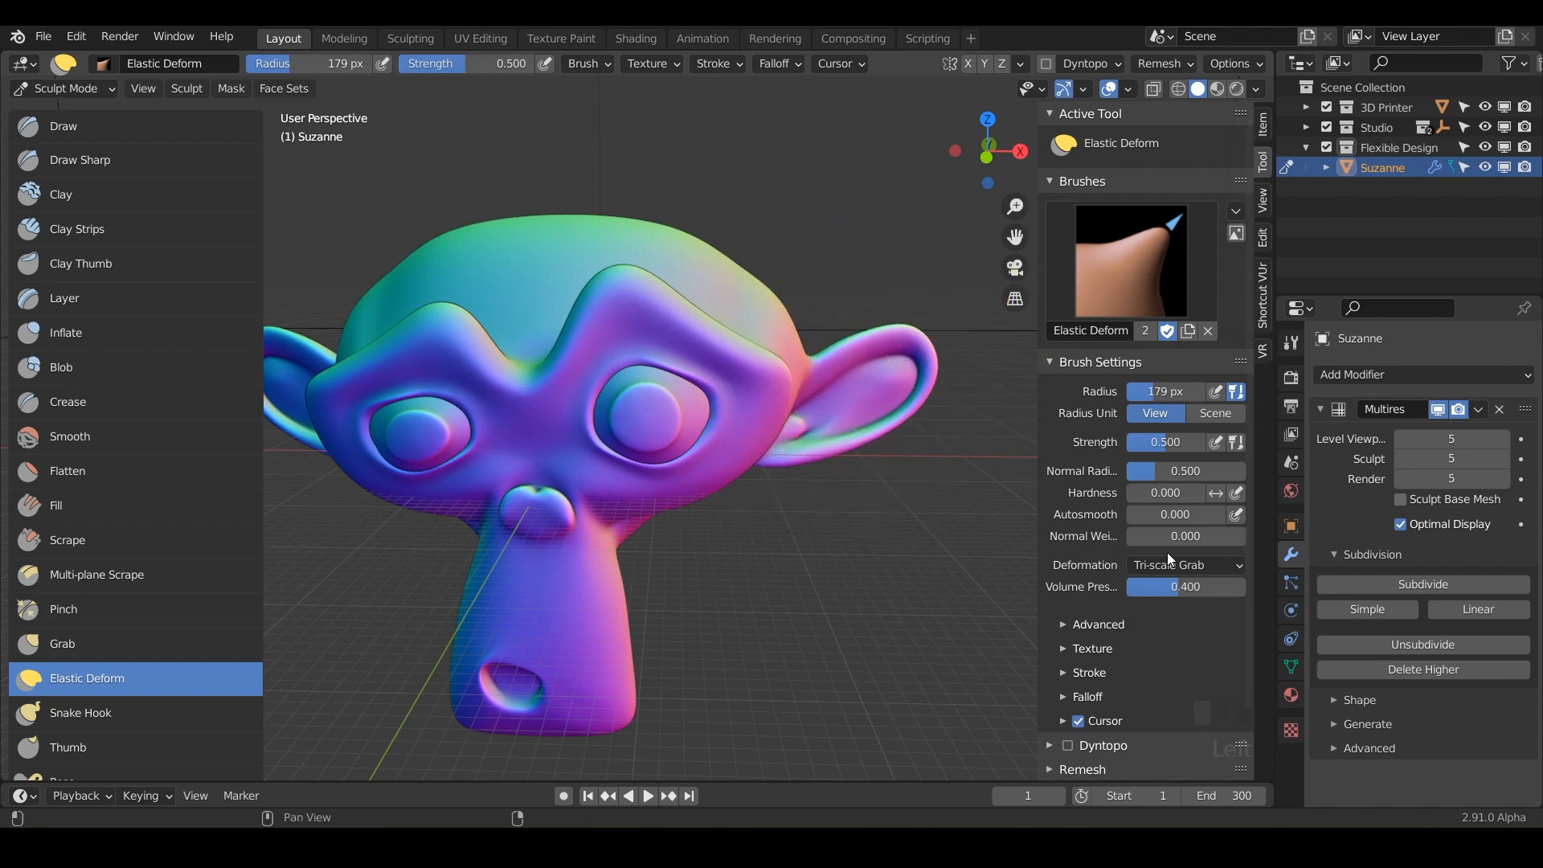
click(1185, 565)
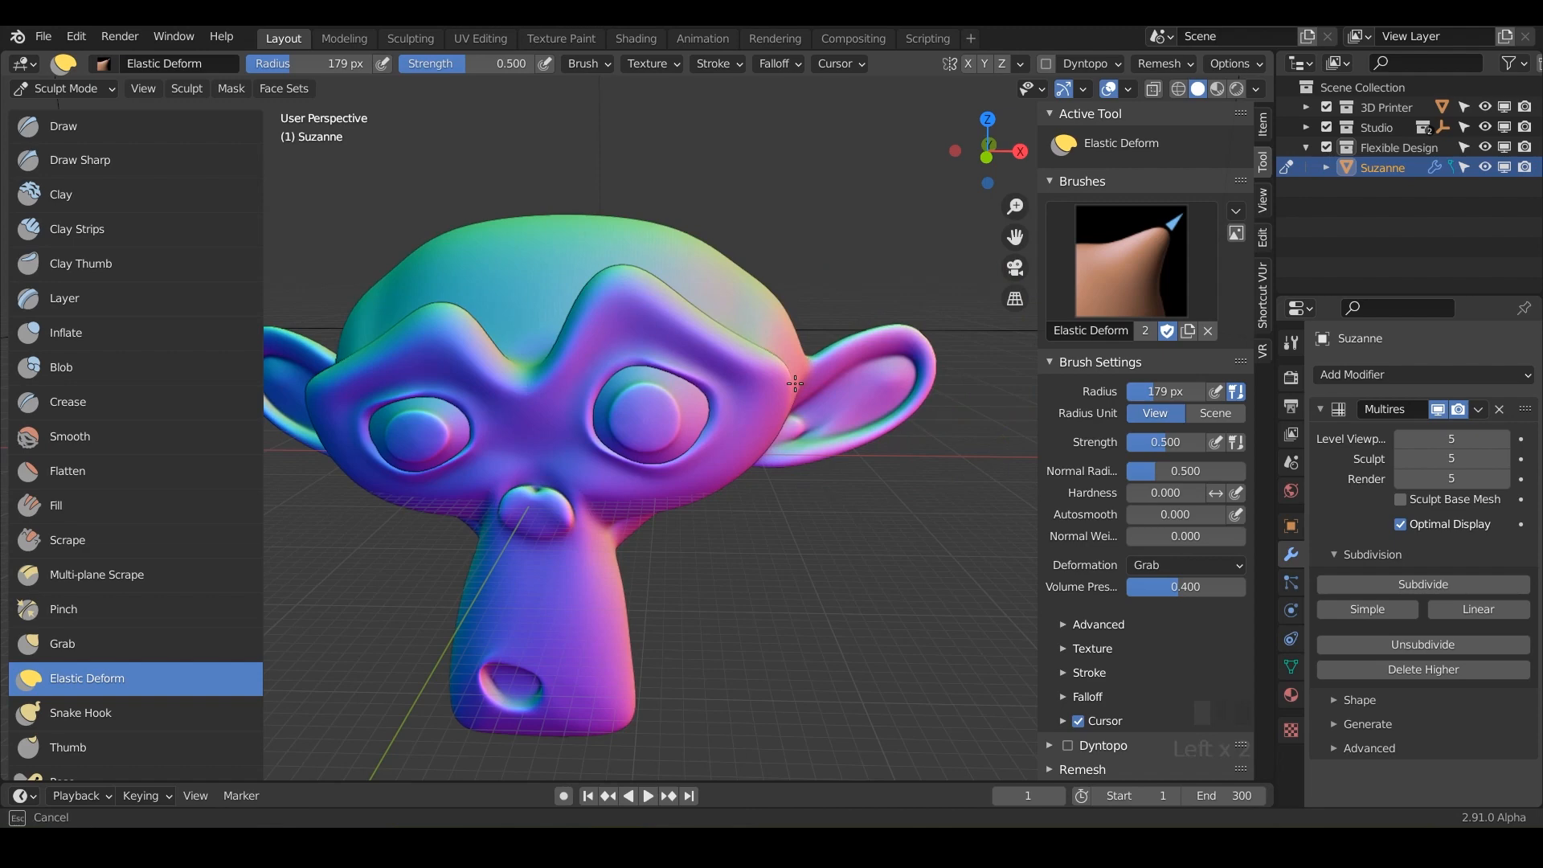
drag(793, 384, 864, 382)
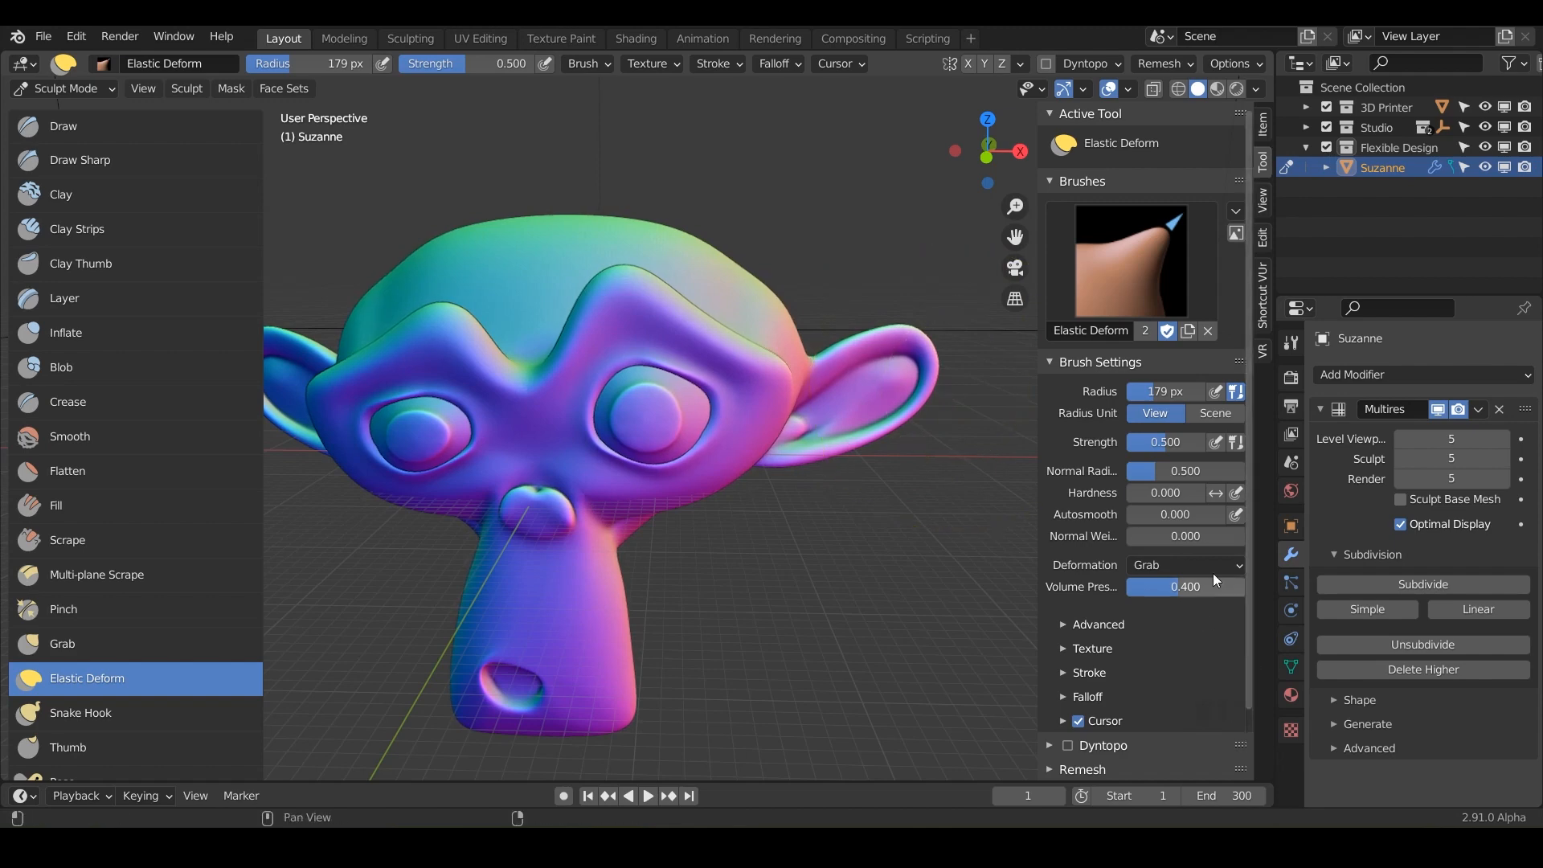
- Change the deformation mode from Bi-scale Grab to Tri-scale Grab, then to Scale
click(1185, 565)
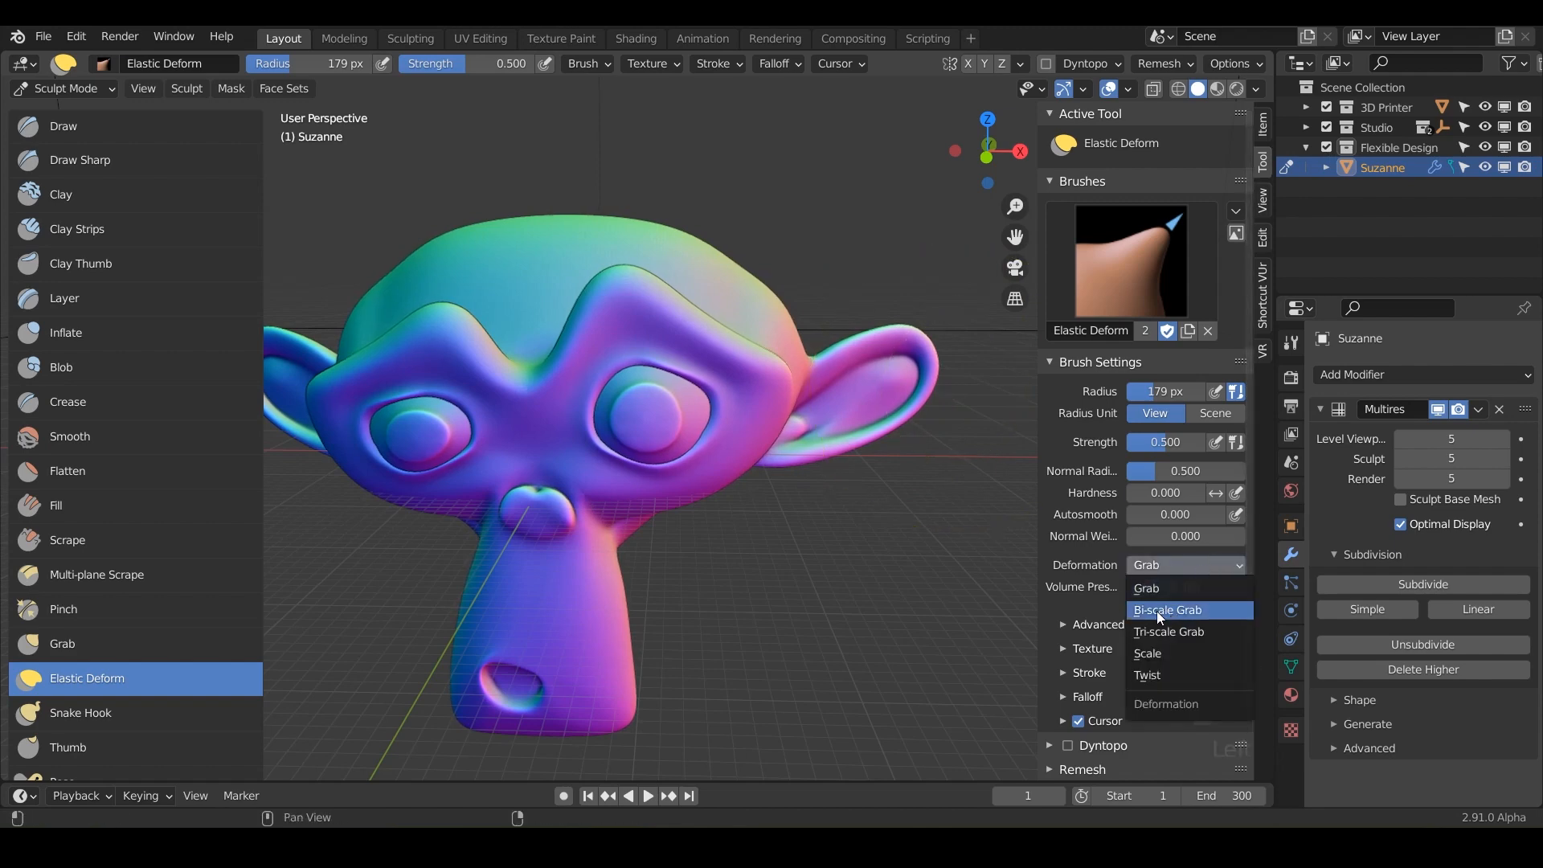
mouse_move(1153, 588)
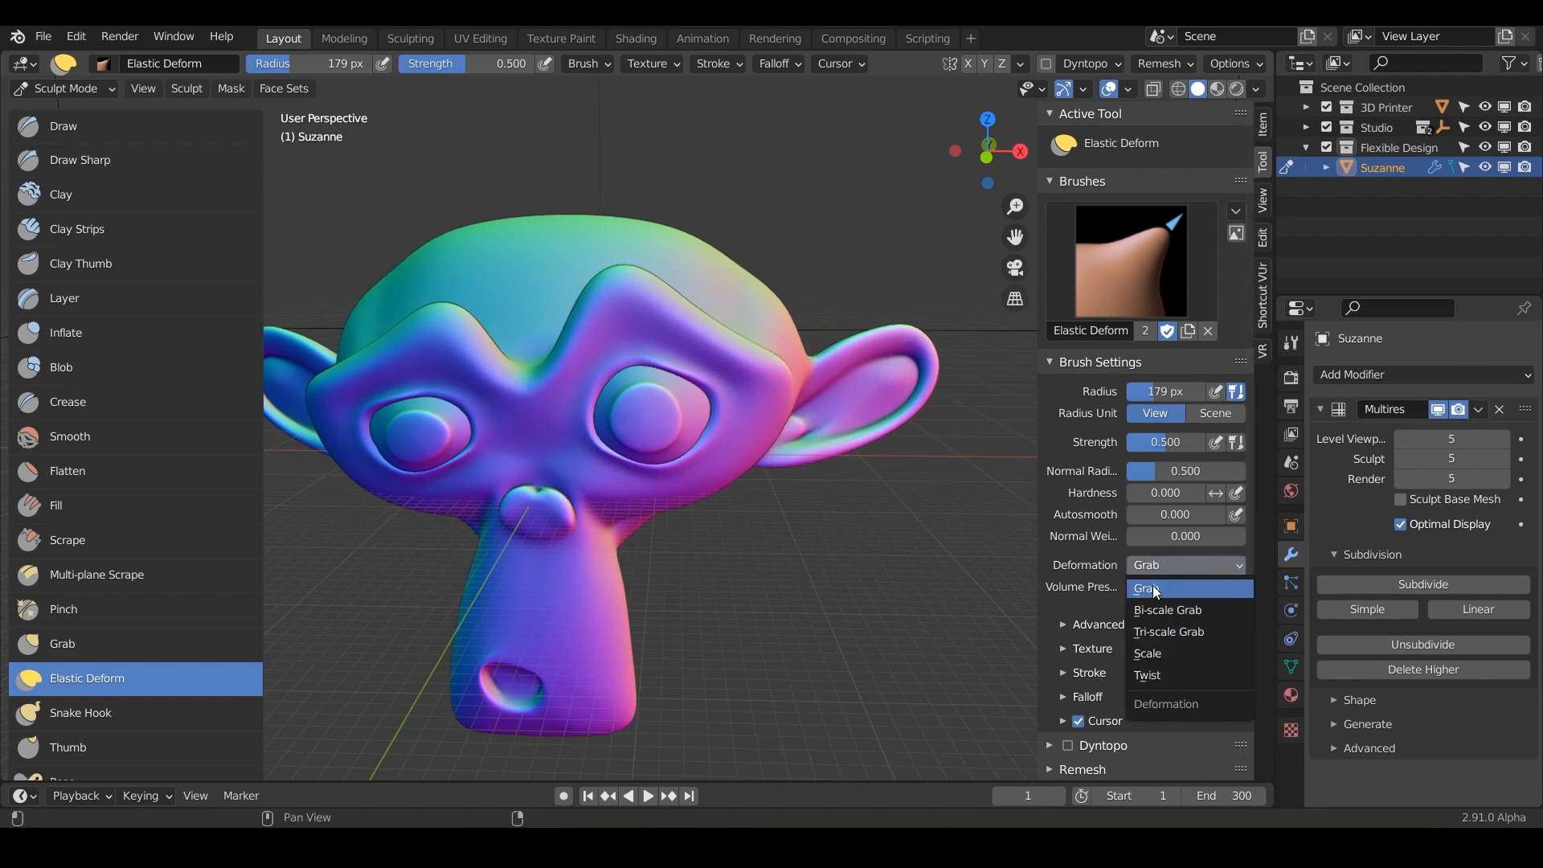
mouse_move(1181, 610)
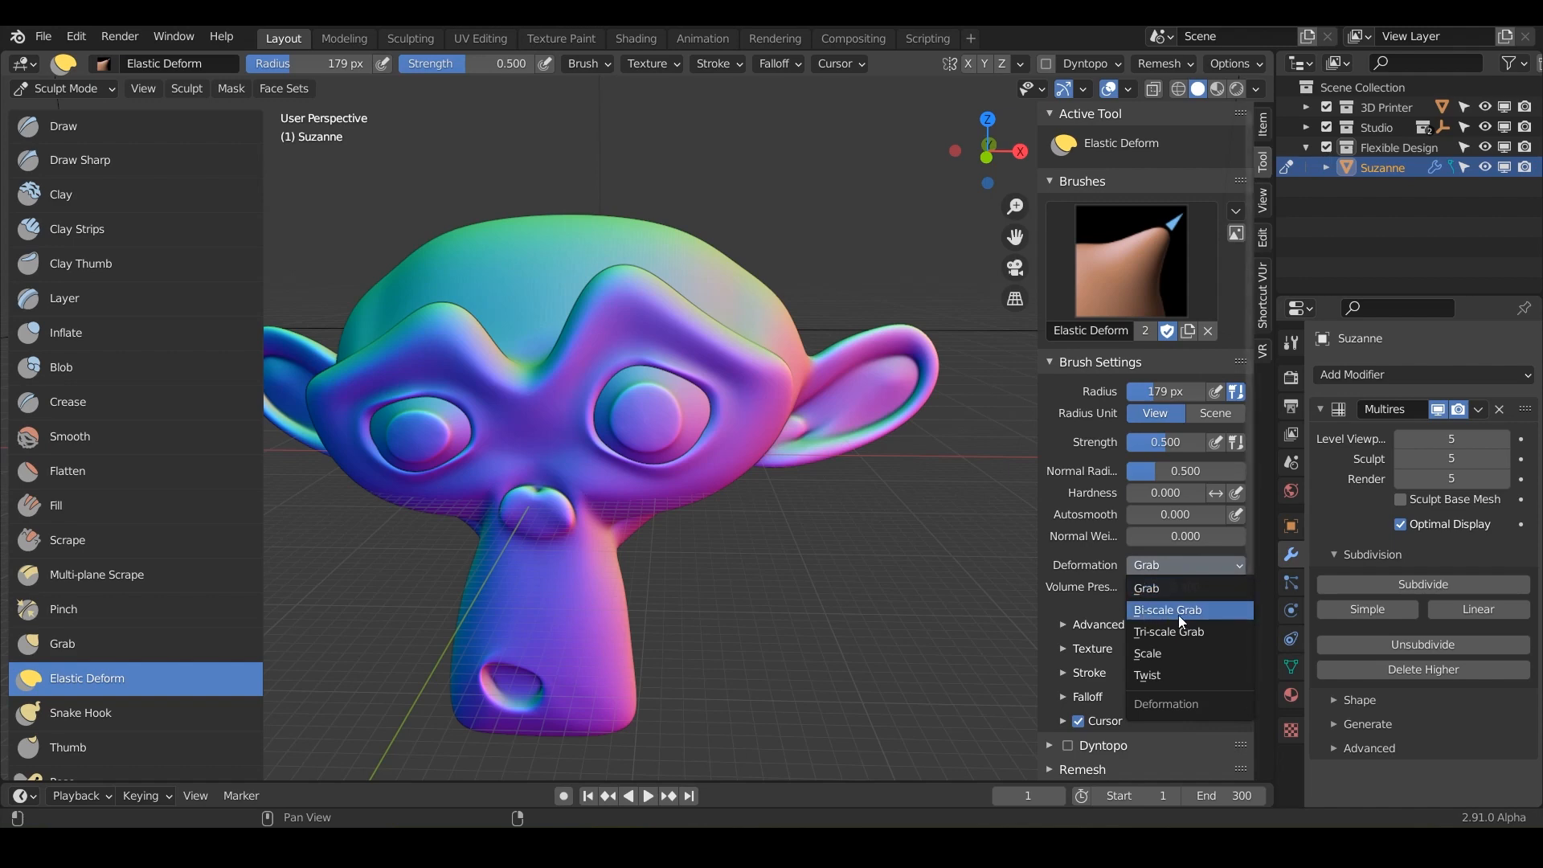
mouse_move(1174, 618)
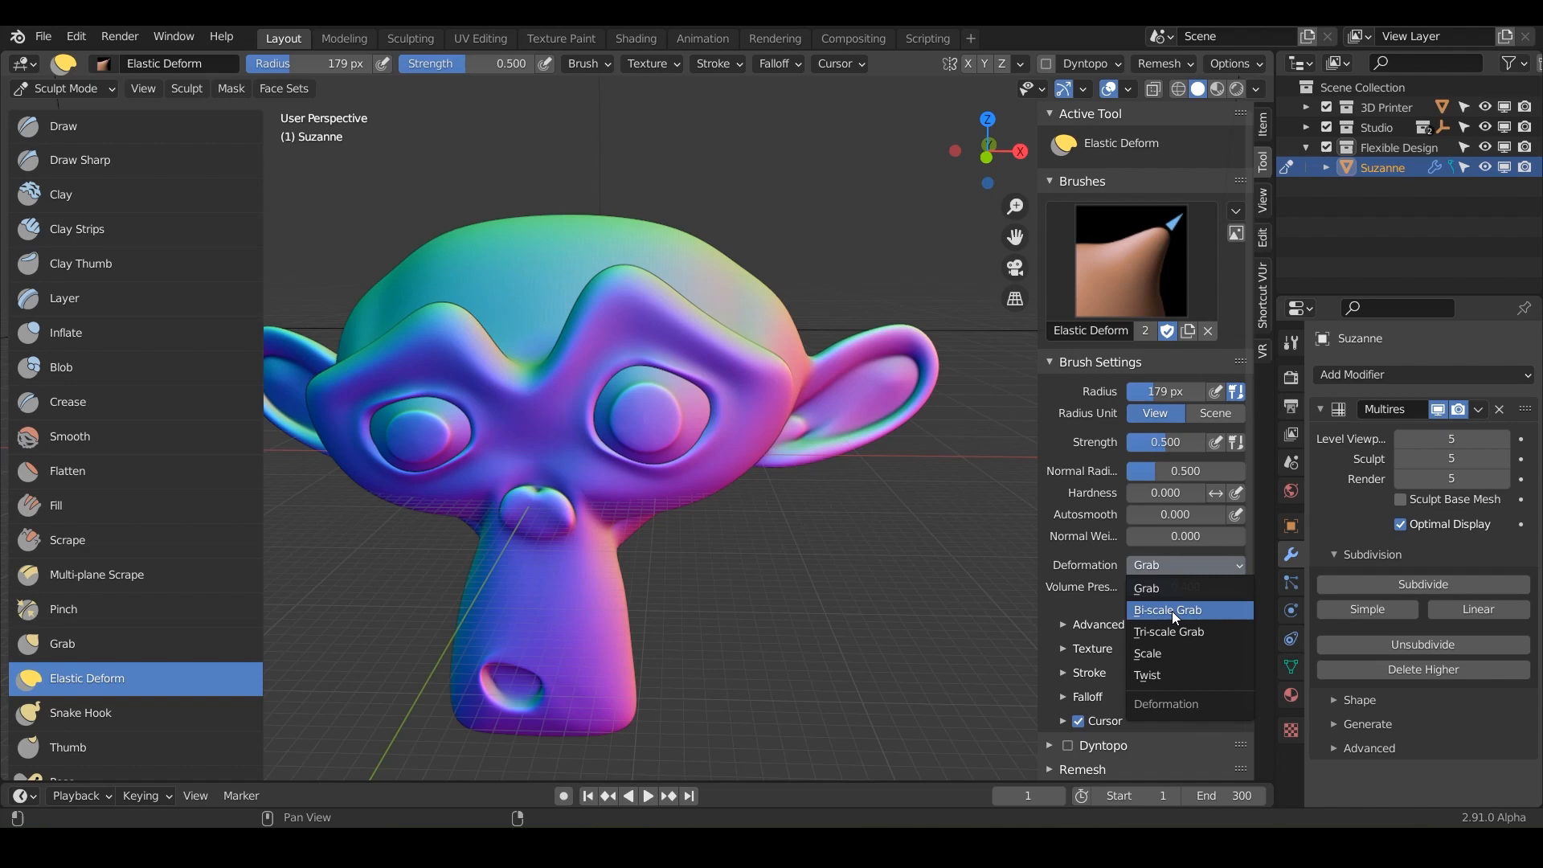
click(1166, 610)
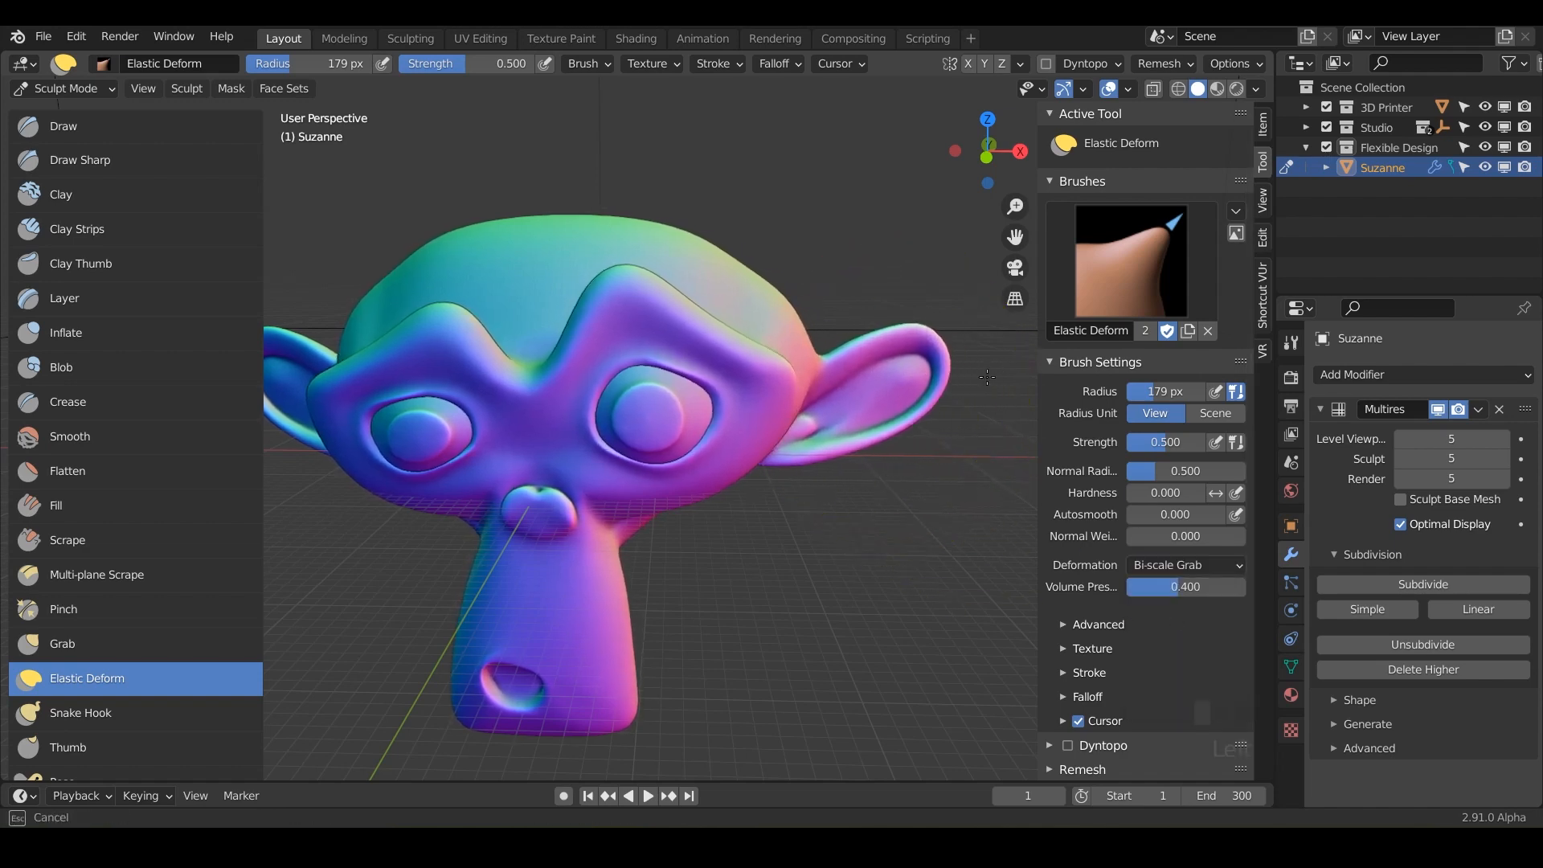
click(1185, 565)
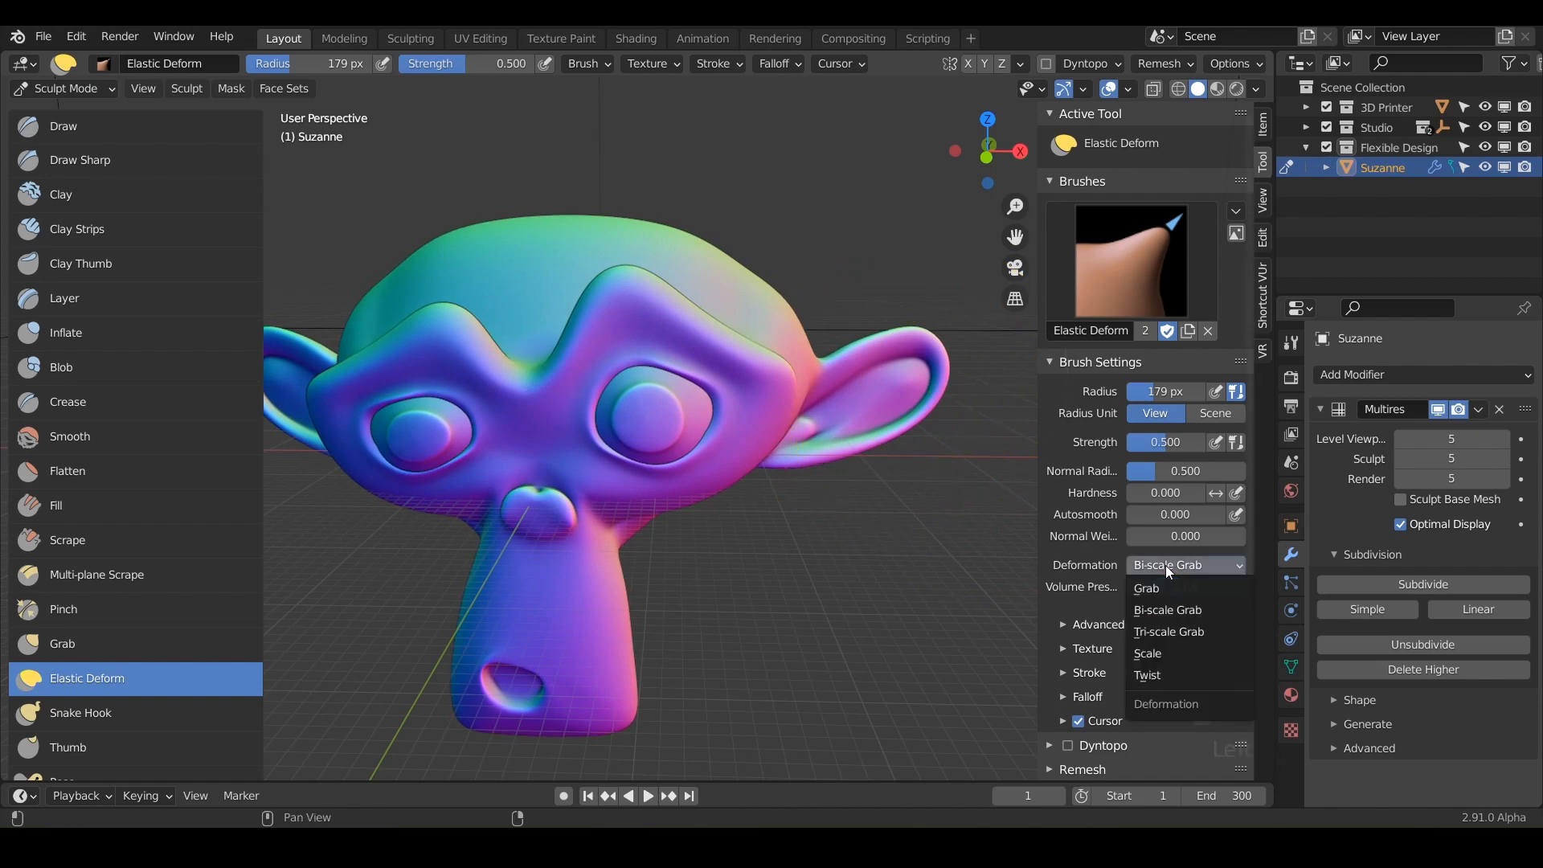
click(1168, 632)
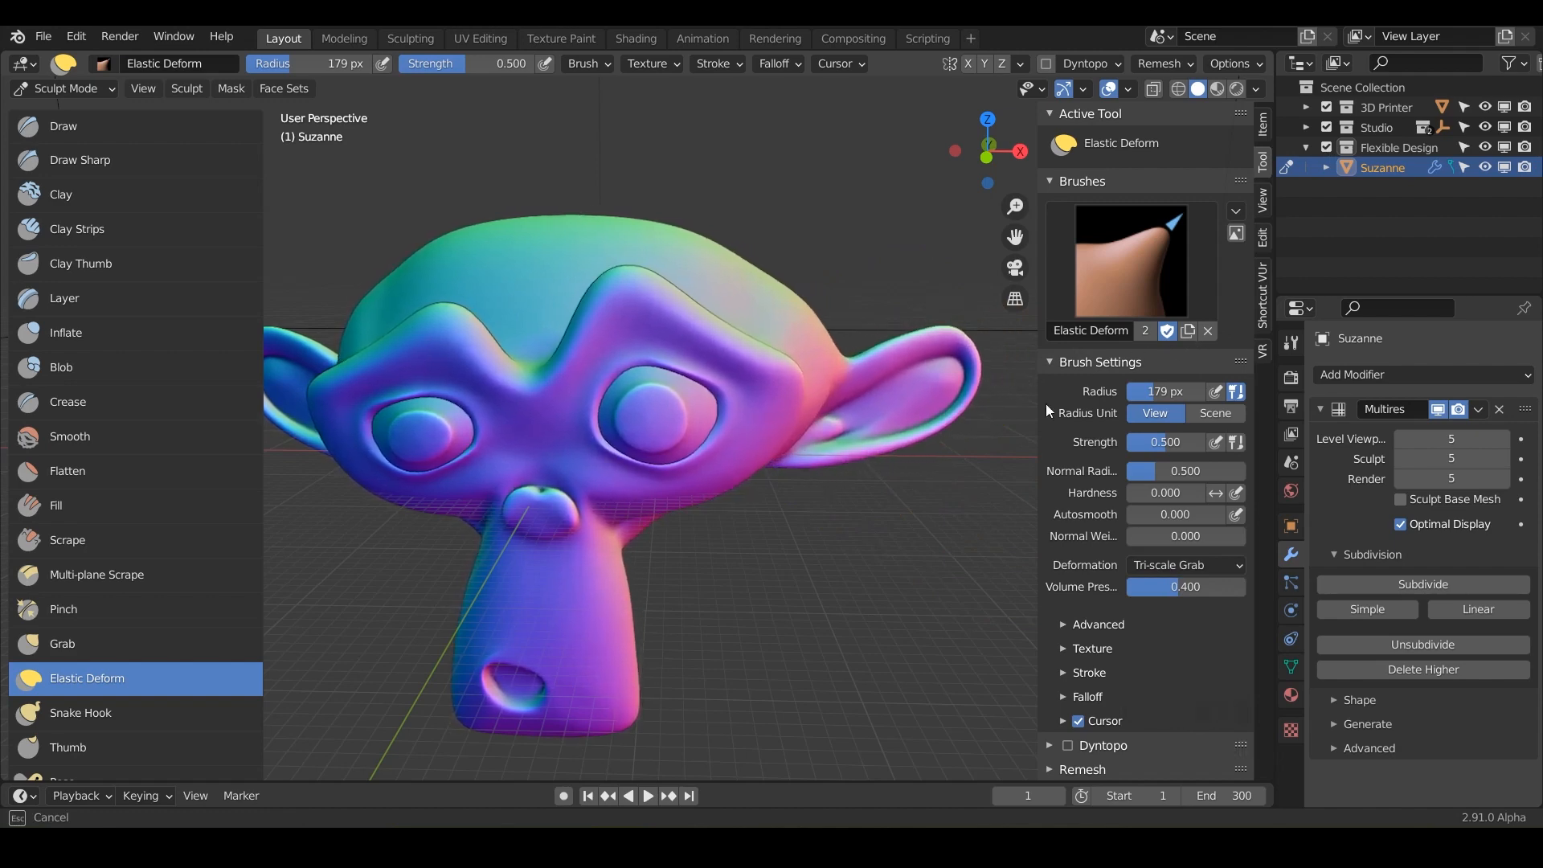
click(1185, 565)
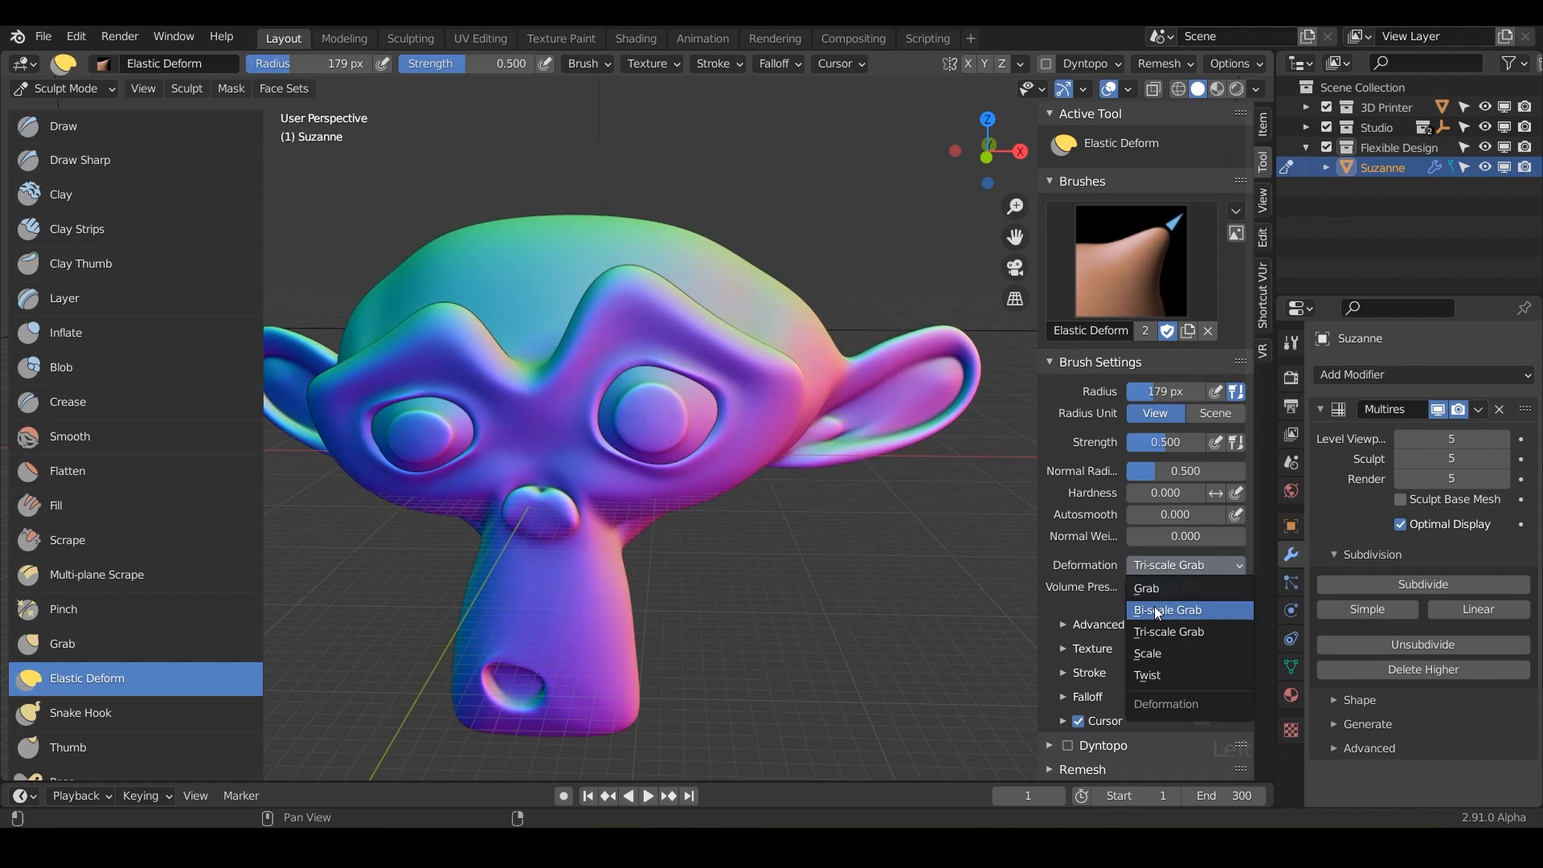
mouse_move(1149, 647)
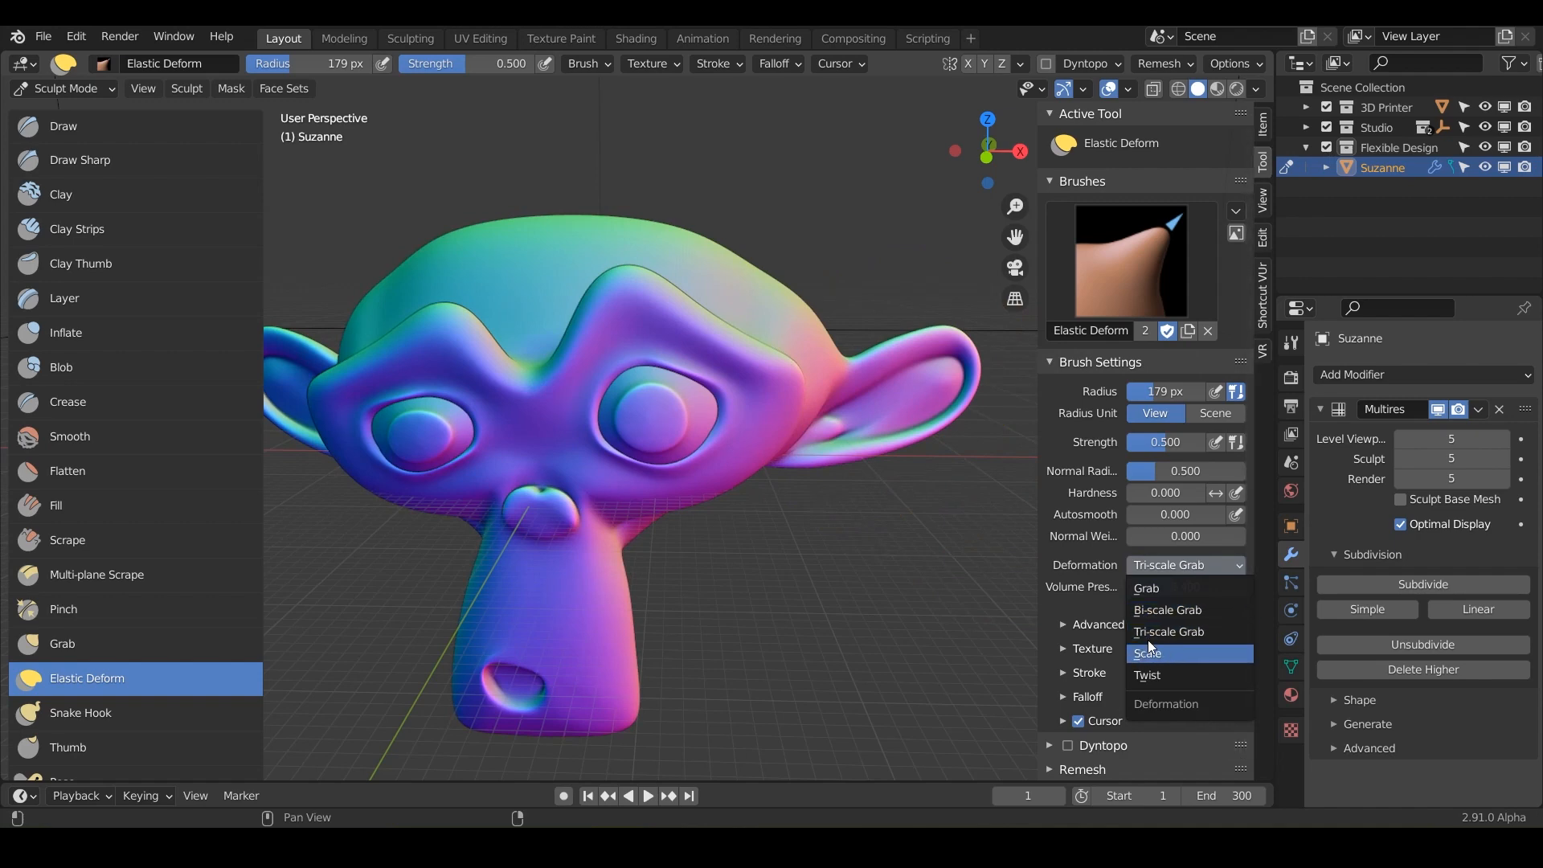
mouse_move(1198, 610)
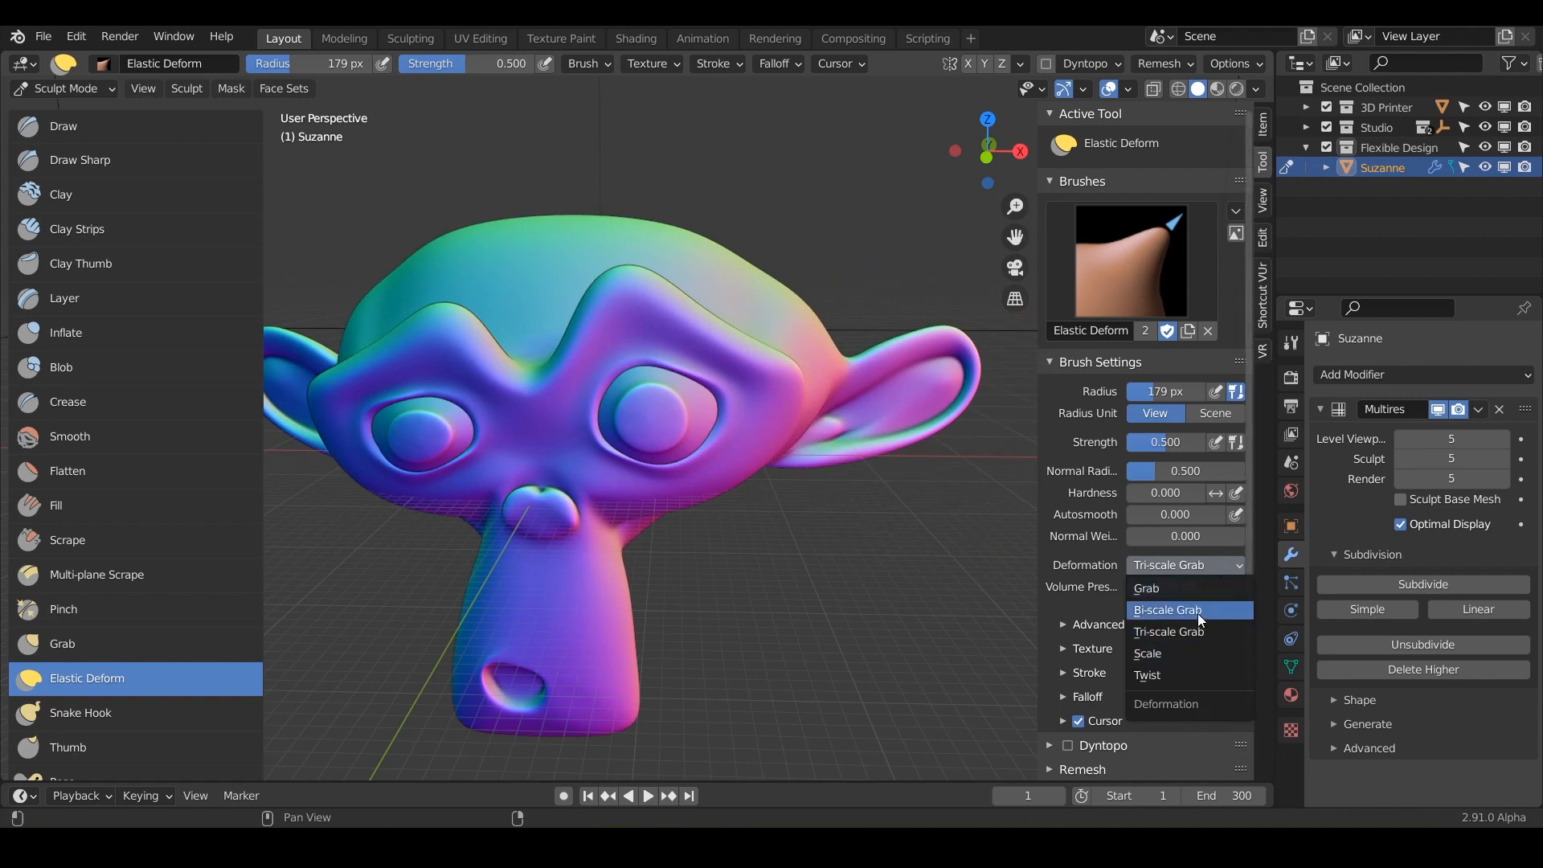
mouse_move(1157, 654)
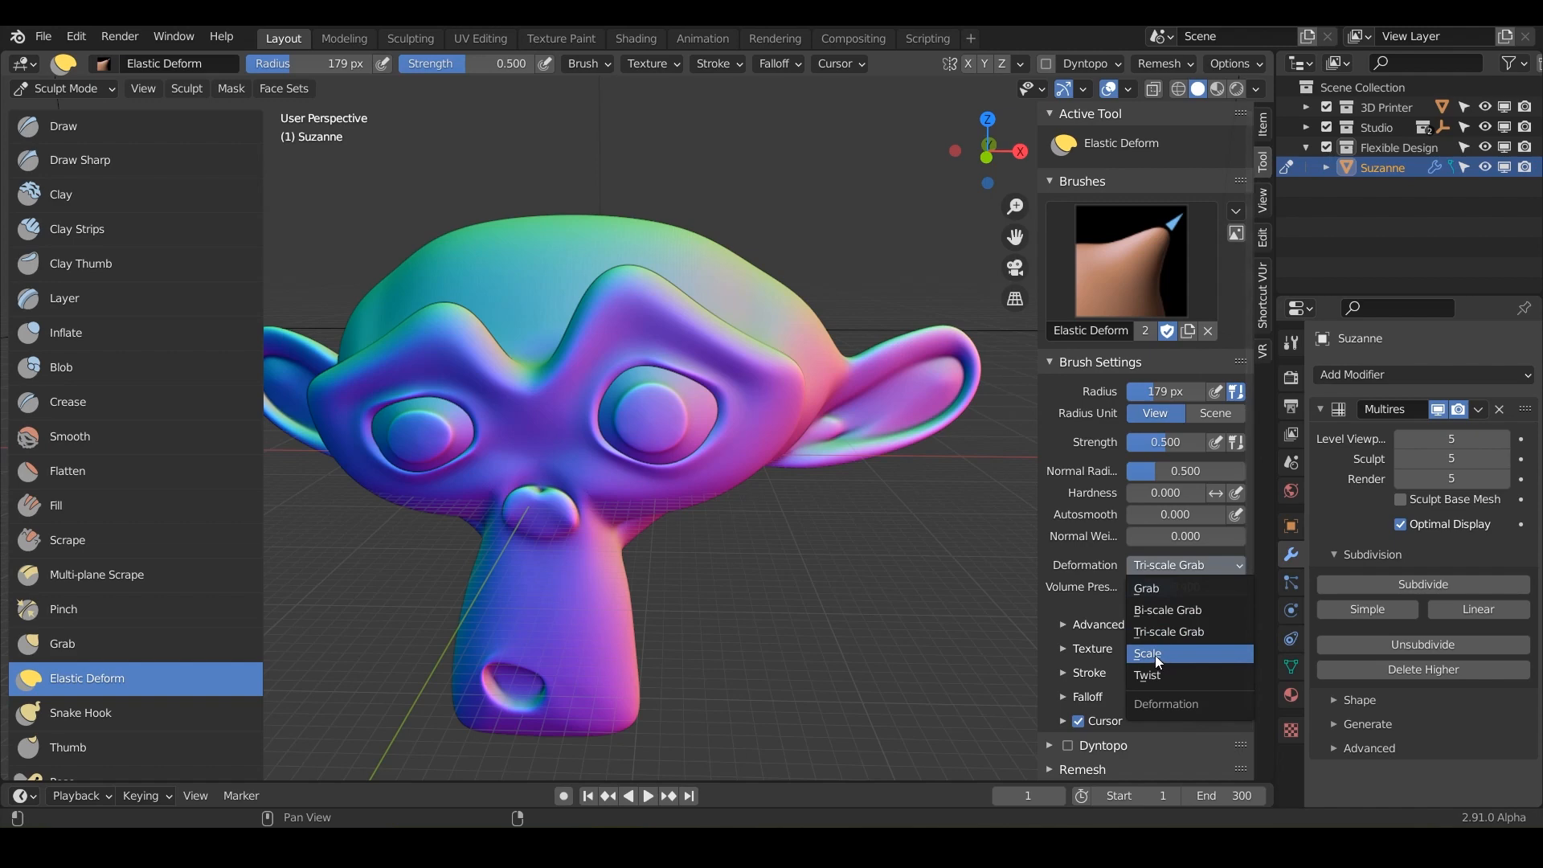
click(1148, 654)
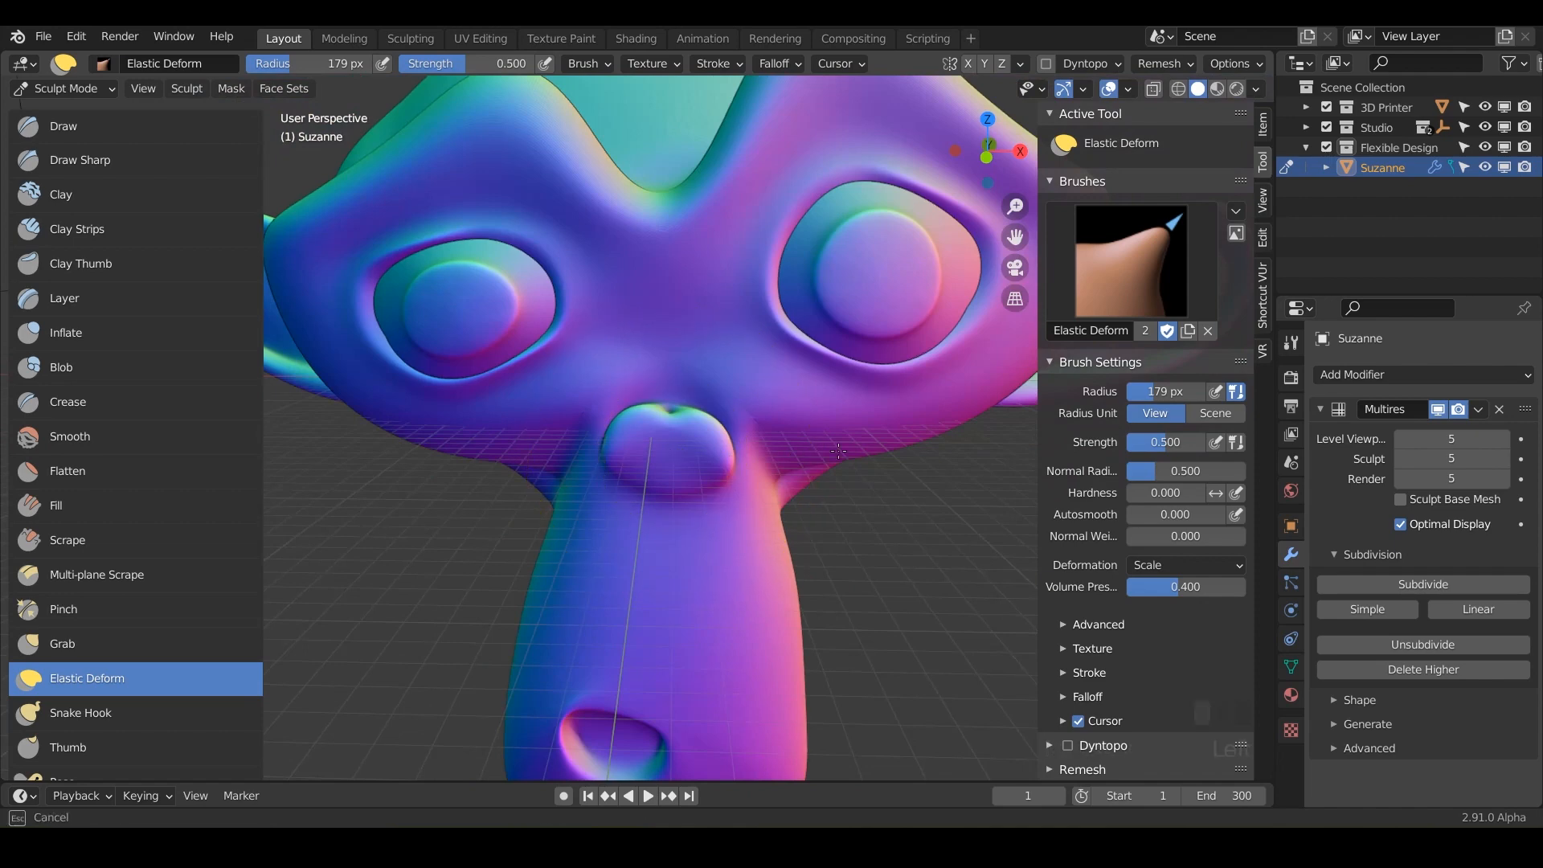
mouse_move(668, 470)
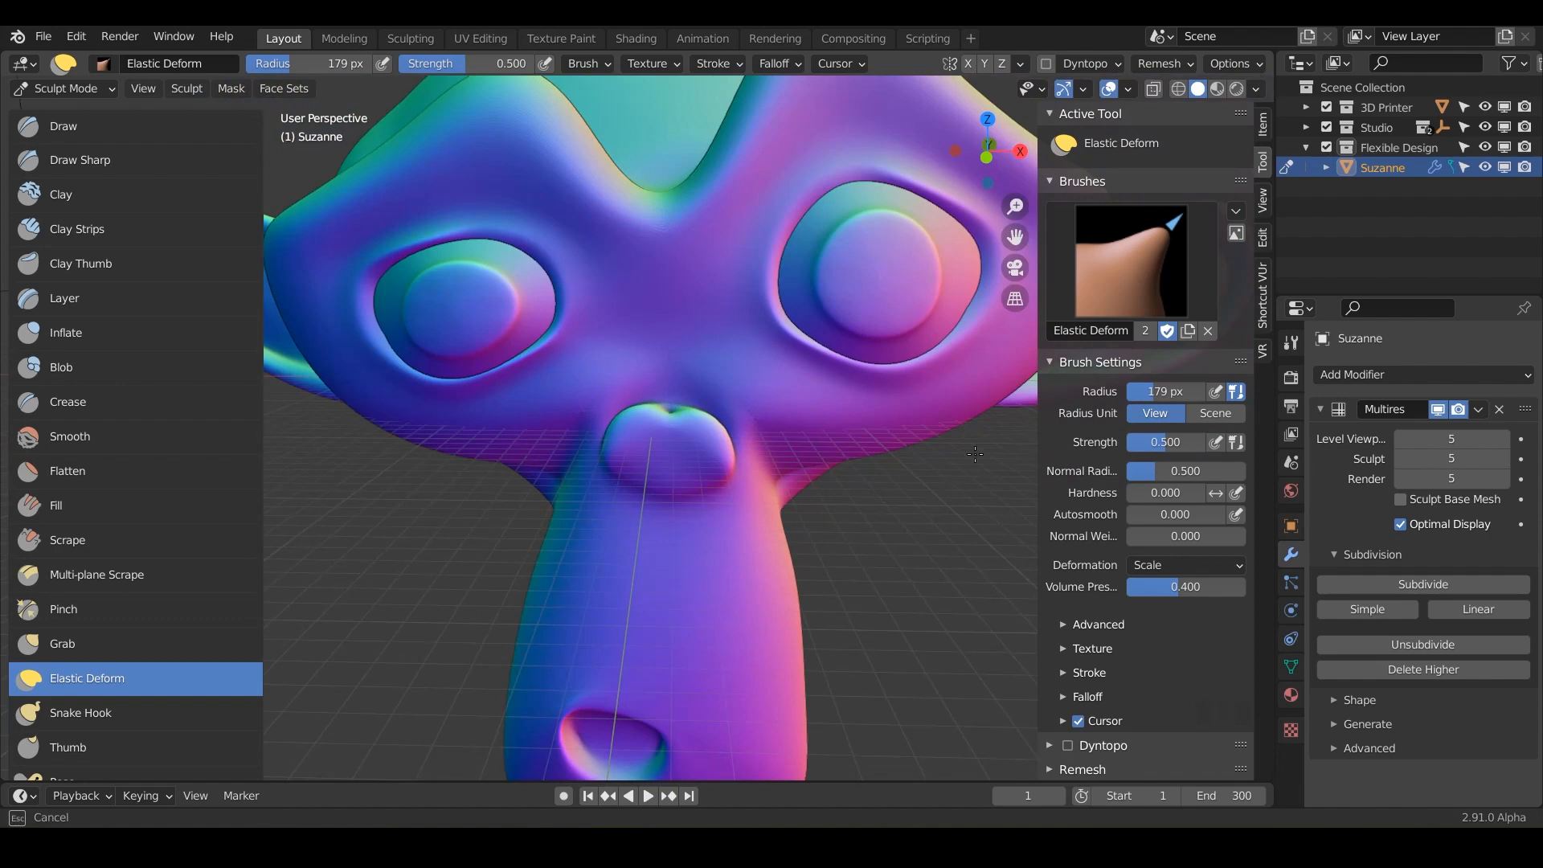
mouse_move(1032, 491)
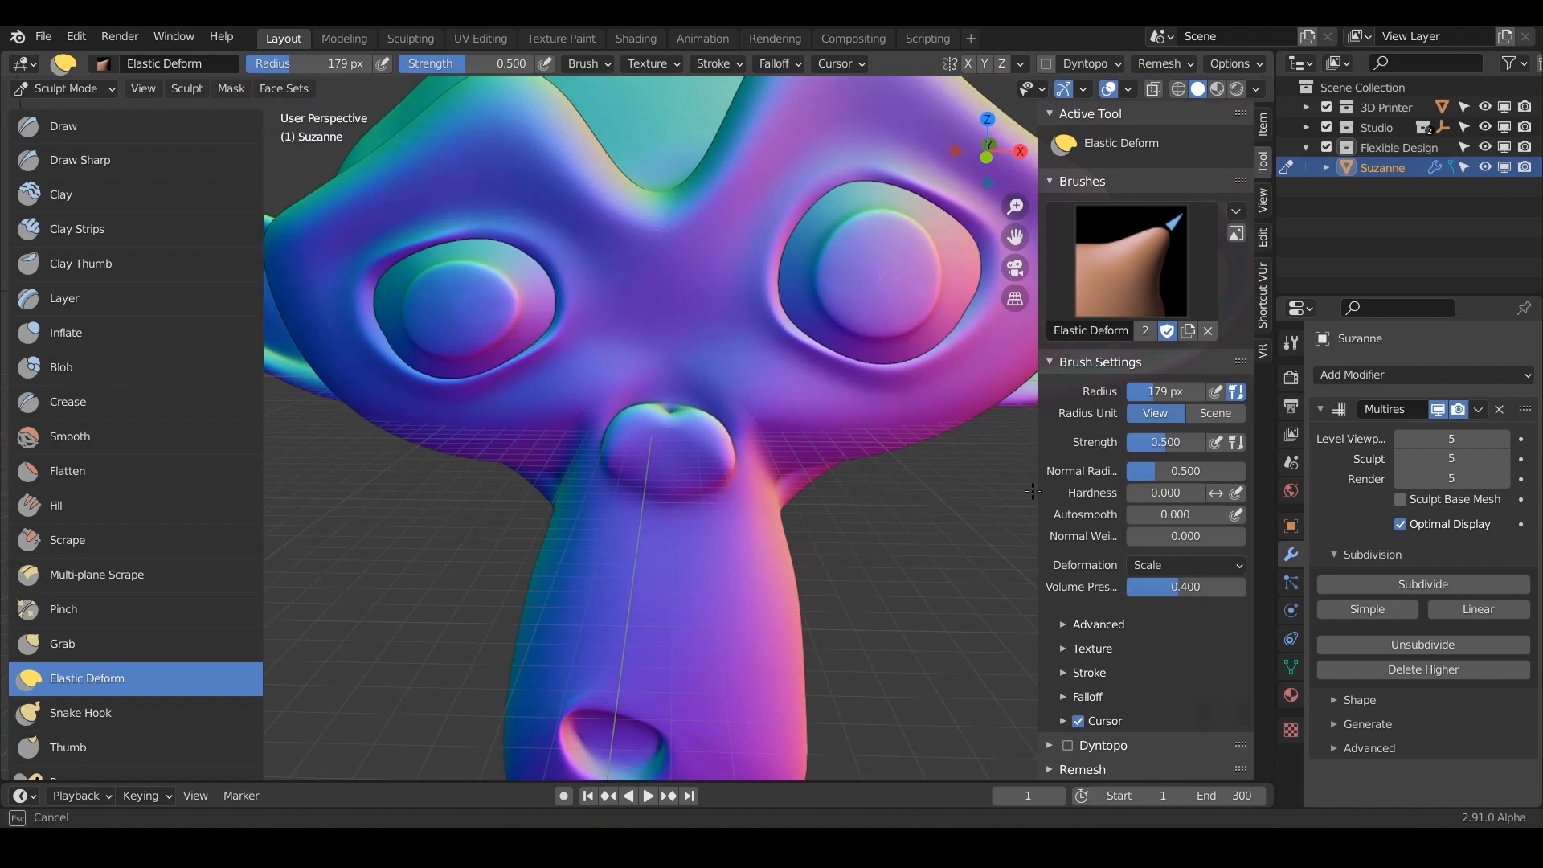
mouse_move(1138, 476)
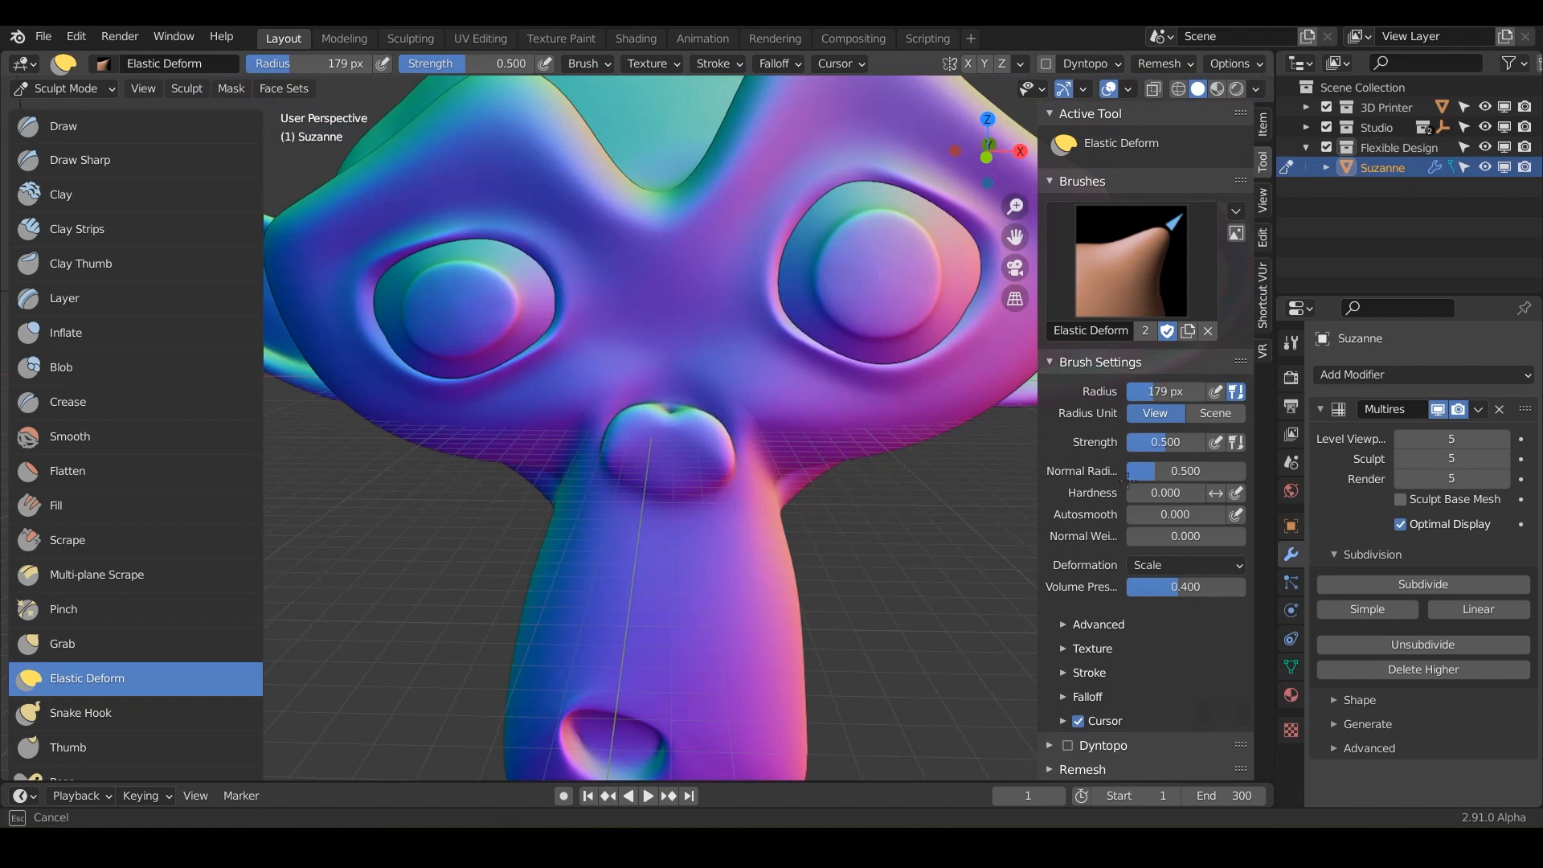
mouse_move(947, 535)
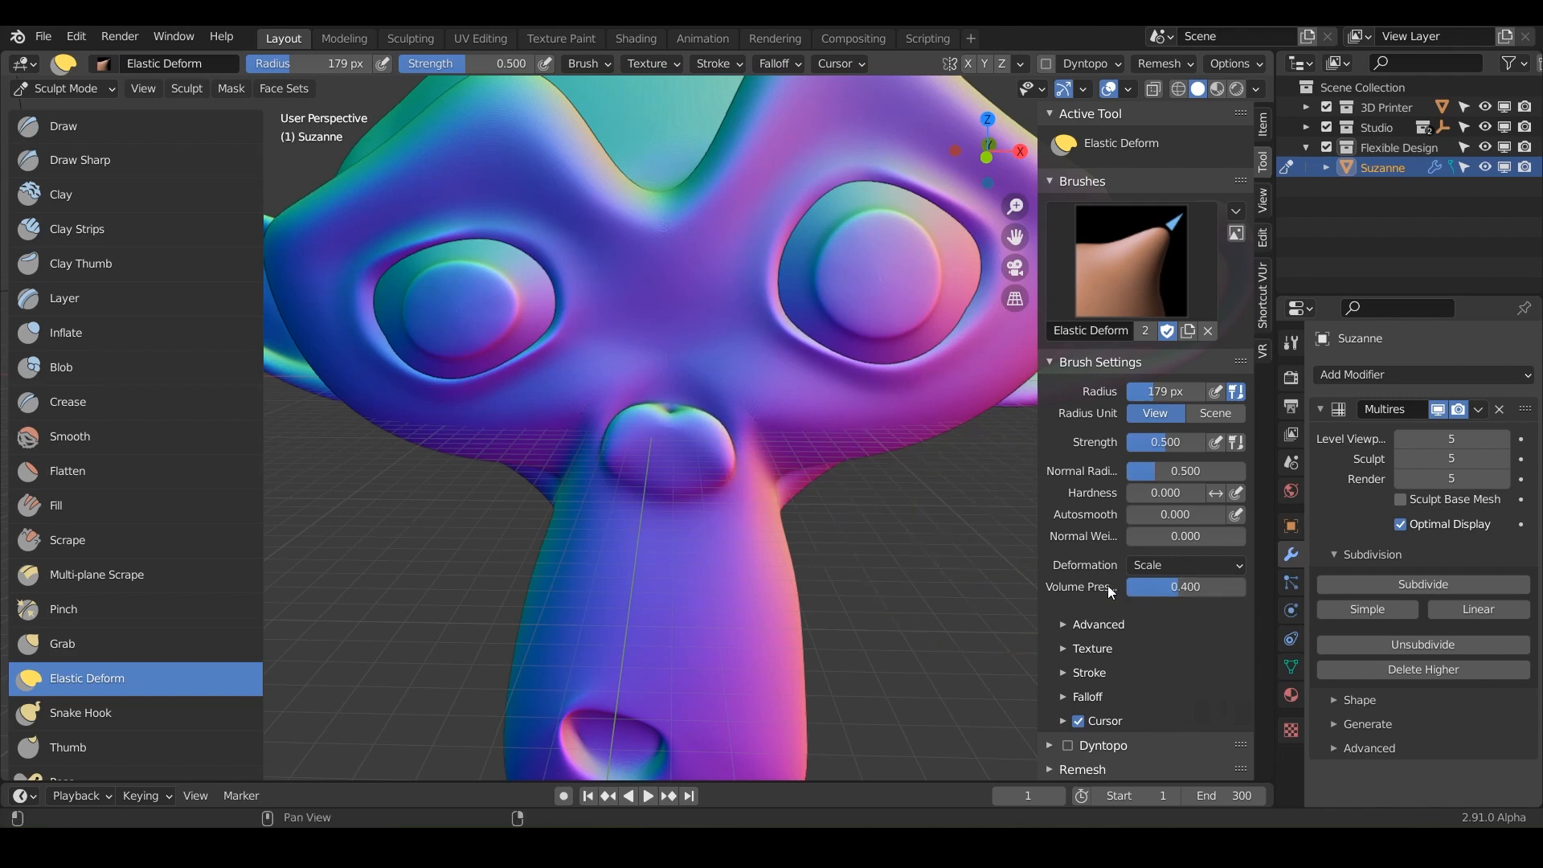
- Lower Volume Preservation to 0.382 and scale the mesh around the nose
drag(1141, 586, 1186, 587)
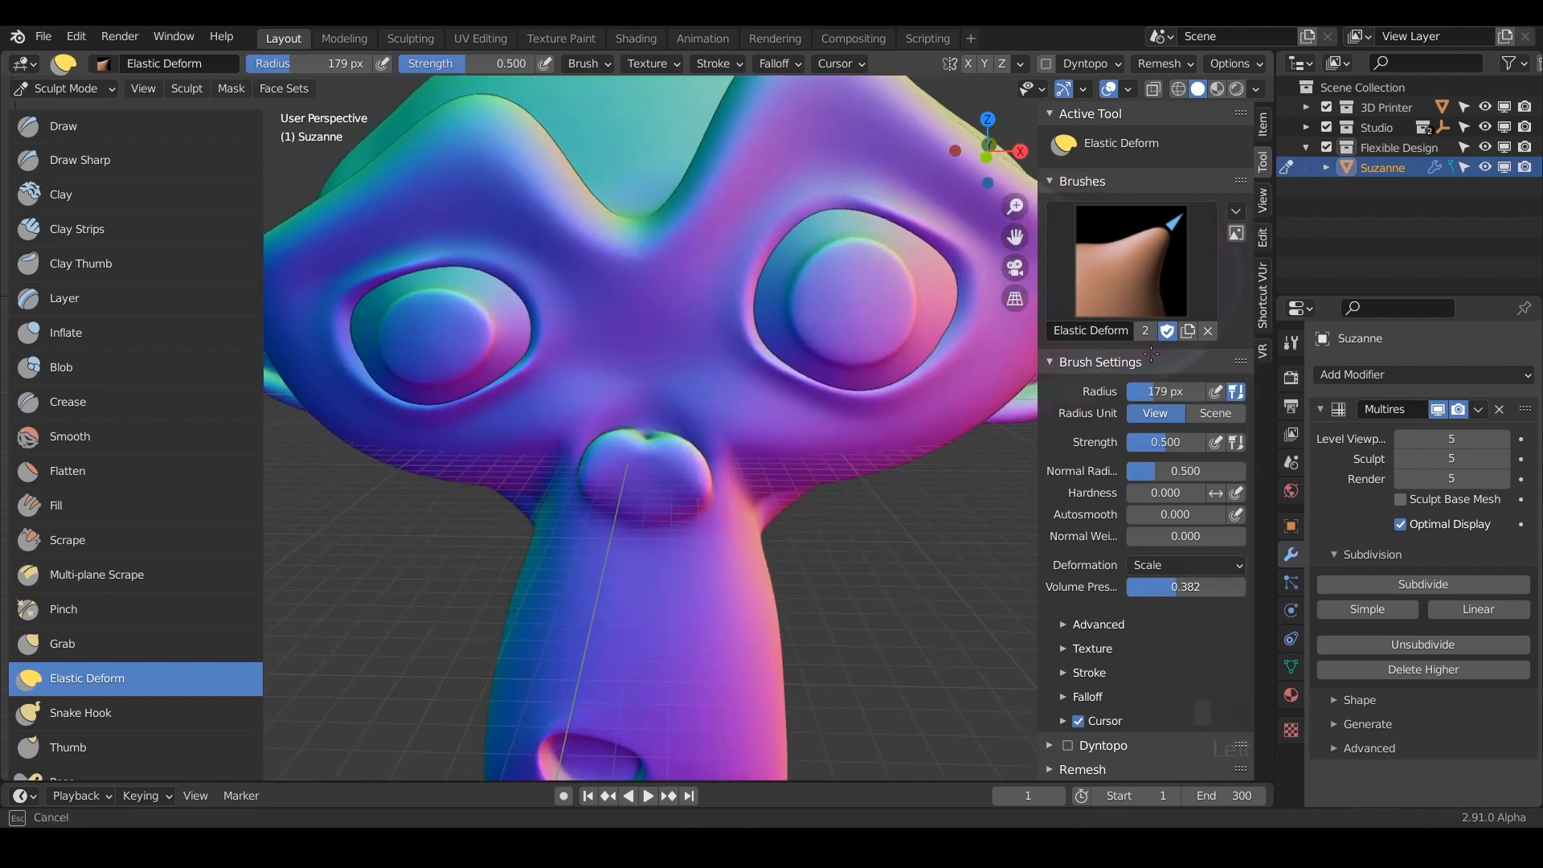
drag(650, 453, 605, 487)
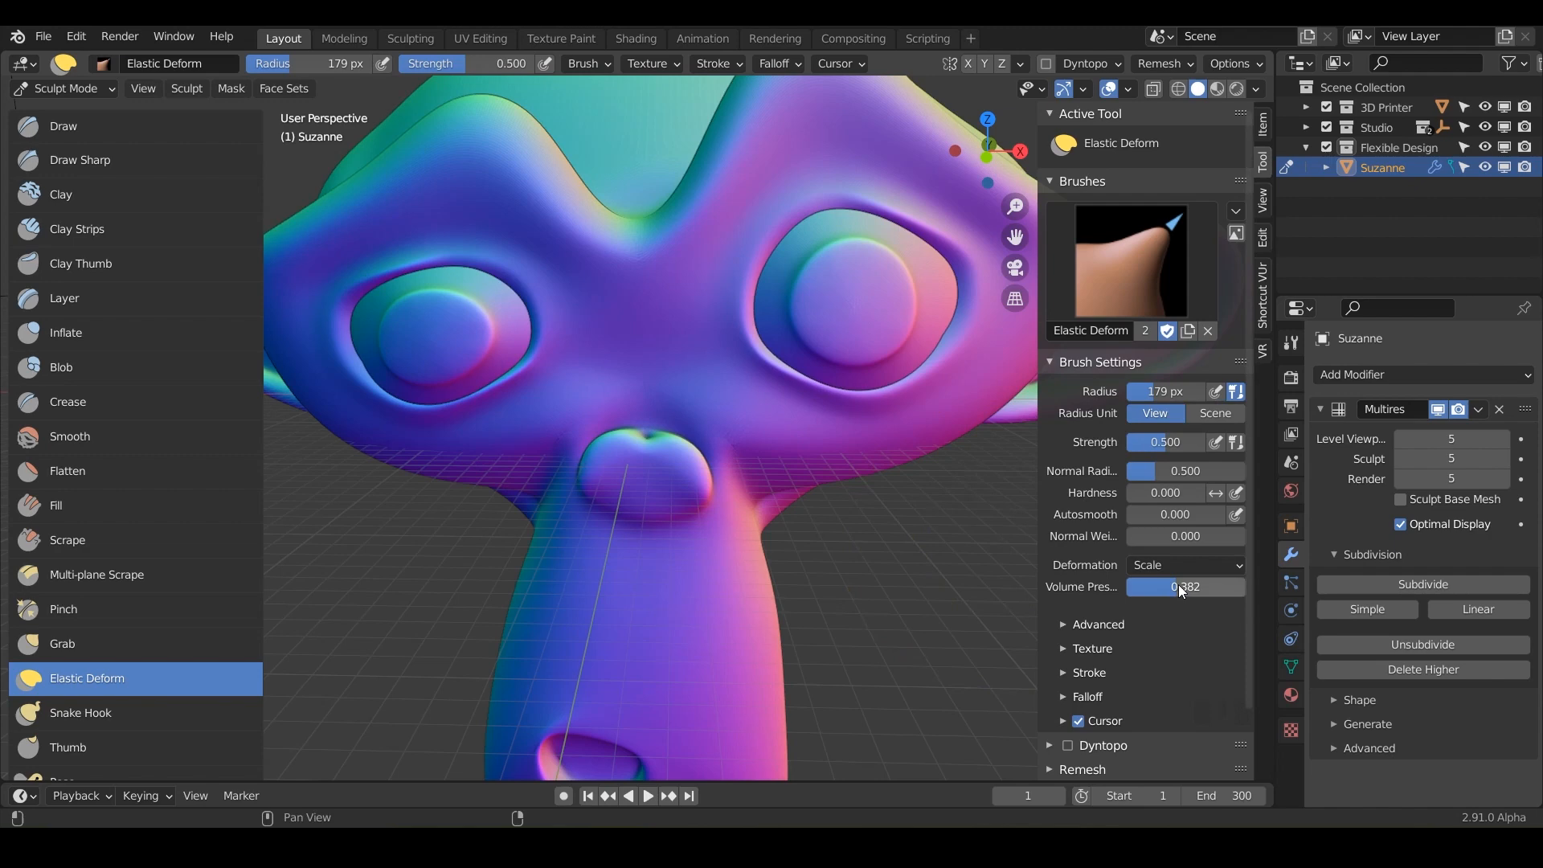
click(1185, 565)
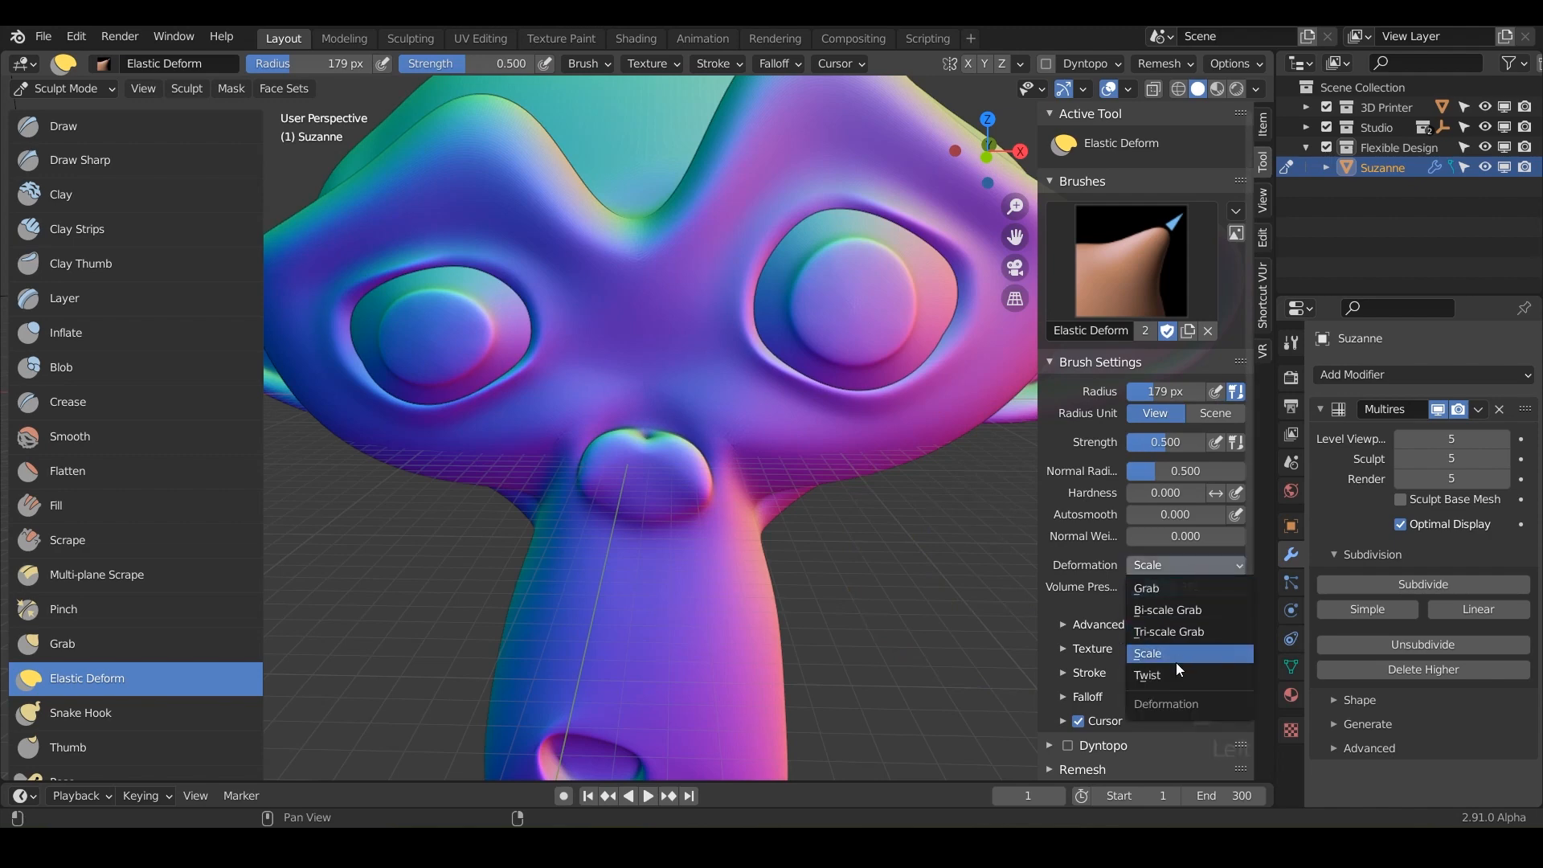
- Switch to Twist deformation and twist Suzanne's nose tip with three strokes
click(1147, 675)
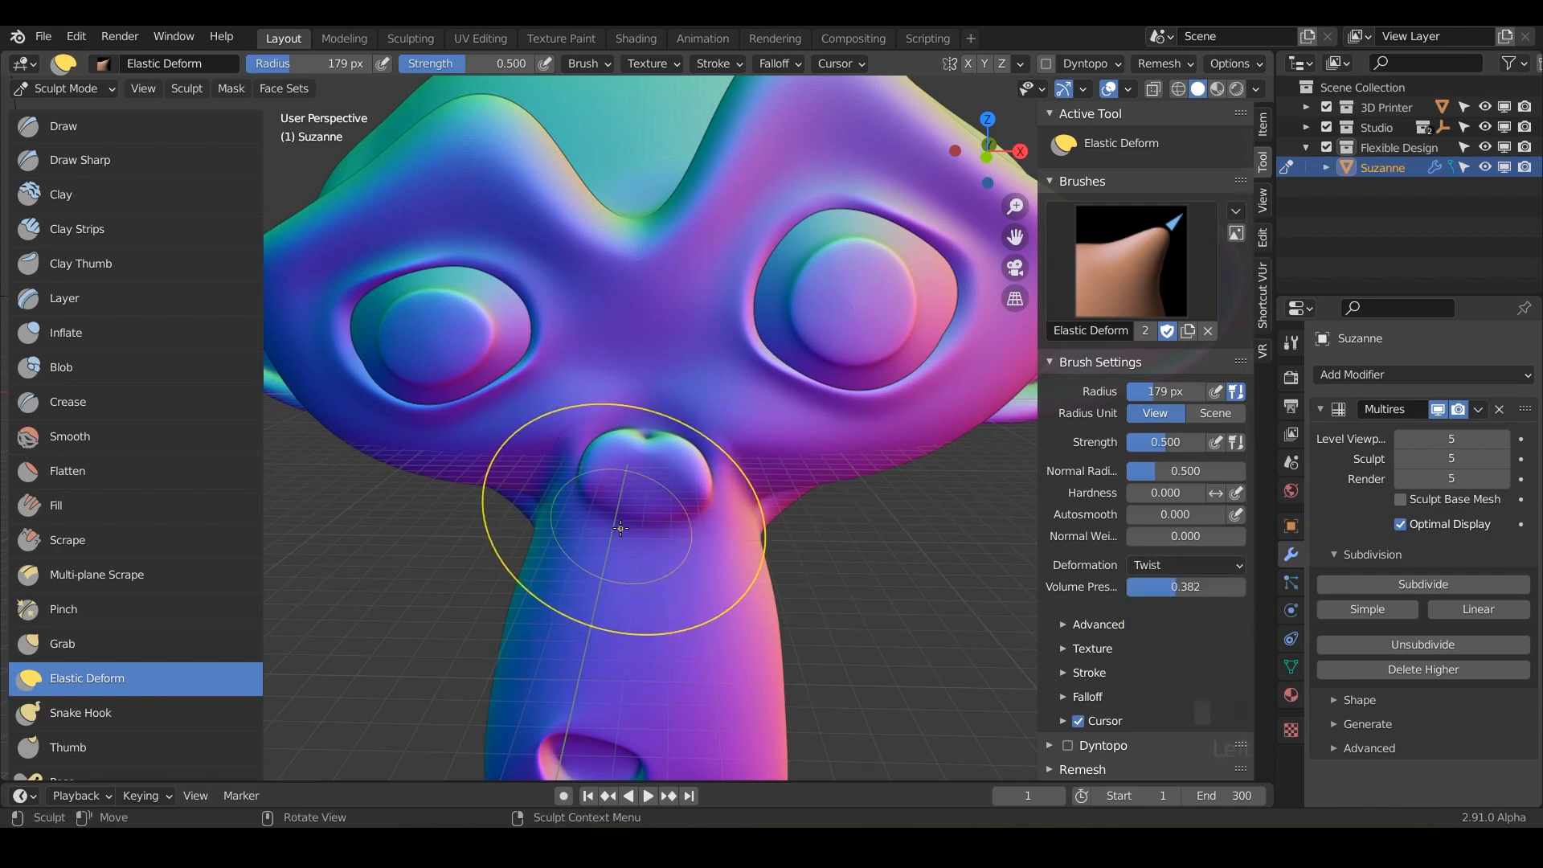
drag(620, 528, 709, 460)
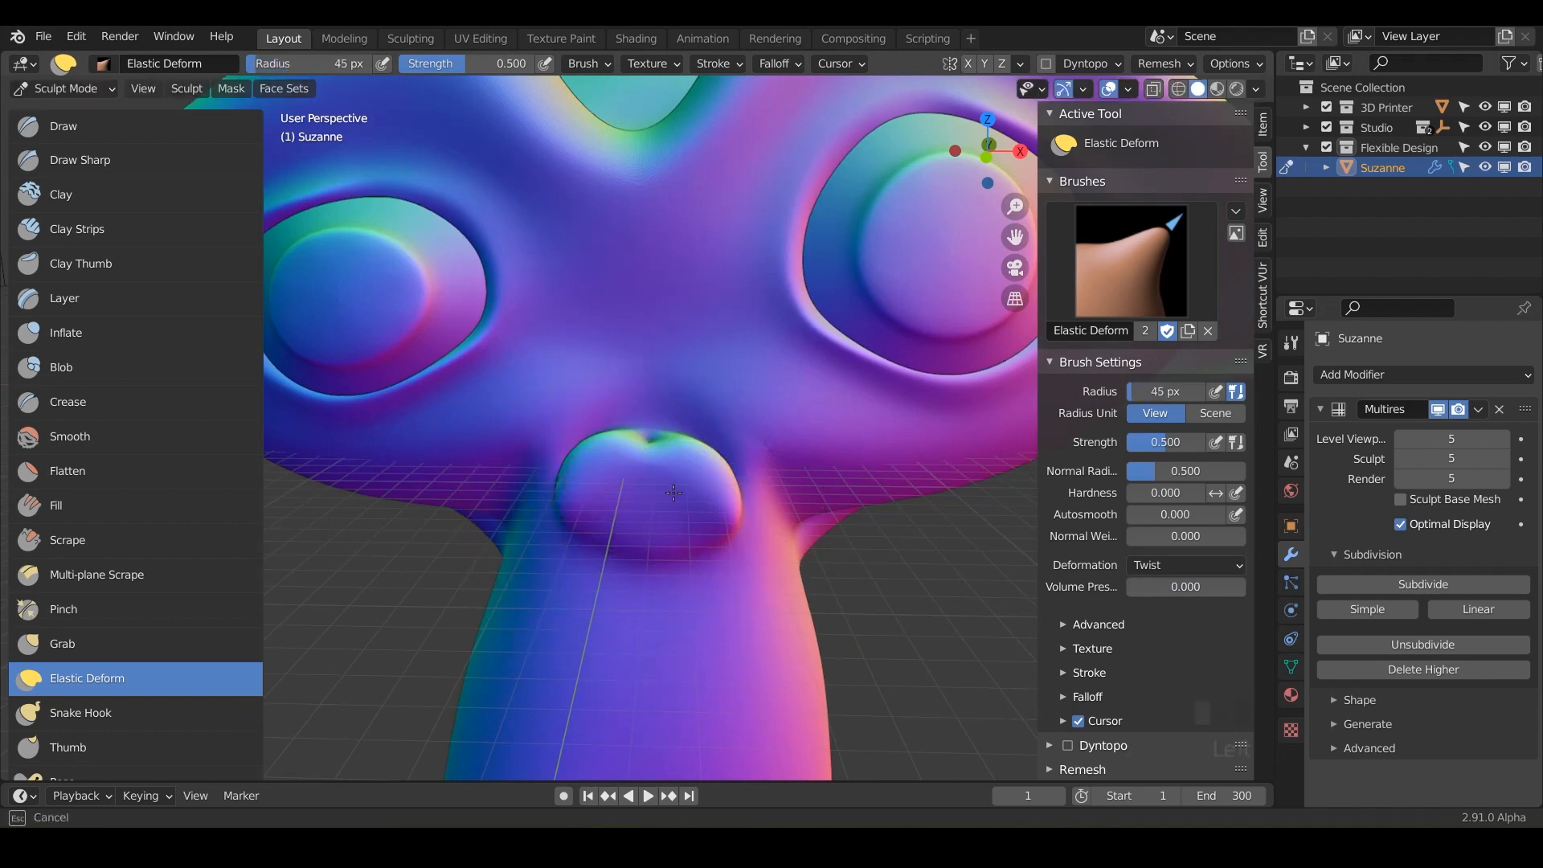
drag(674, 491, 620, 472)
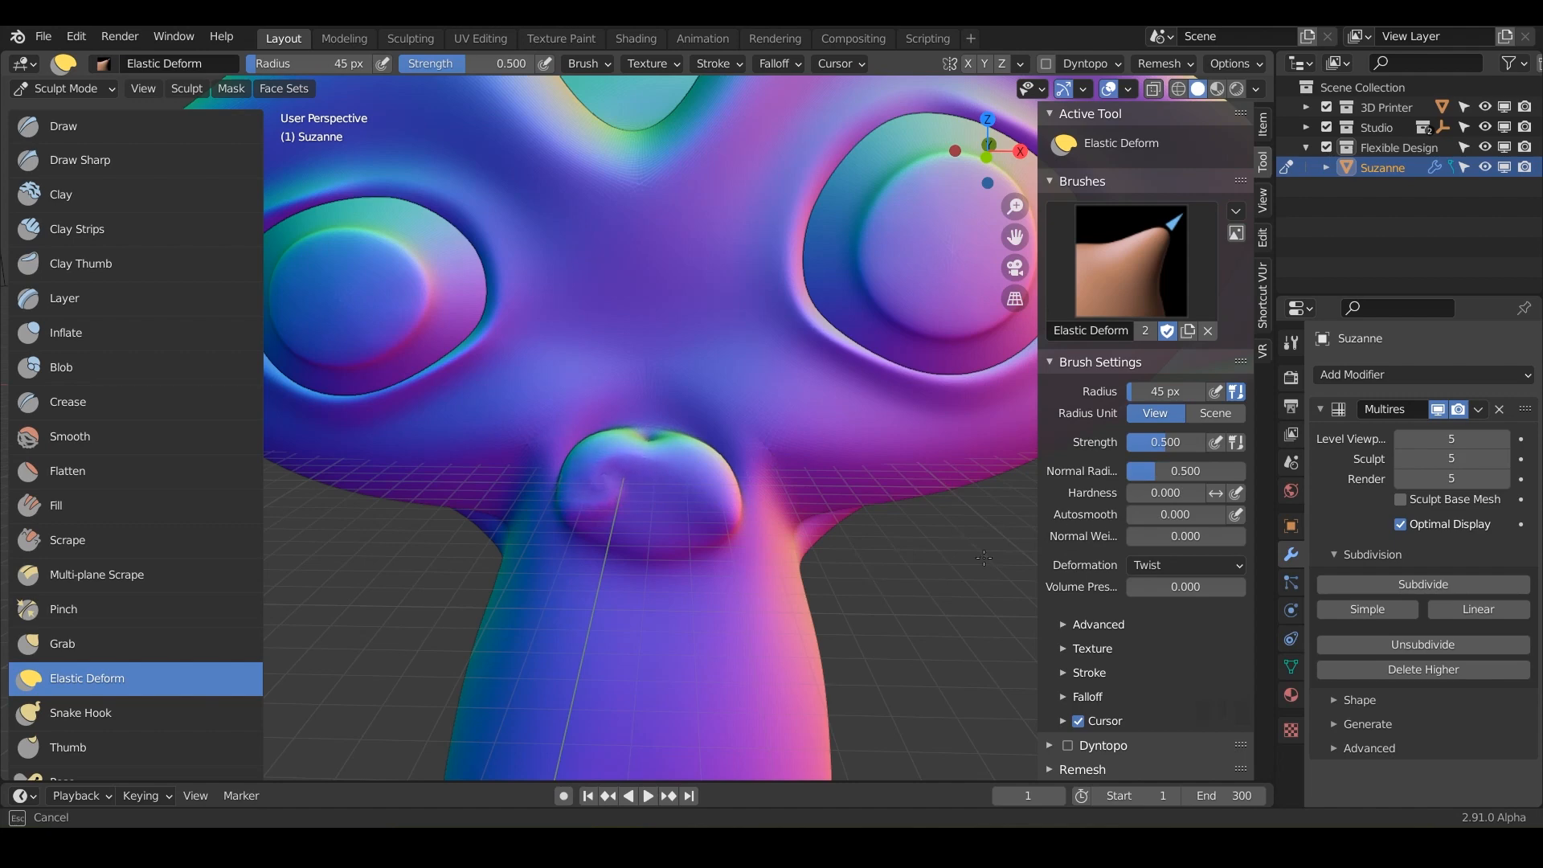
drag(620, 491, 630, 473)
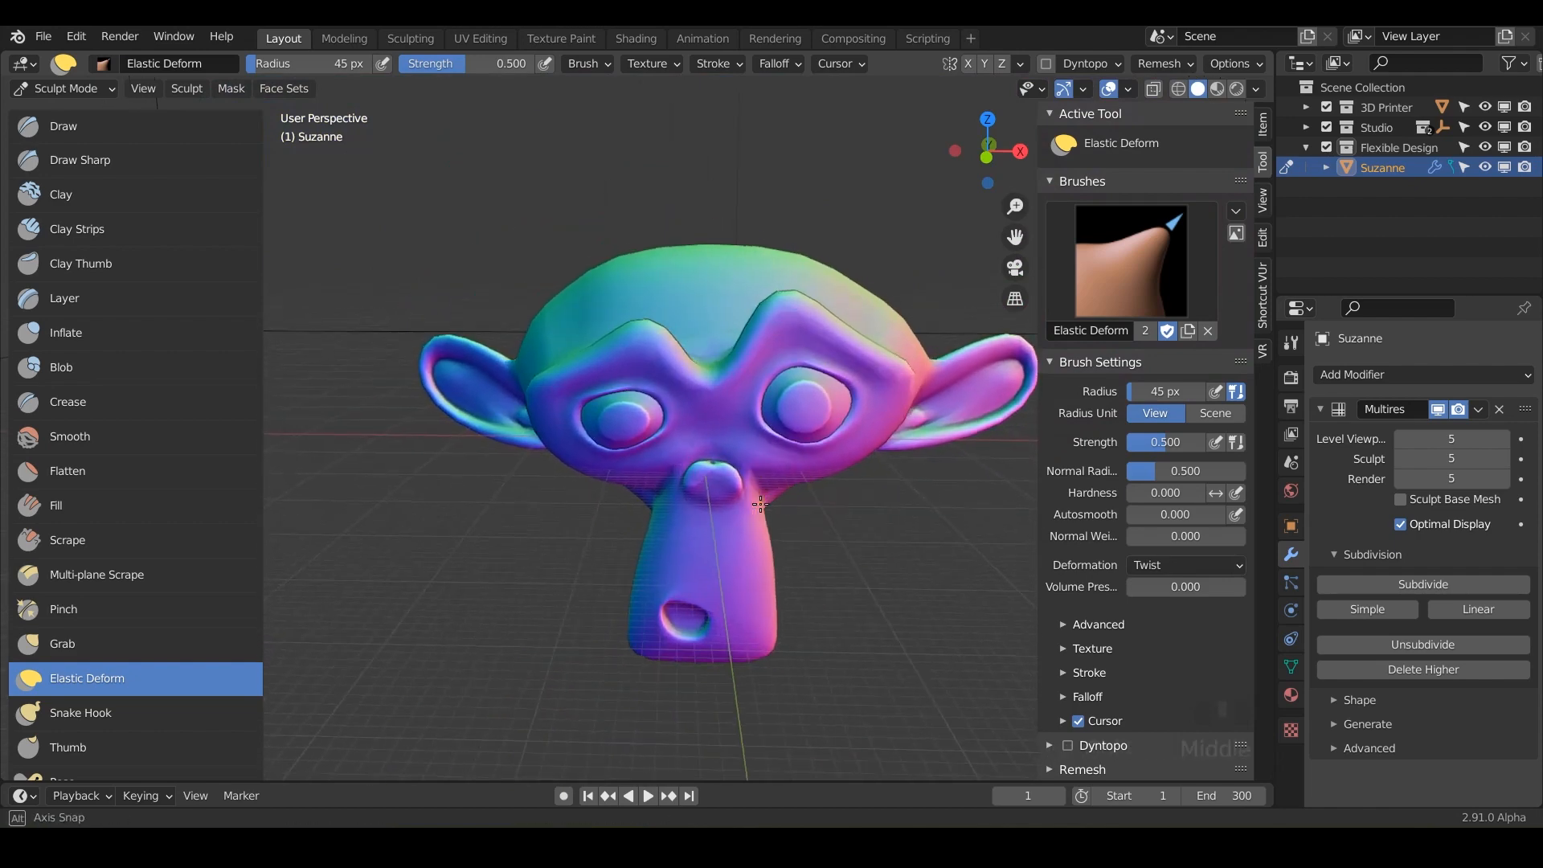
- Switch deformation to Tri-scale Grab and reshape the lower snout
drag(757, 502, 704, 489)
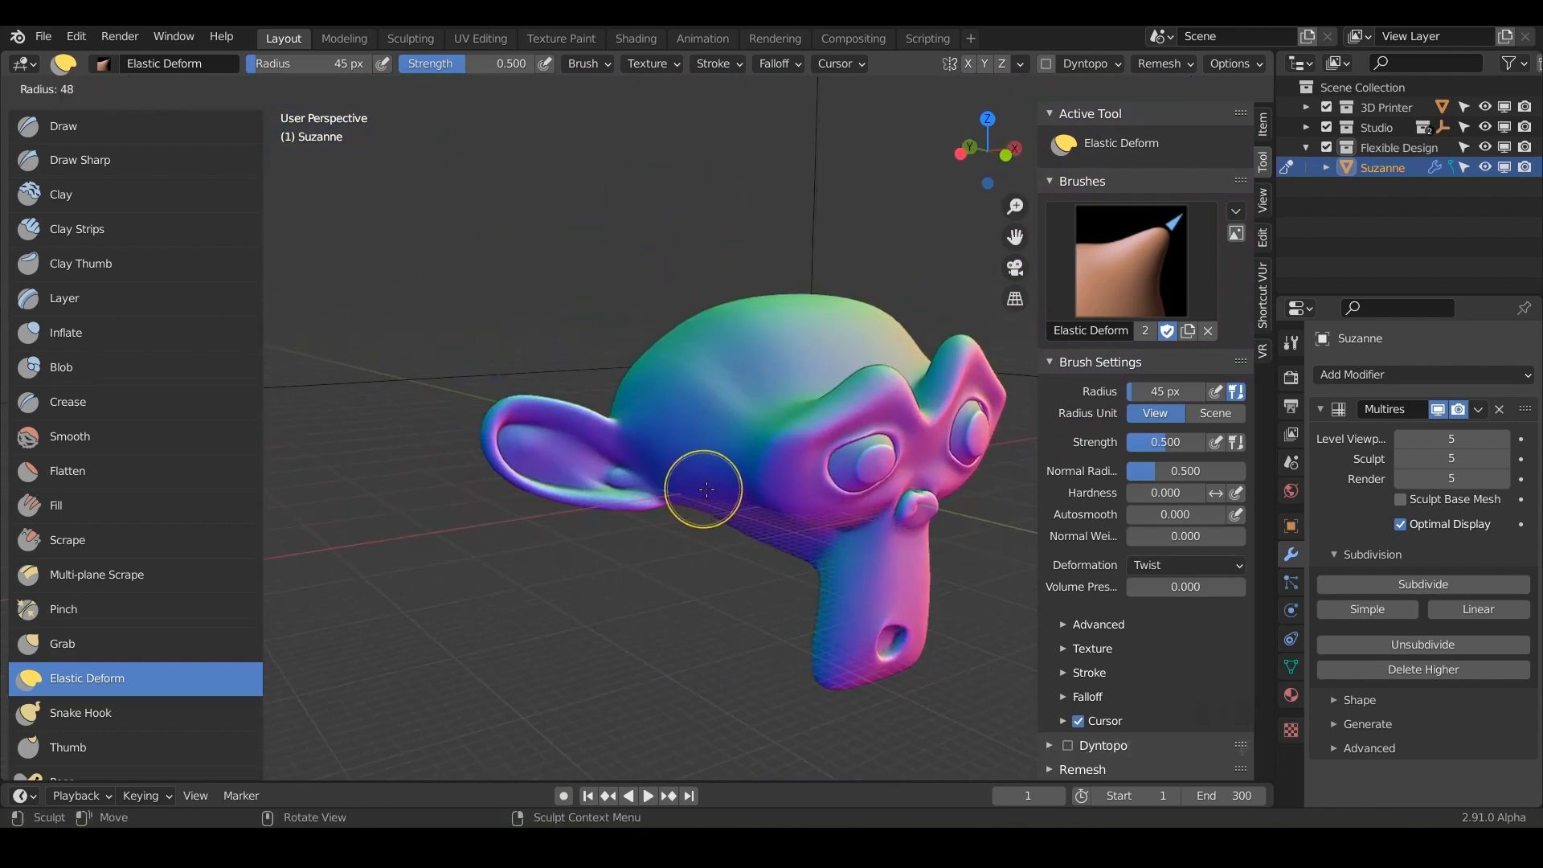
click(1185, 565)
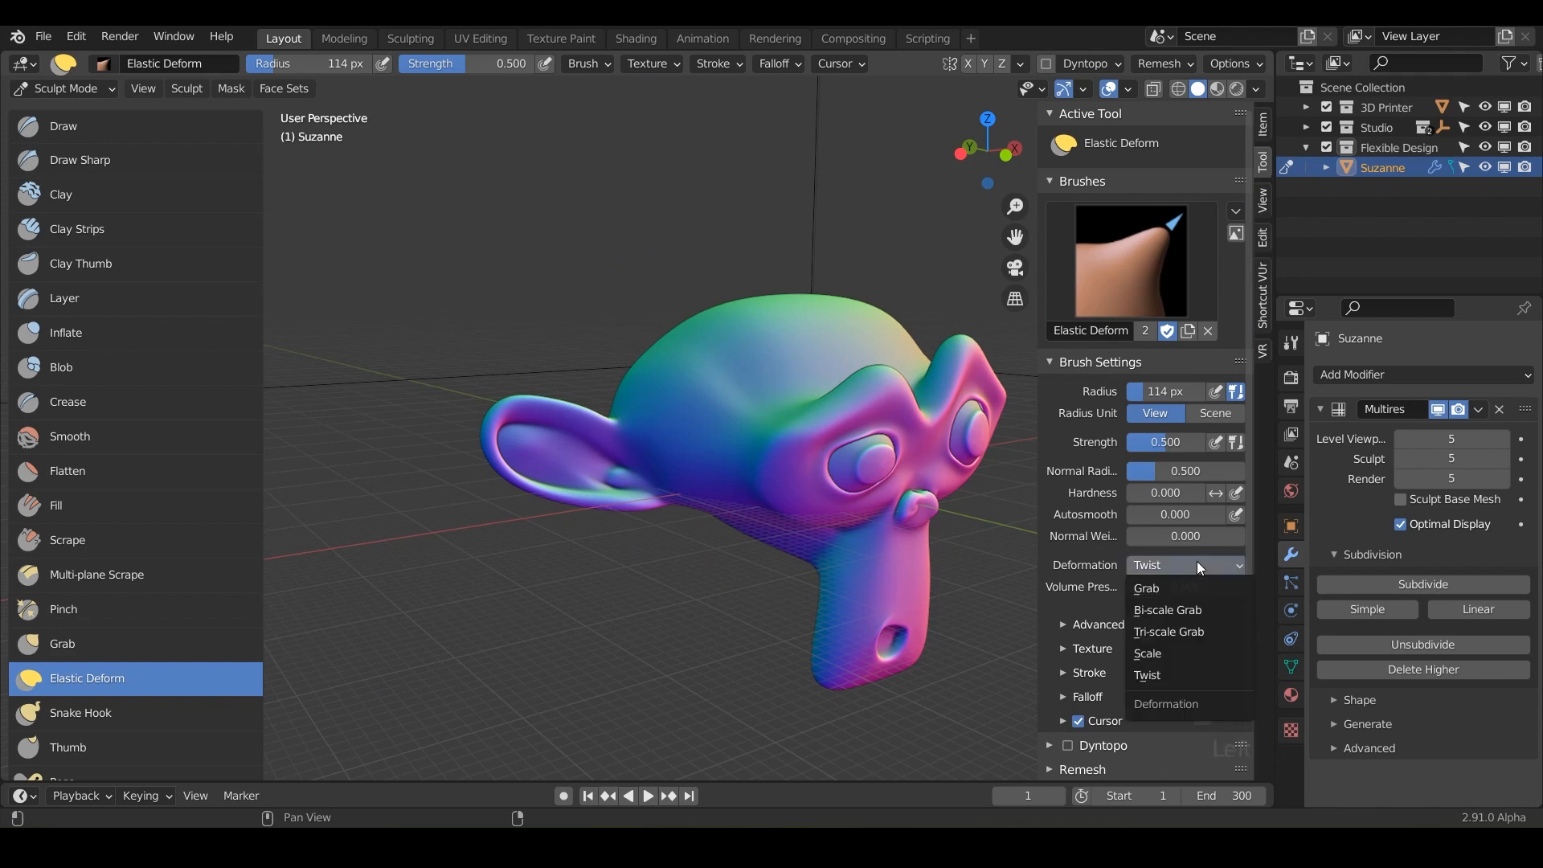
click(1168, 631)
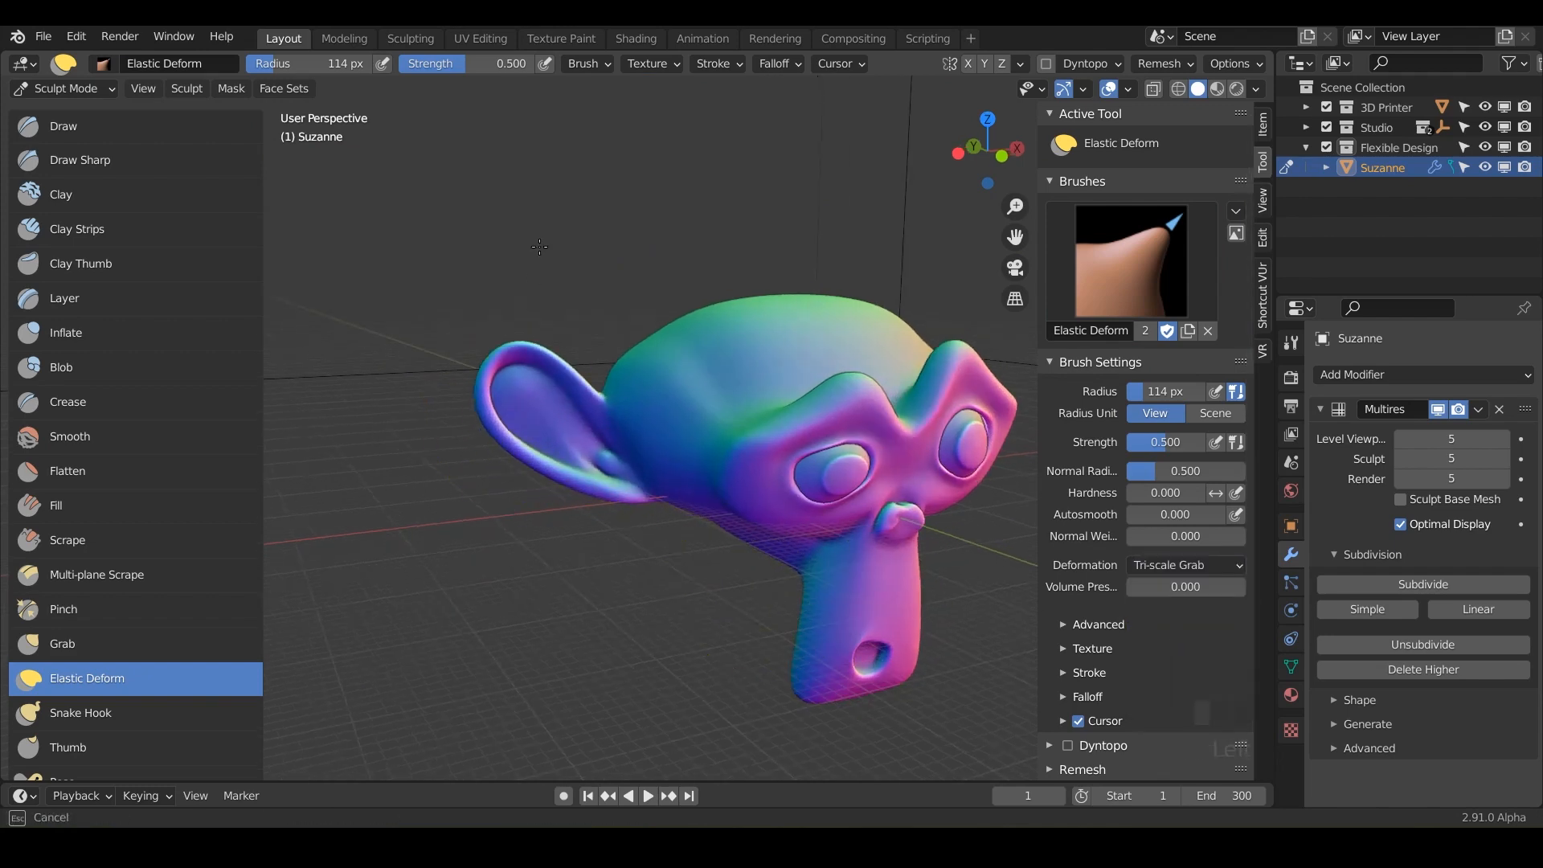
drag(539, 247, 723, 298)
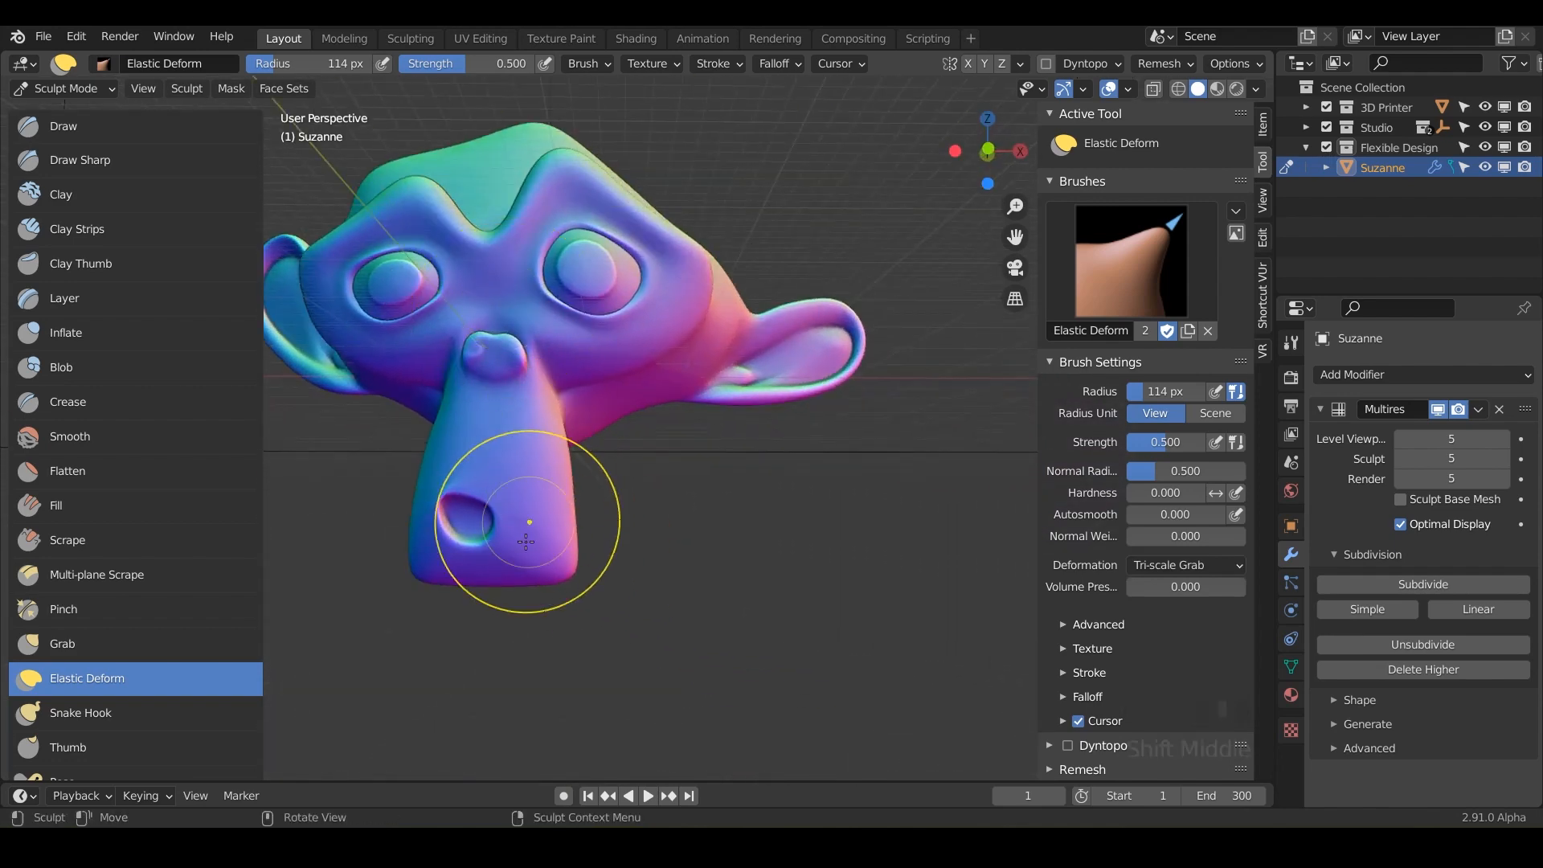
drag(525, 536, 575, 546)
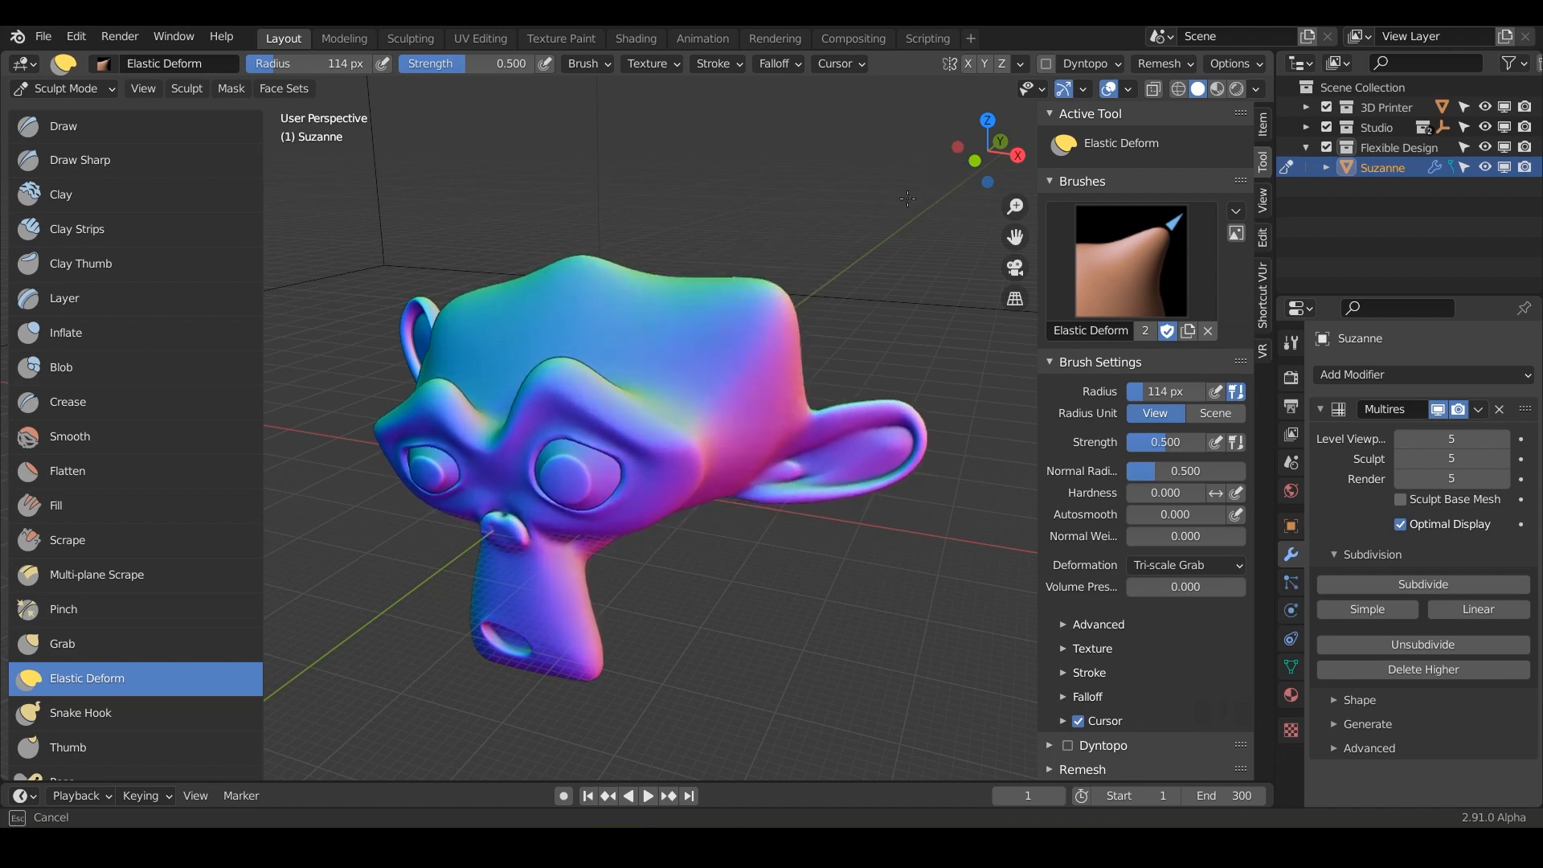
- Pull Suzanne's skull upward into a tall, peaked crown
drag(906, 202, 897, 212)
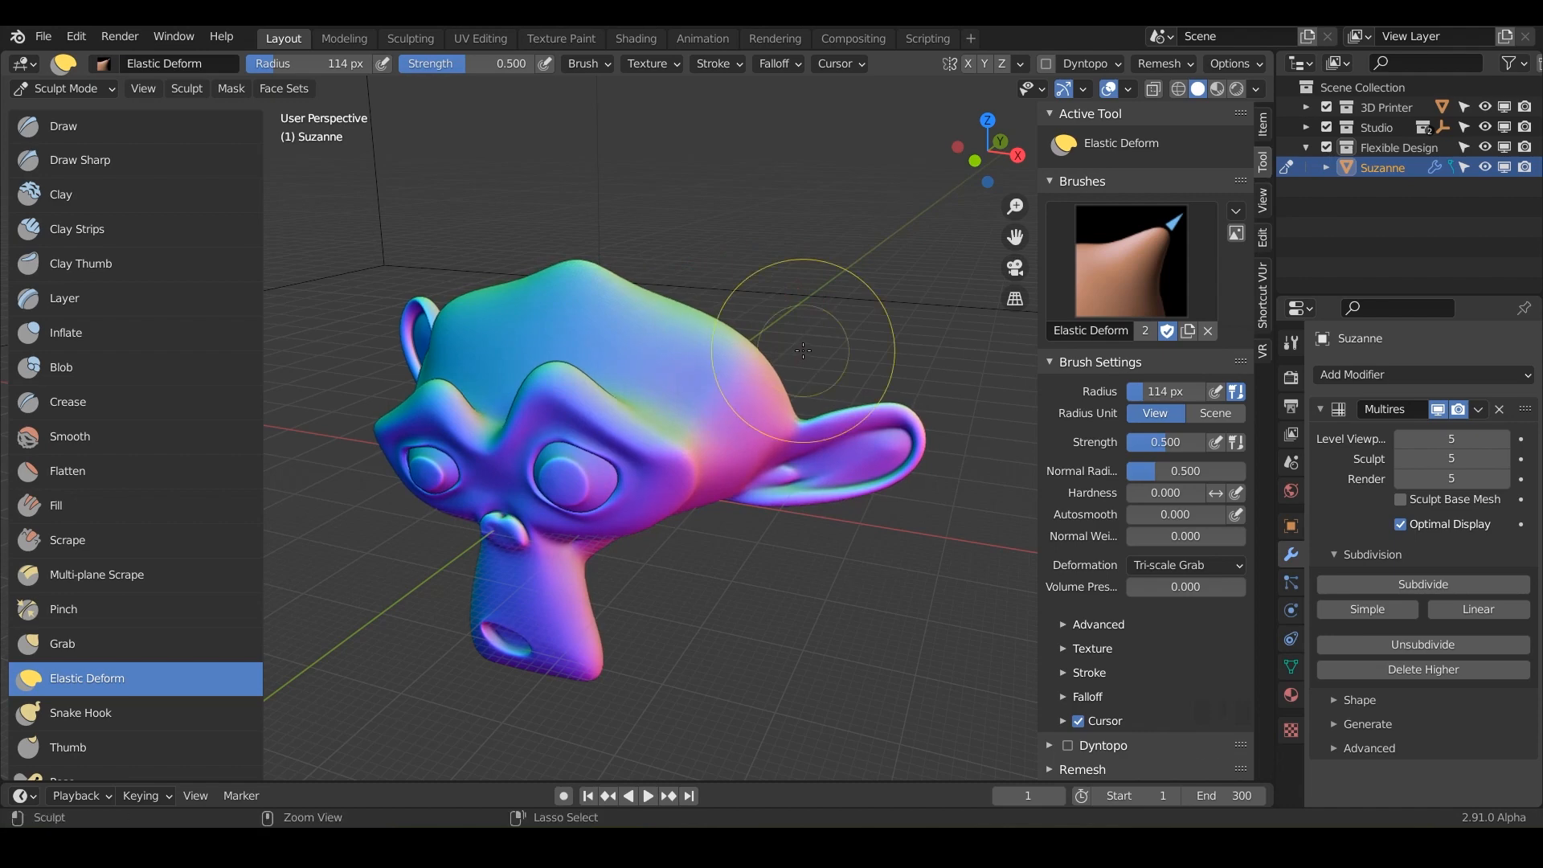
drag(802, 349, 758, 318)
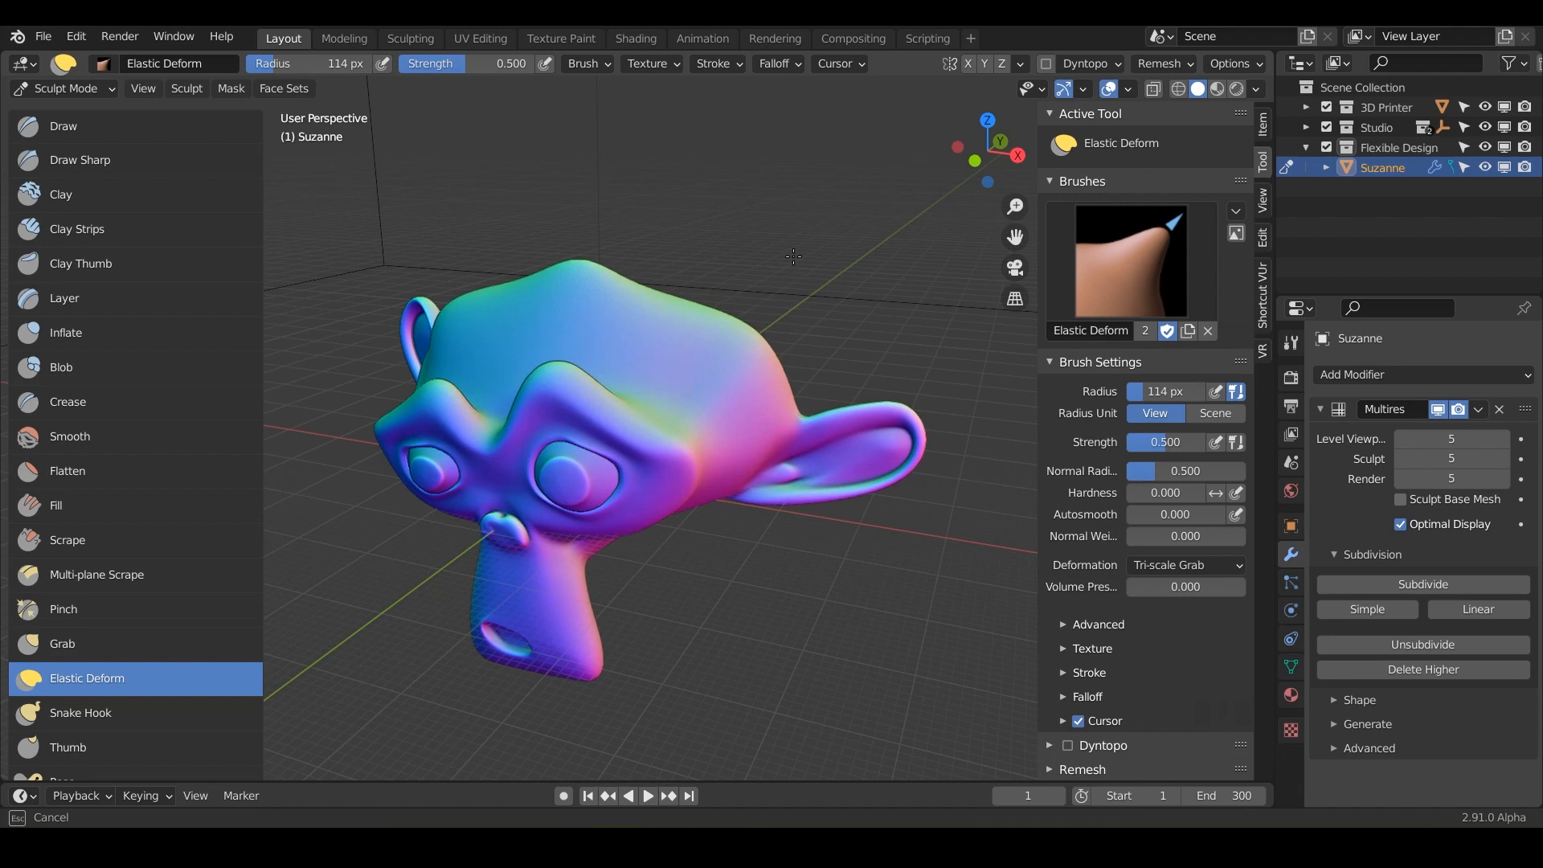
drag(793, 255, 874, 264)
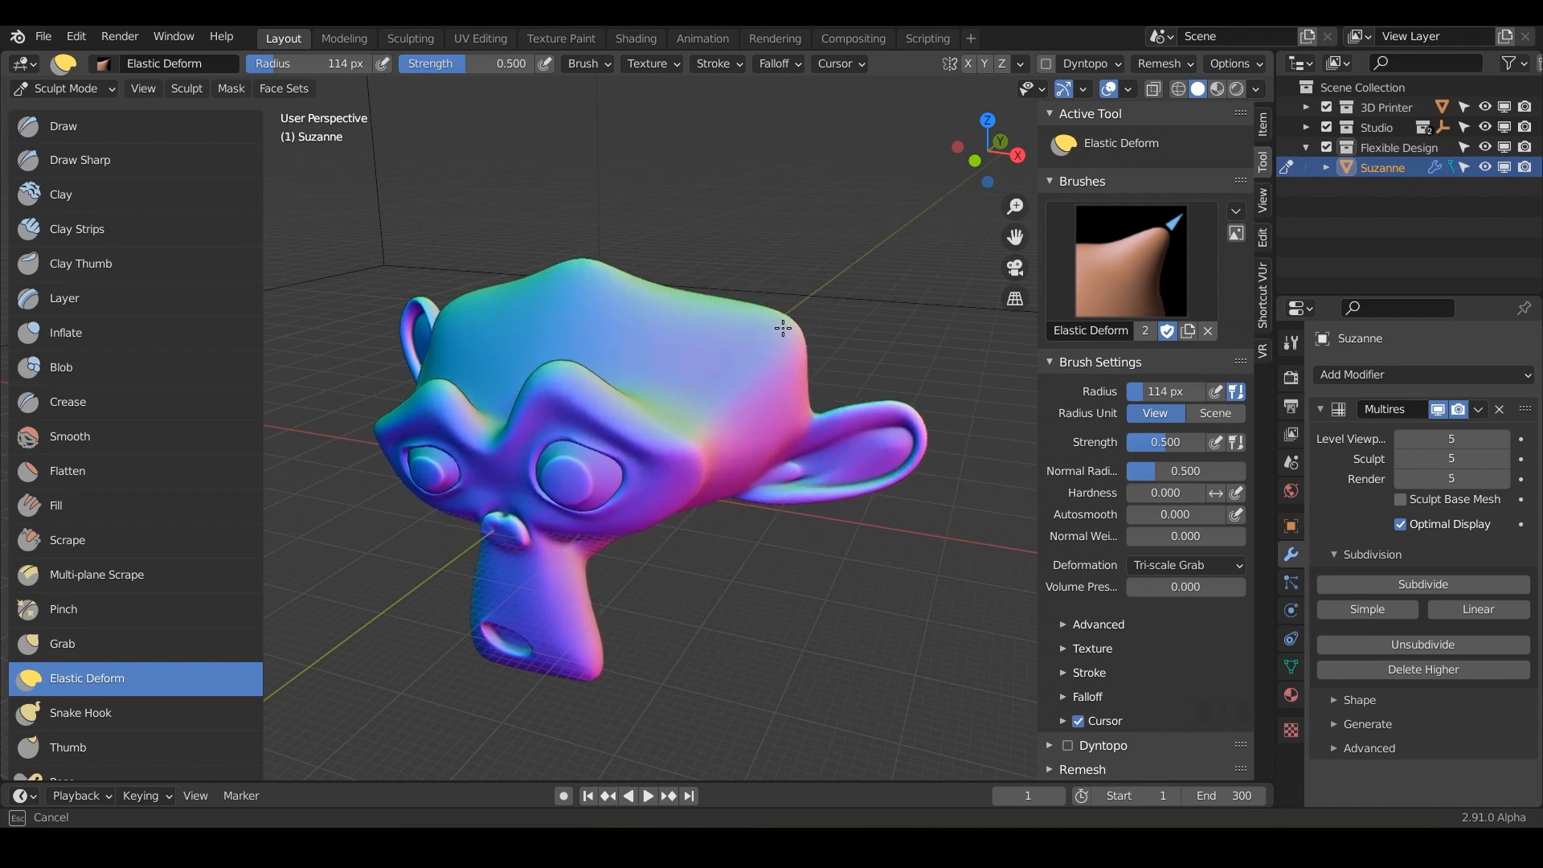
drag(782, 328, 731, 359)
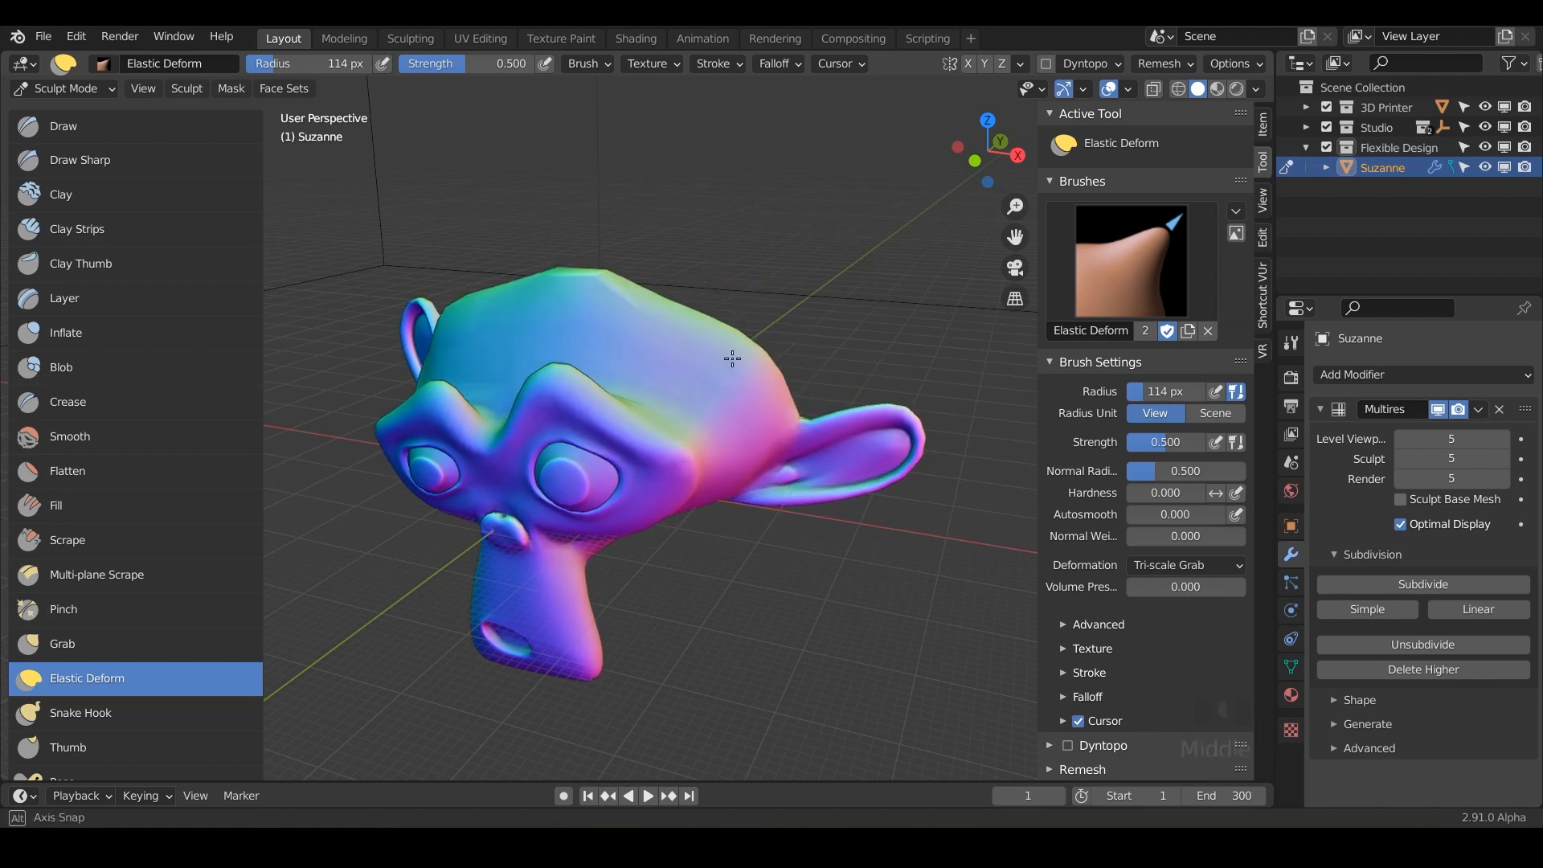
- Raise a bulge above the left eye and pull the nose upward
drag(731, 354, 707, 271)
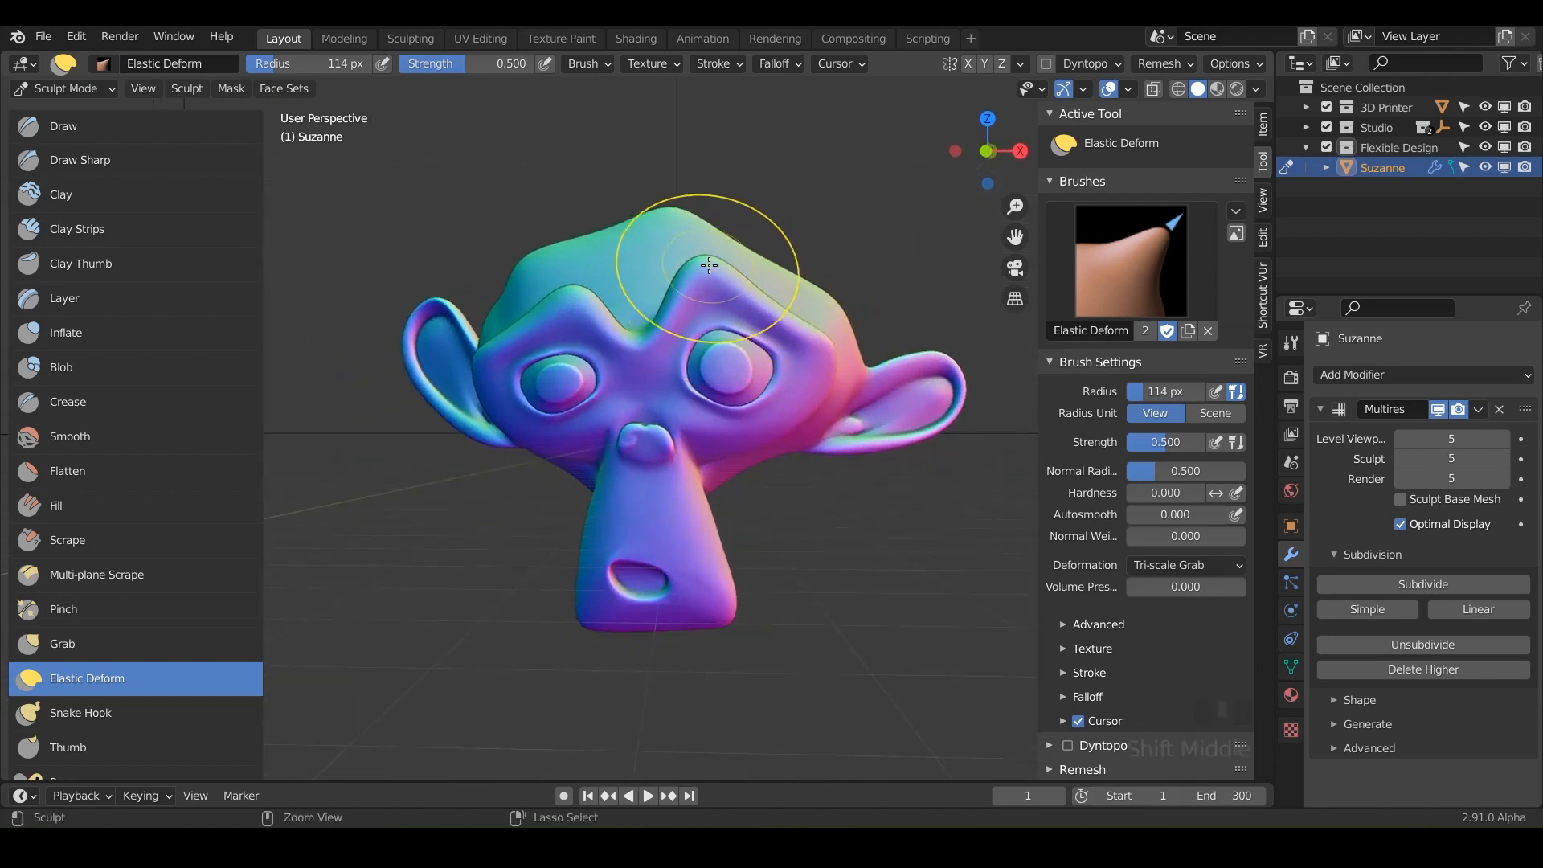
drag(706, 264, 574, 289)
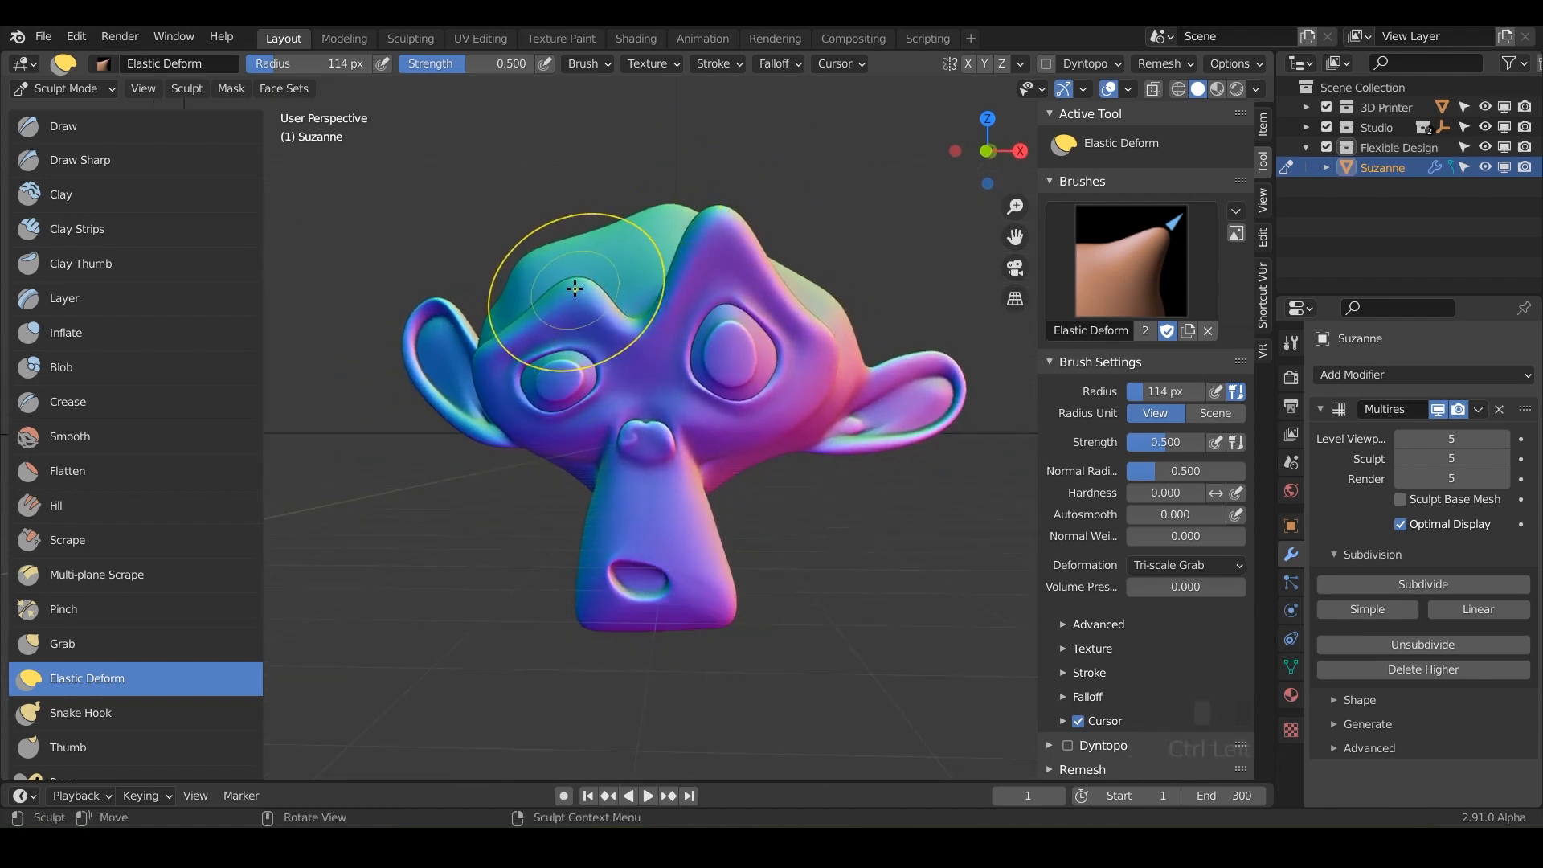
drag(575, 285, 619, 394)
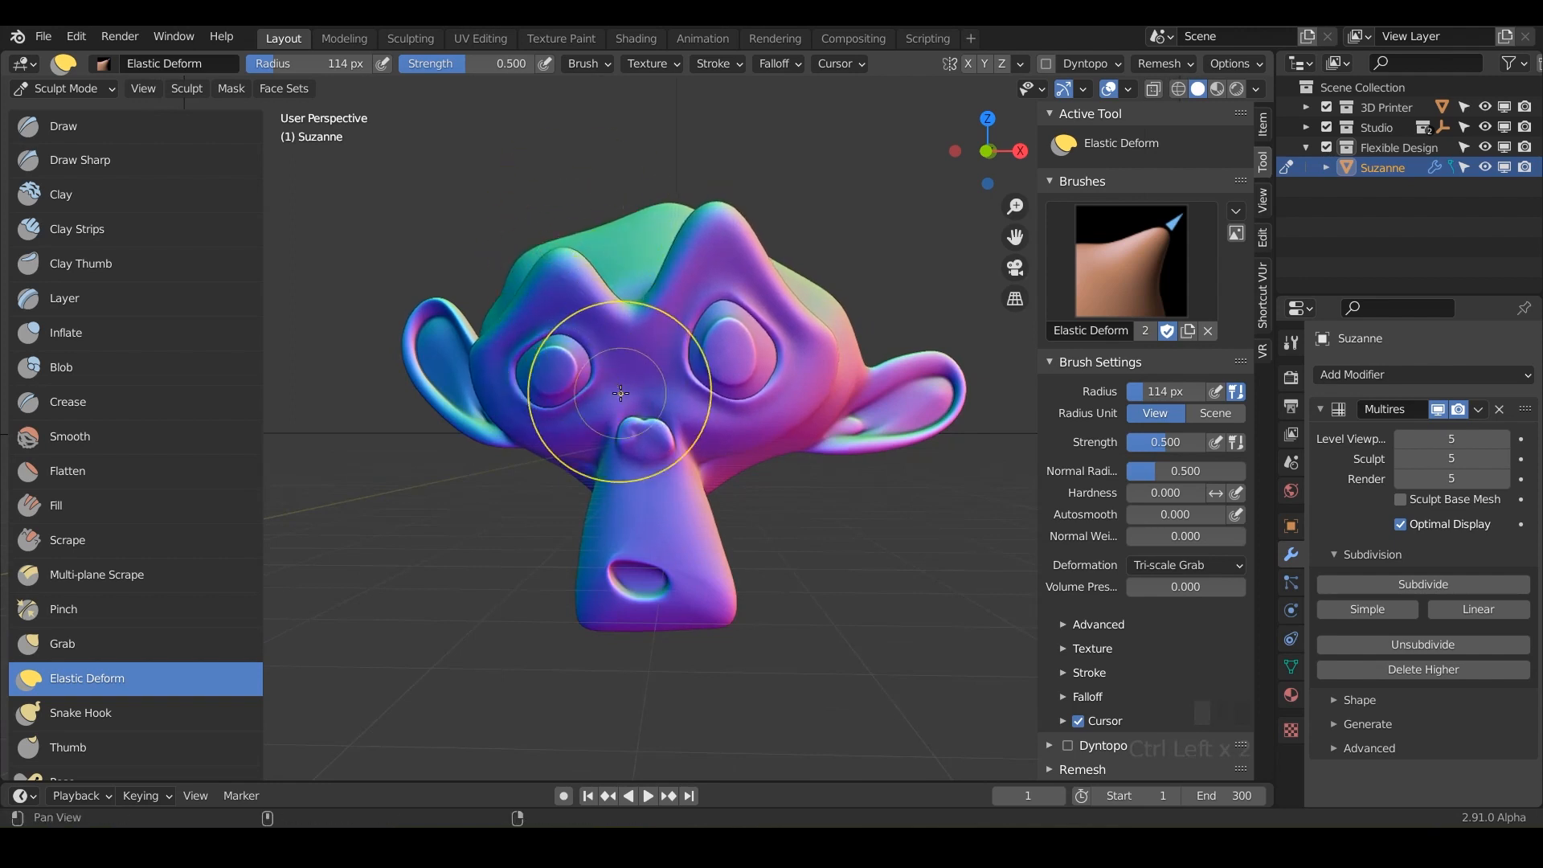
drag(619, 394, 738, 355)
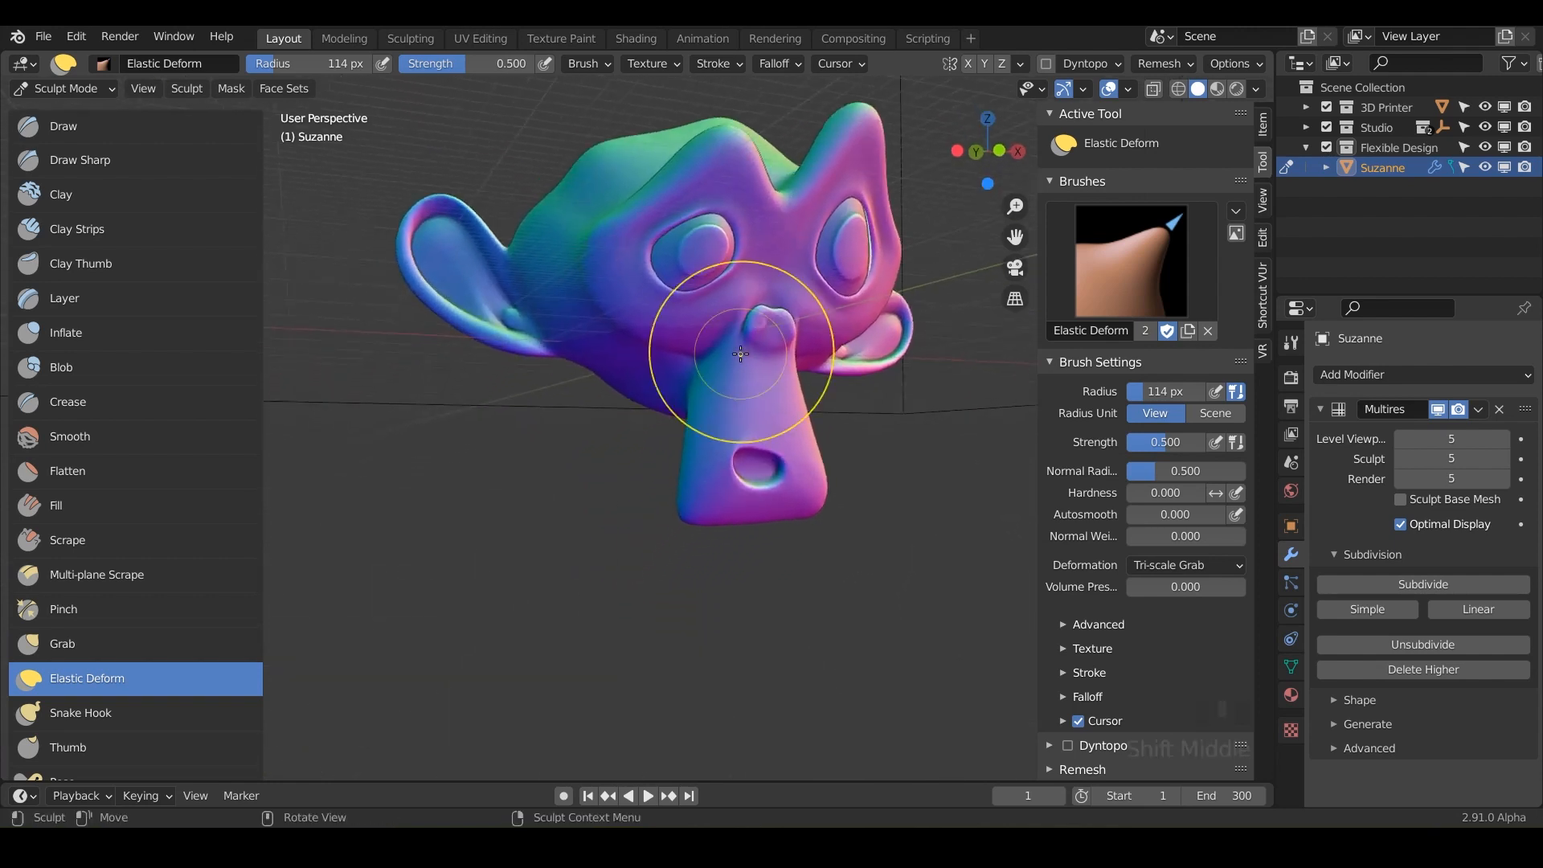